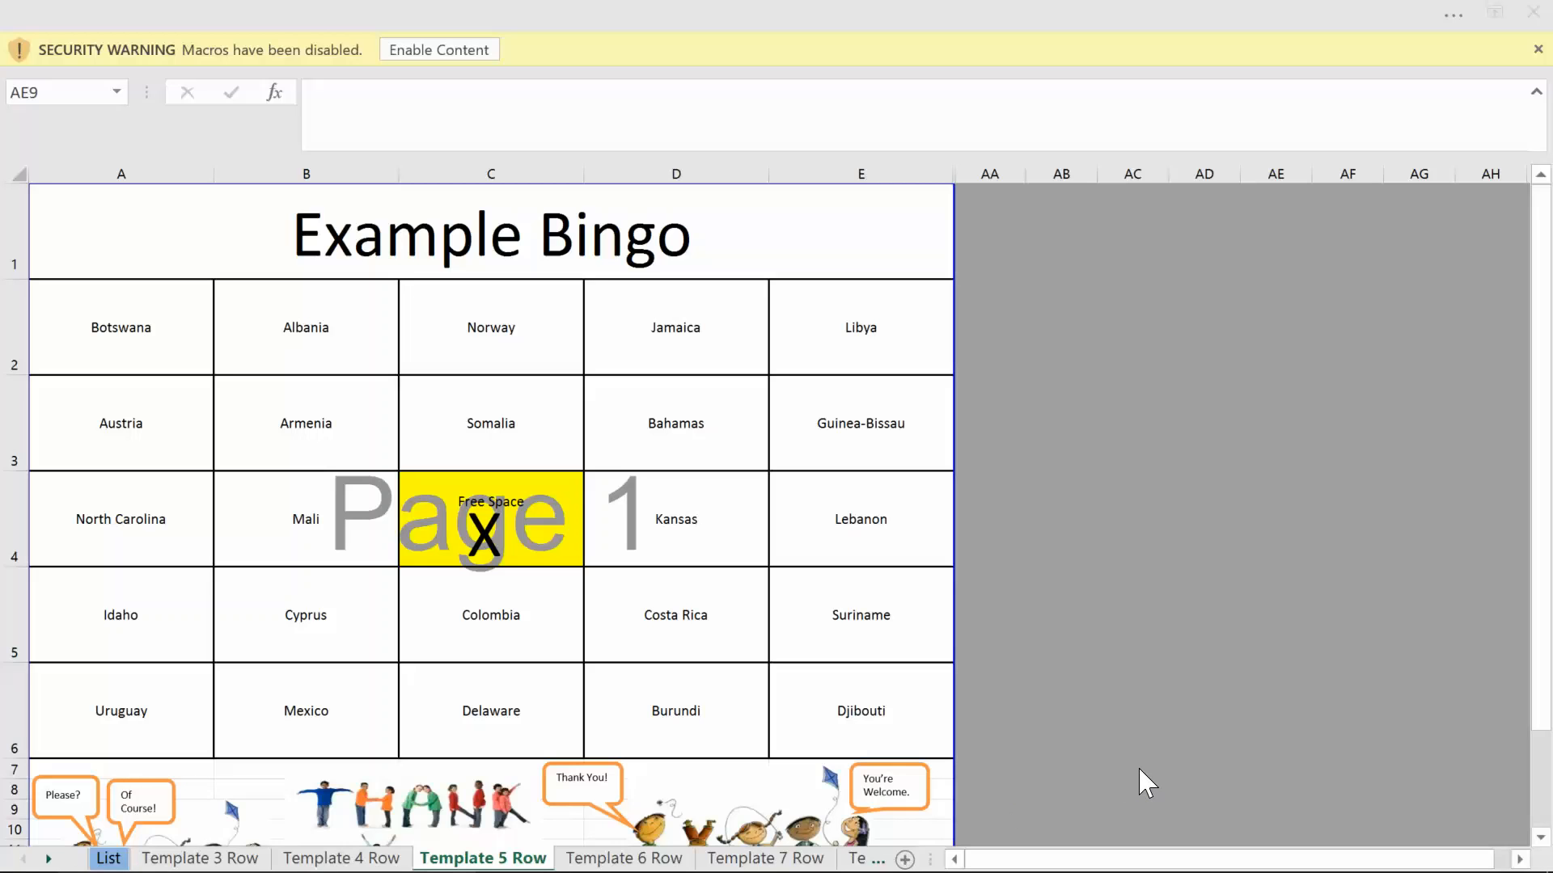
{"action": "mouse_move", "coordinate": [1045, 816]}
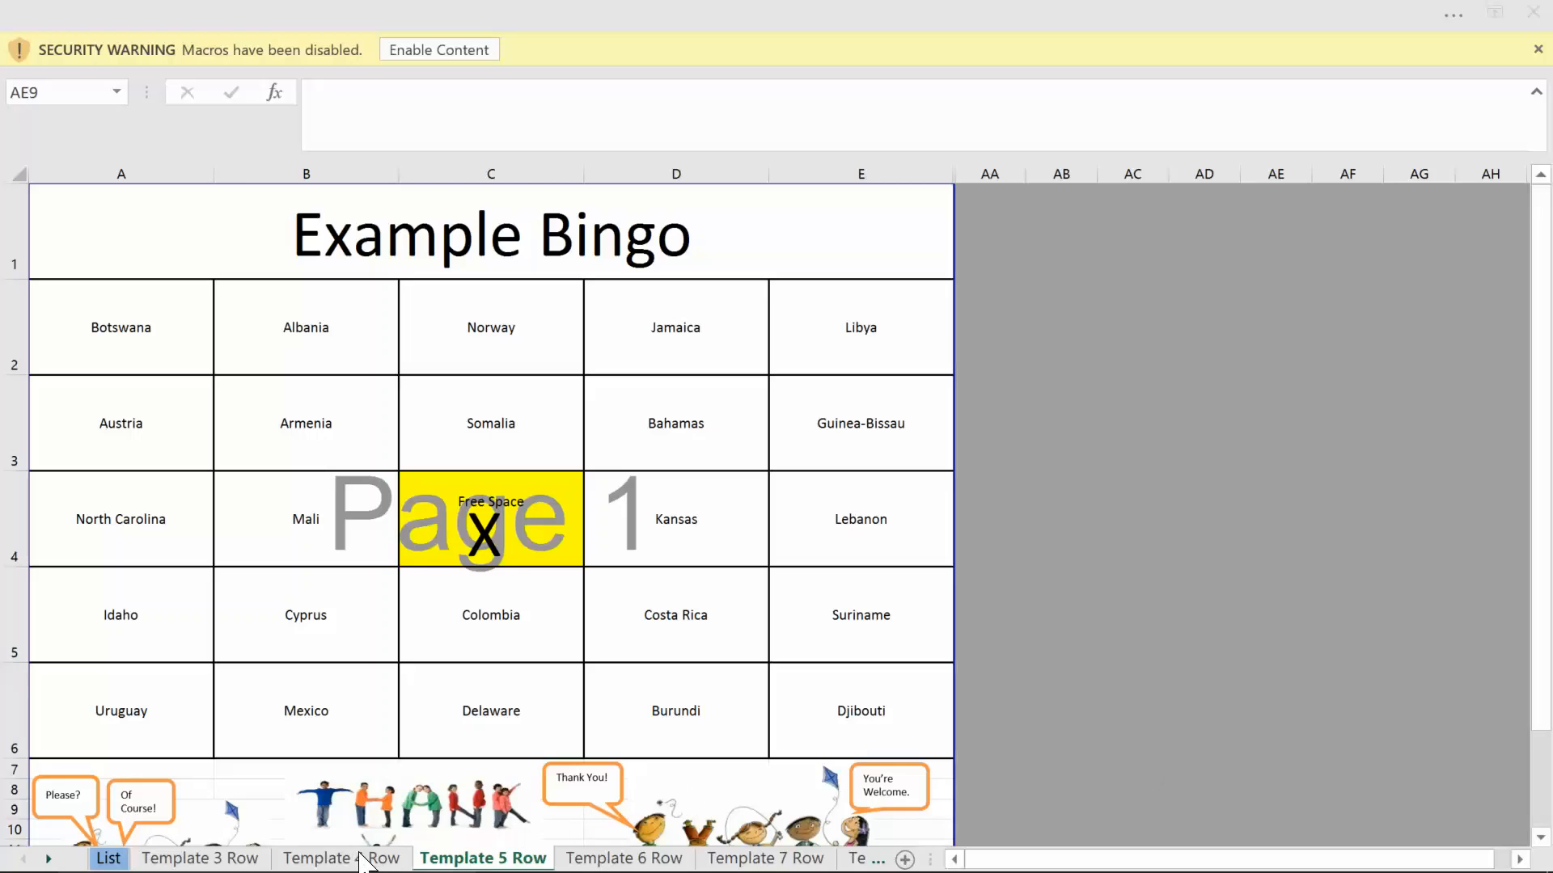
- Compare the Template 3 Row card layout with the six-row Template 6 Row card
{"action": "left_click", "coordinate": [200, 857]}
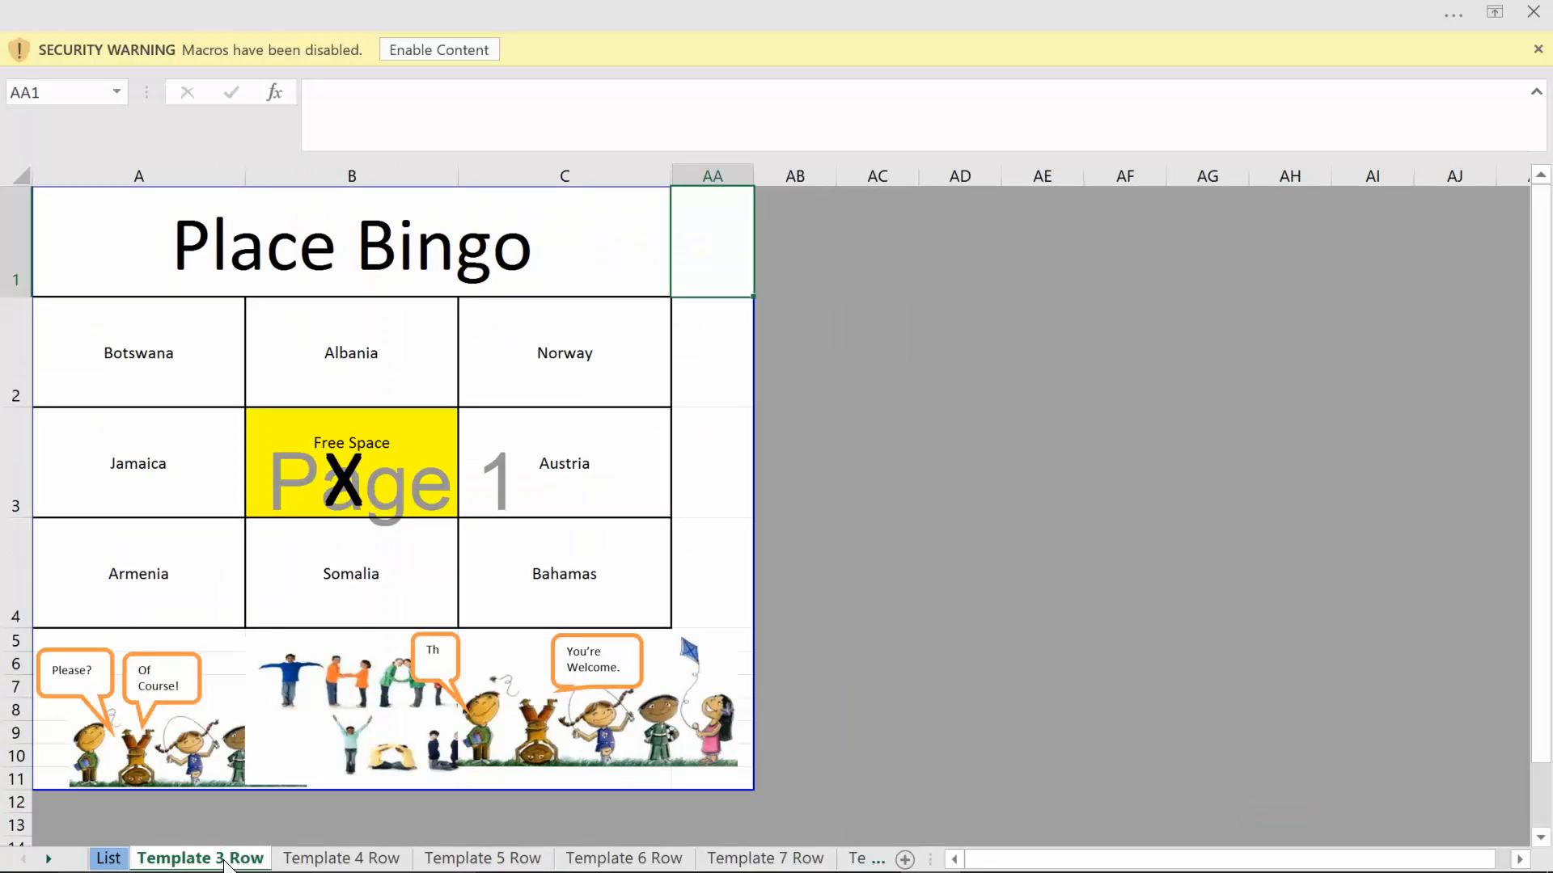
{"action": "mouse_move", "coordinate": [639, 747]}
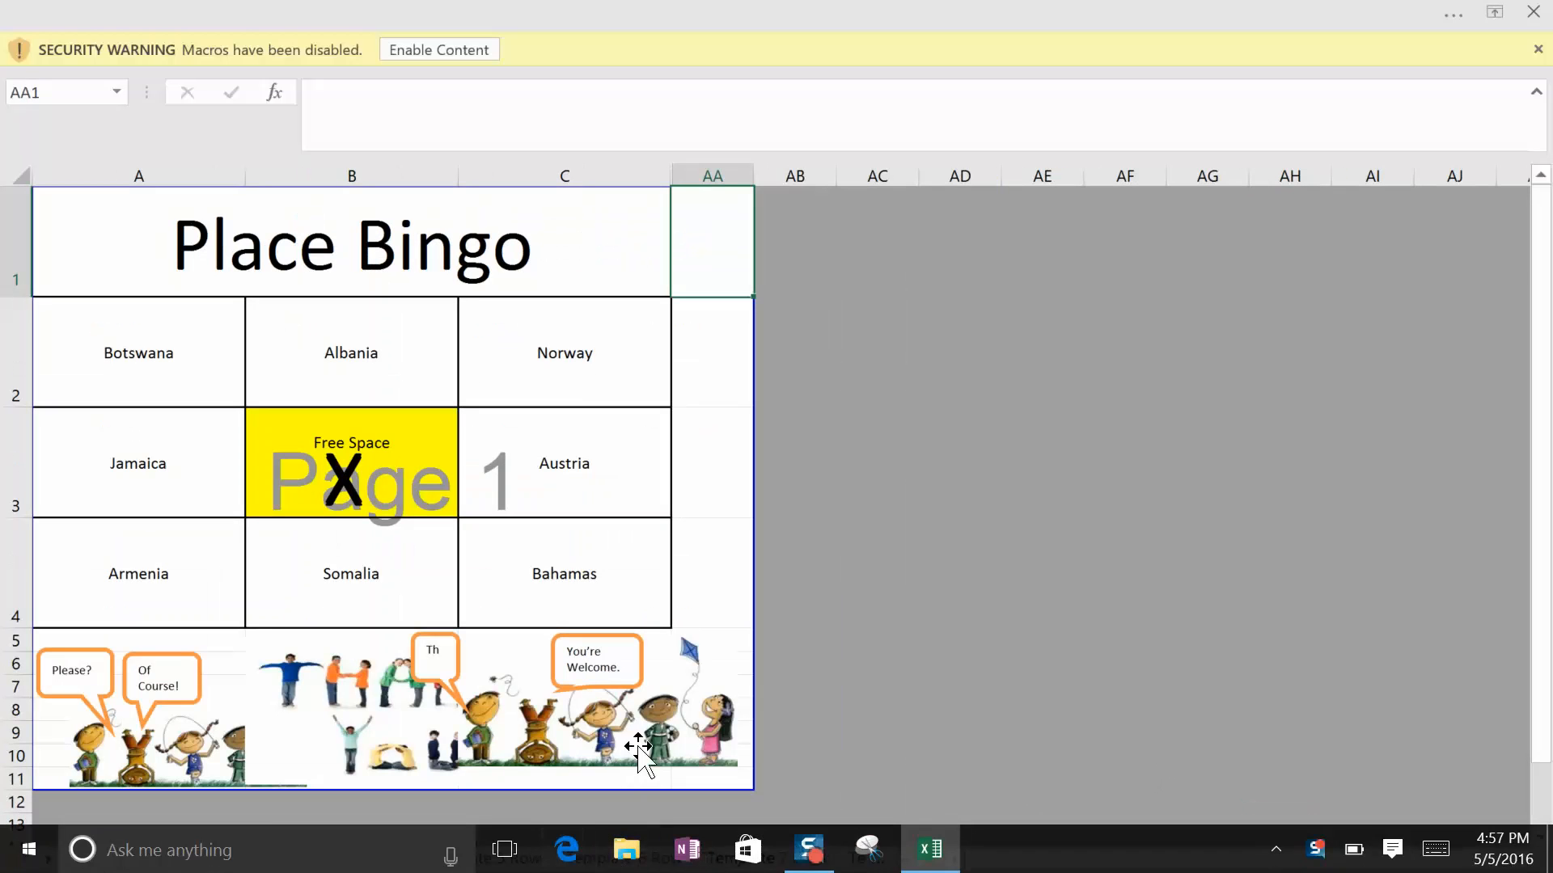
{"action": "left_click", "coordinate": [624, 858]}
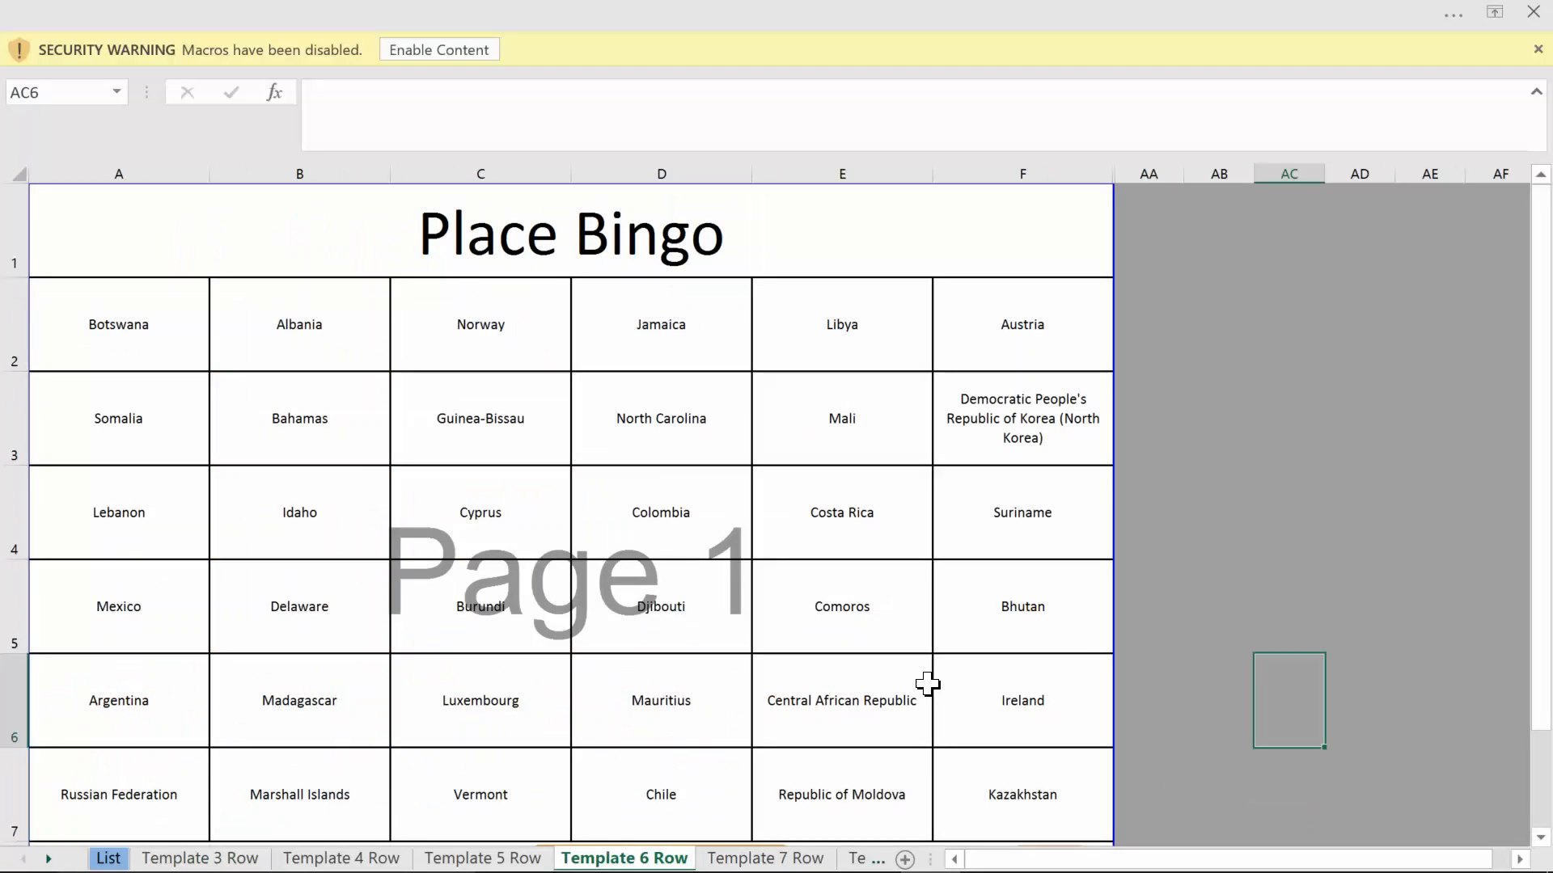
{"action": "mouse_move", "coordinate": [927, 672]}
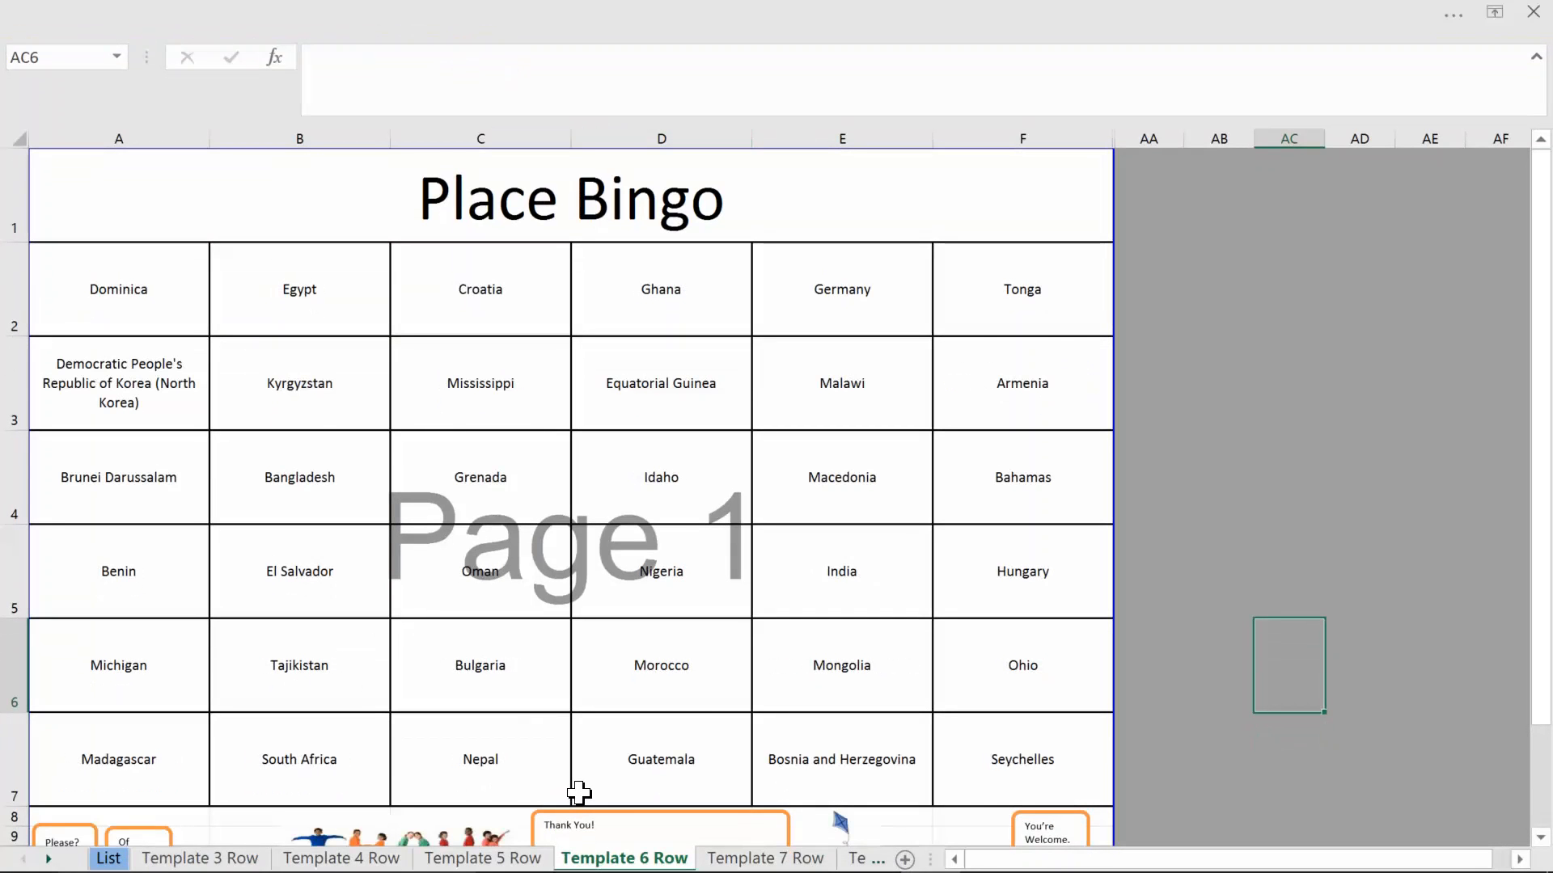
- Review the List sheet's clue in cell A4 and the Place Bingo title in M4
{"action": "left_click", "coordinate": [107, 858]}
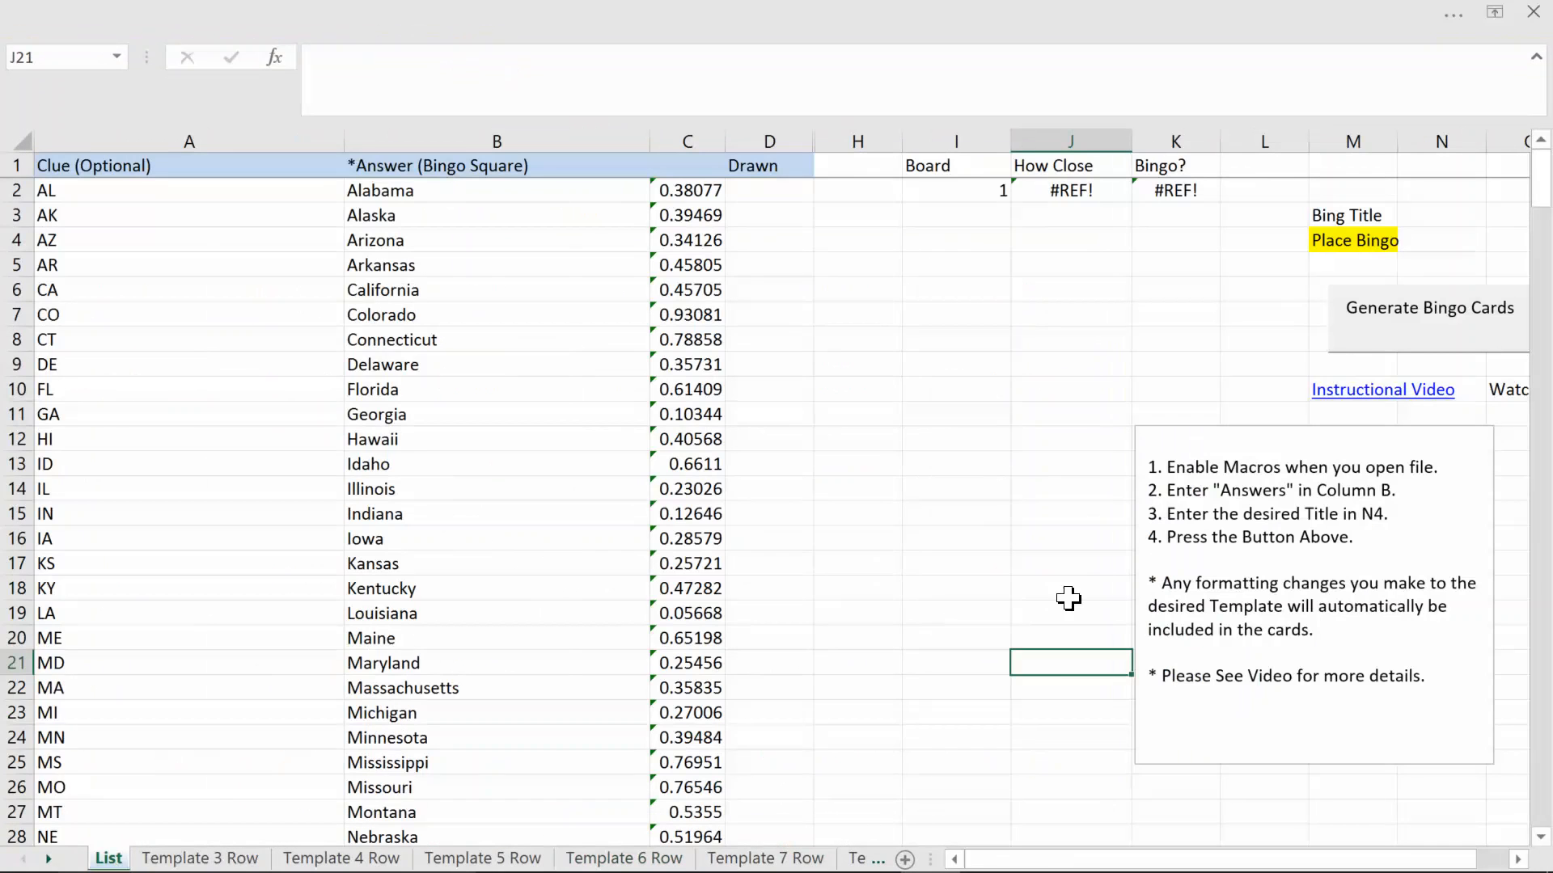
{"action": "mouse_move", "coordinate": [480, 198]}
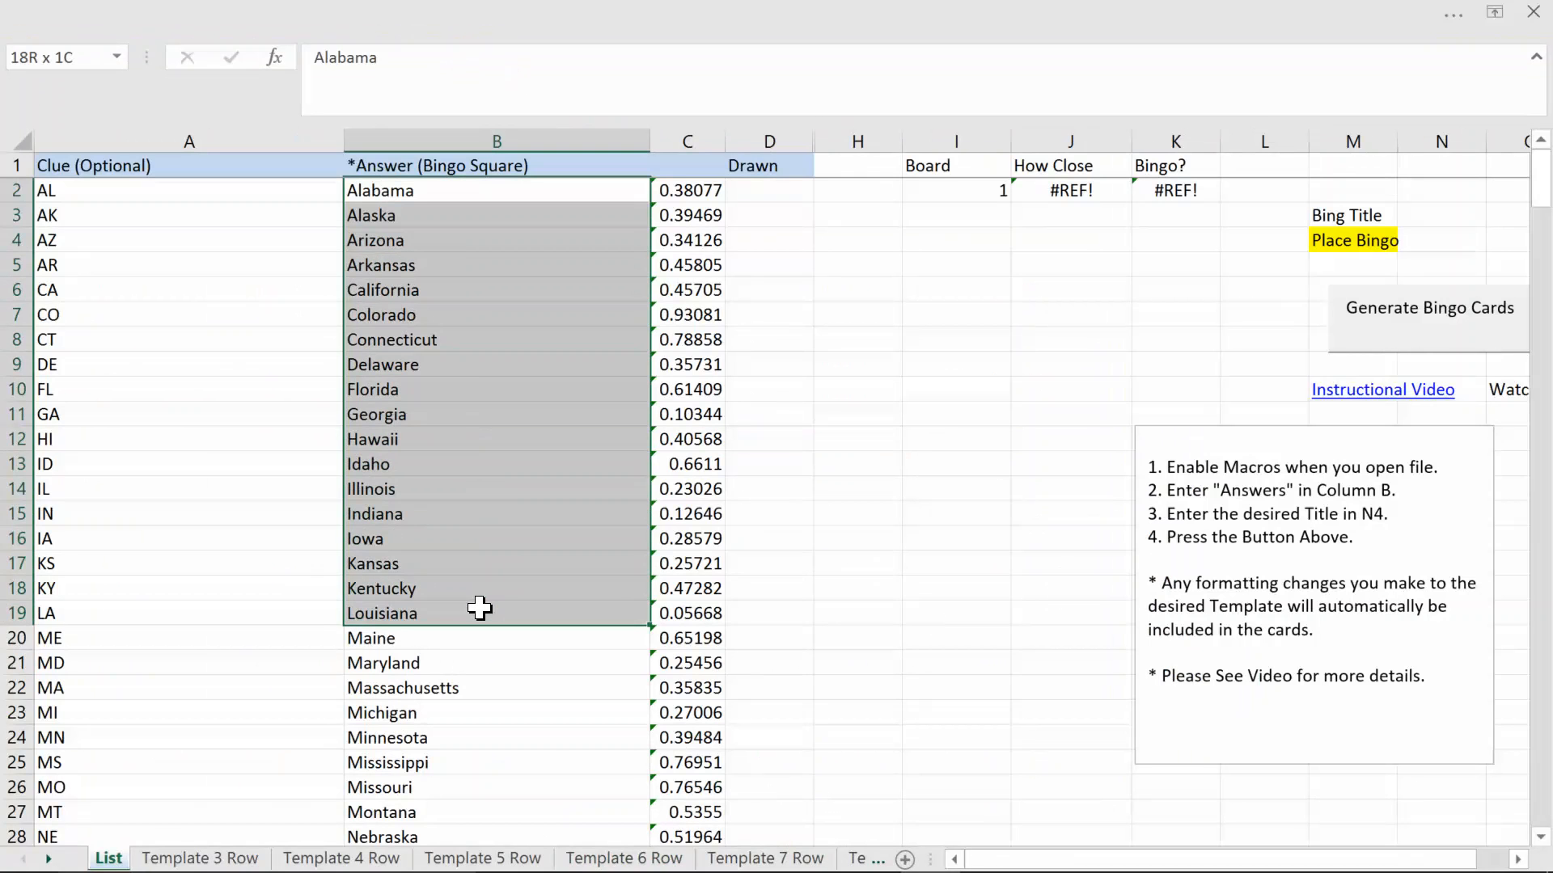
{"action": "left_click", "coordinate": [188, 240]}
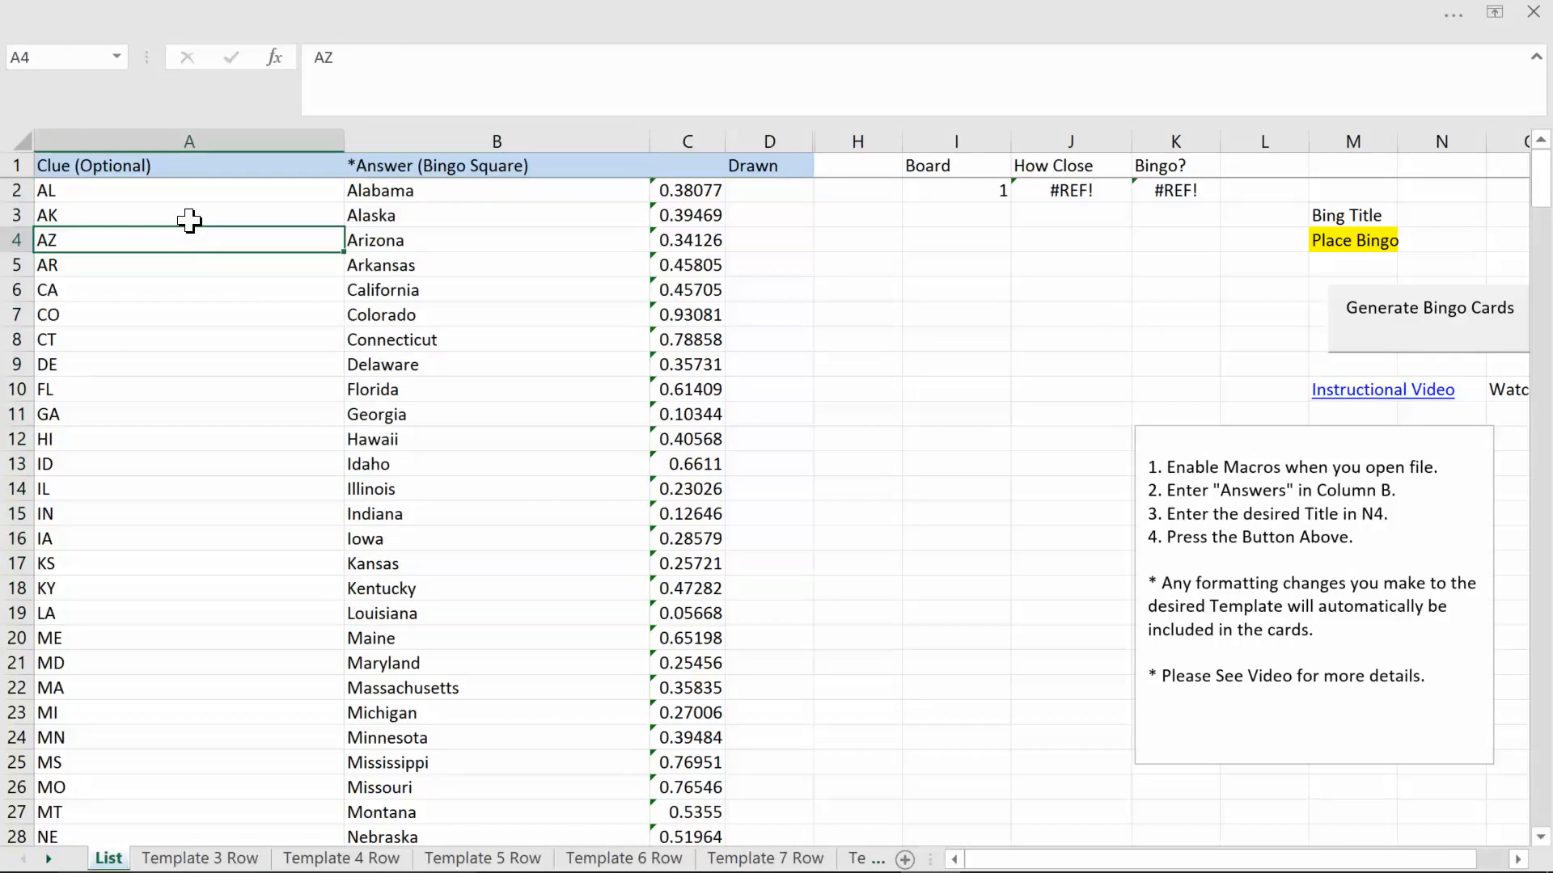
{"action": "mouse_move", "coordinate": [189, 195]}
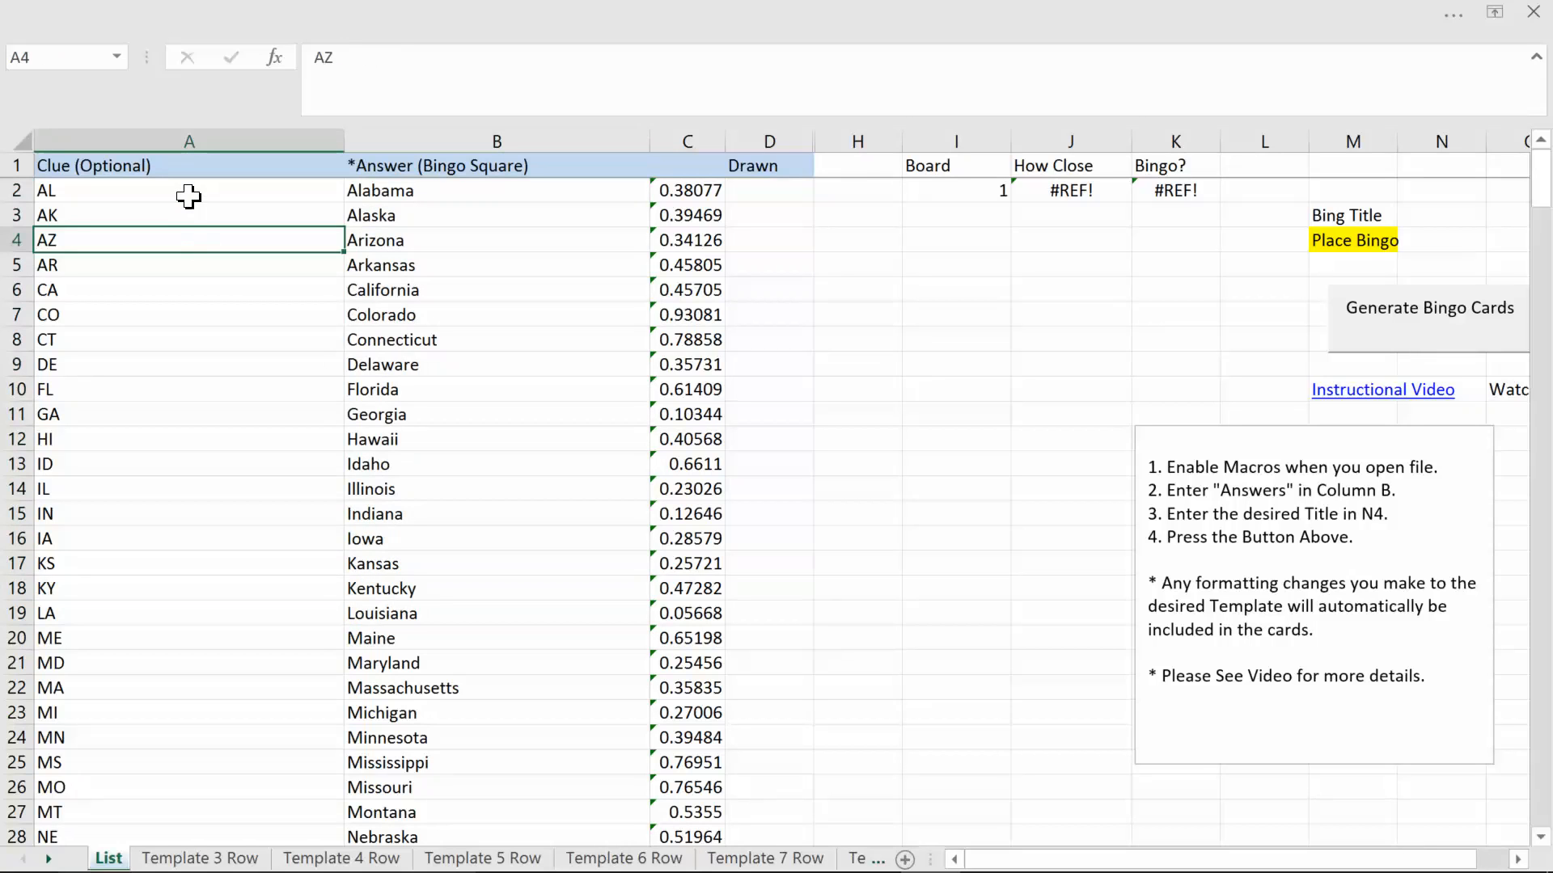
{"action": "left_click", "coordinate": [1353, 239]}
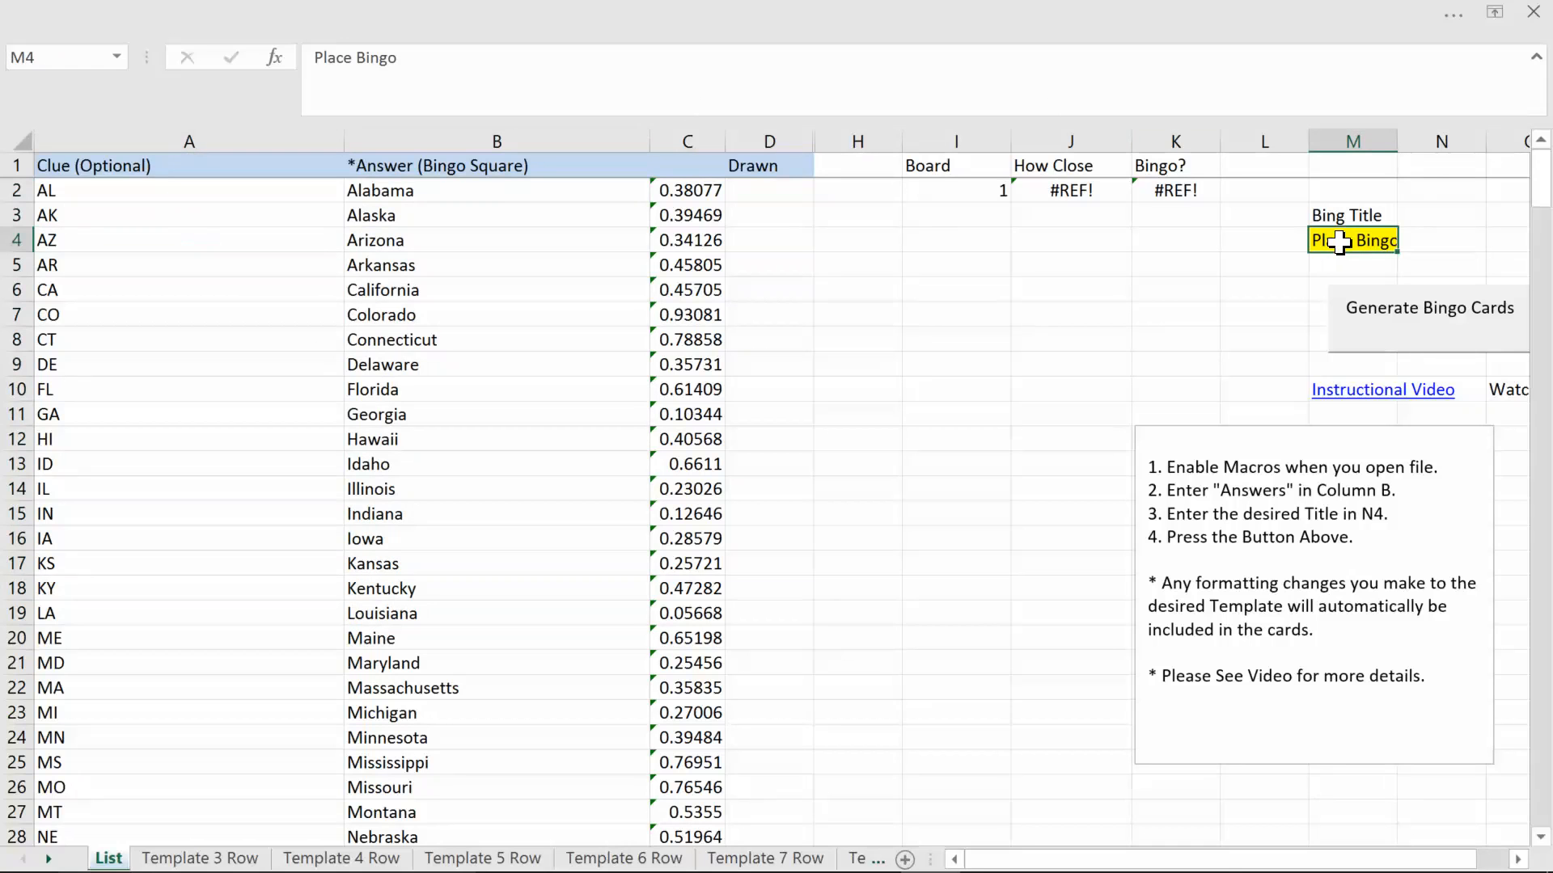
{"action": "mouse_move", "coordinate": [1322, 261]}
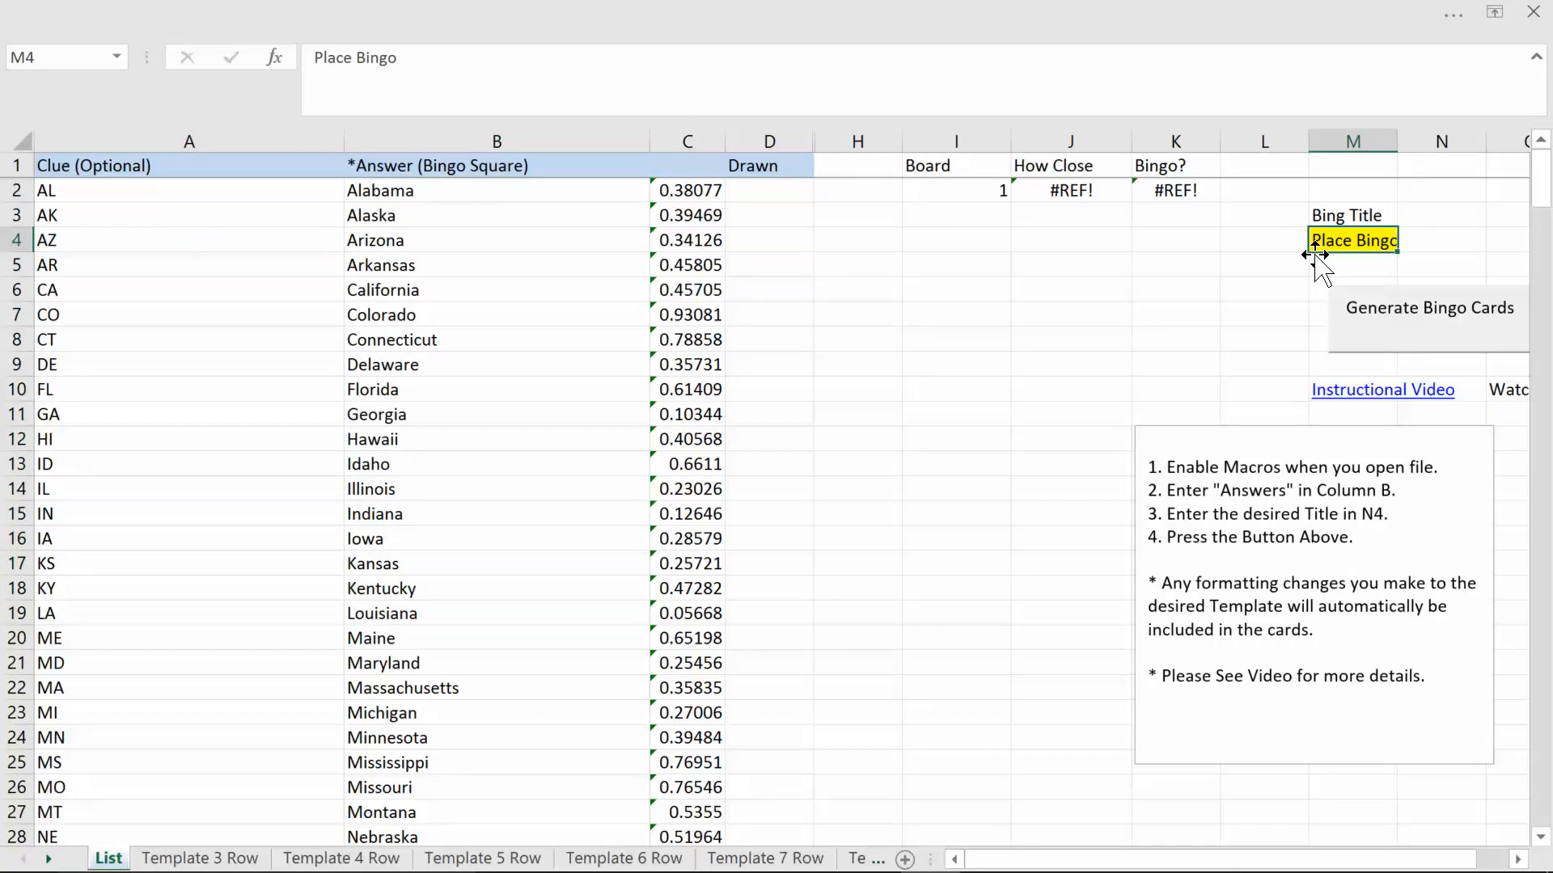
{"action": "mouse_move", "coordinate": [1386, 332]}
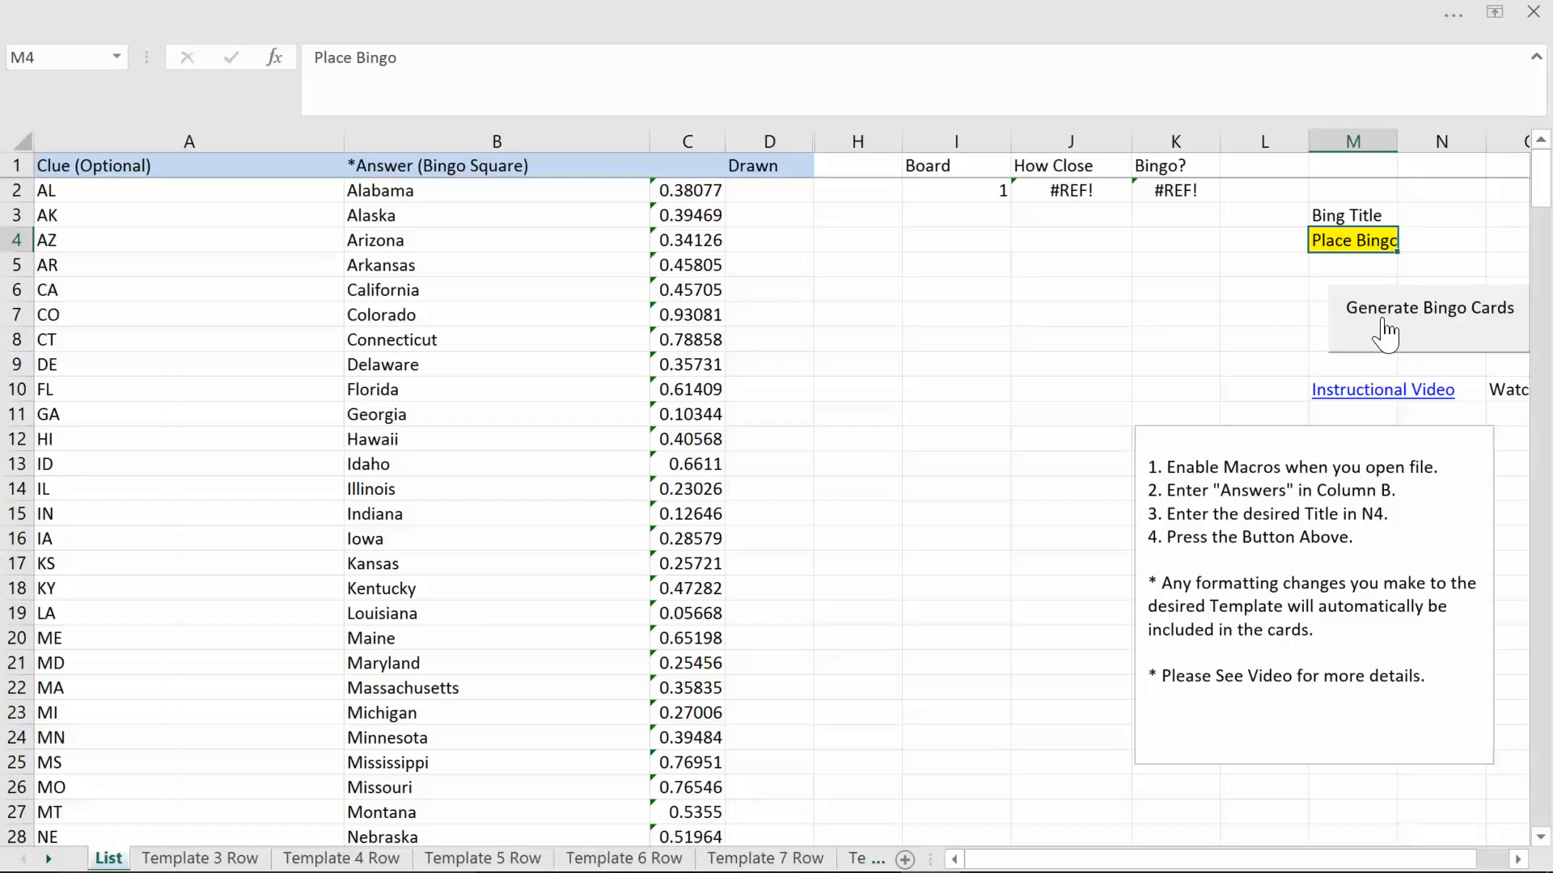
- Run Generate Bingo Cards requesting 5 rows per card and 10 boards
{"action": "left_click", "coordinate": [1428, 307]}
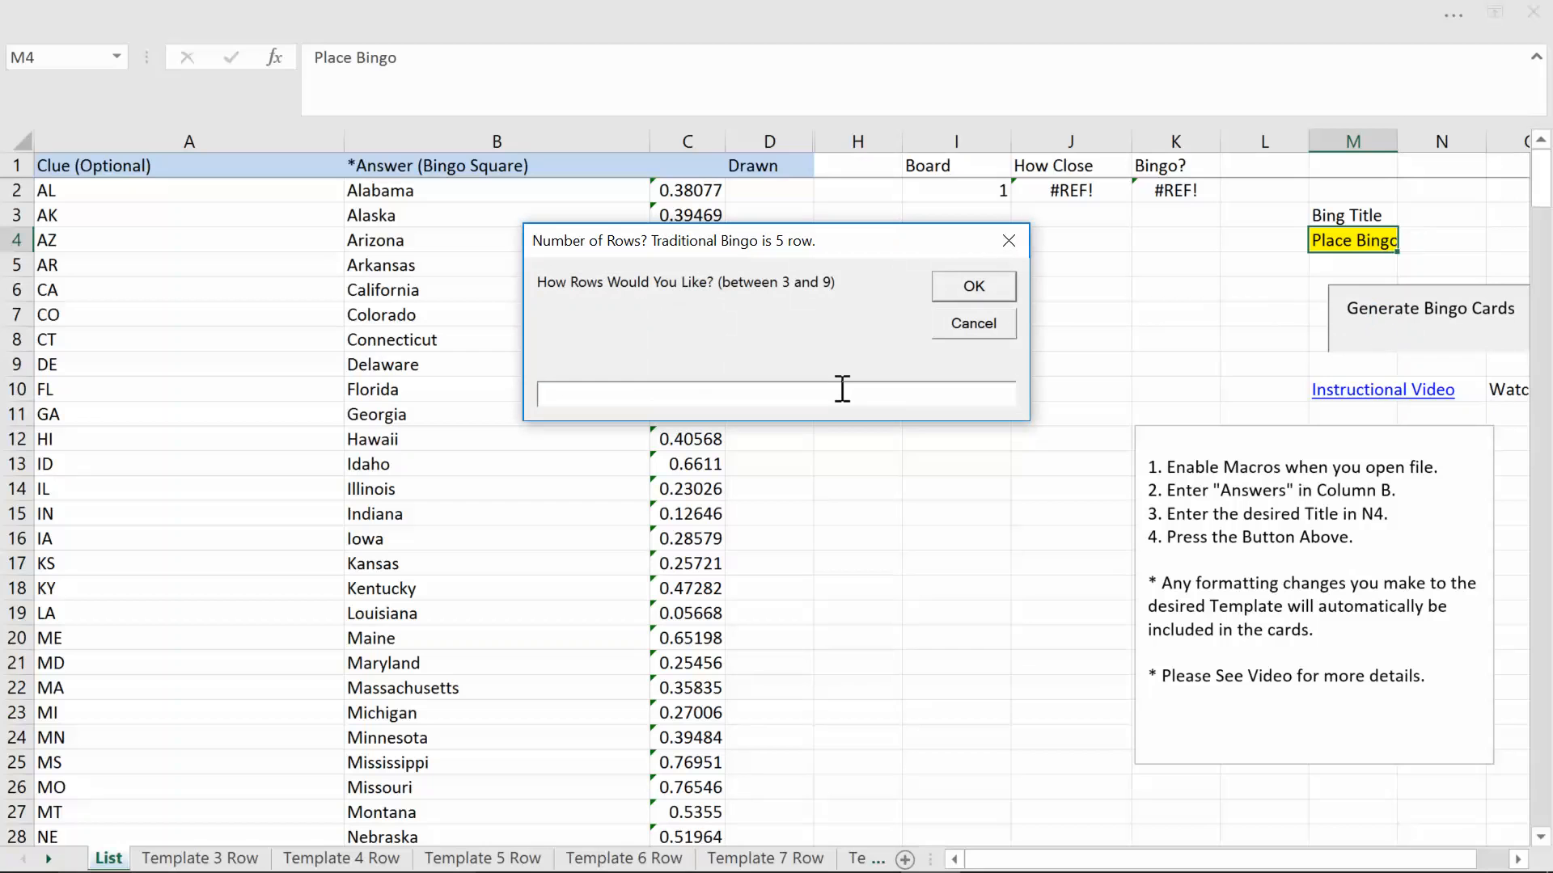
{"action": "type", "text": "5"}
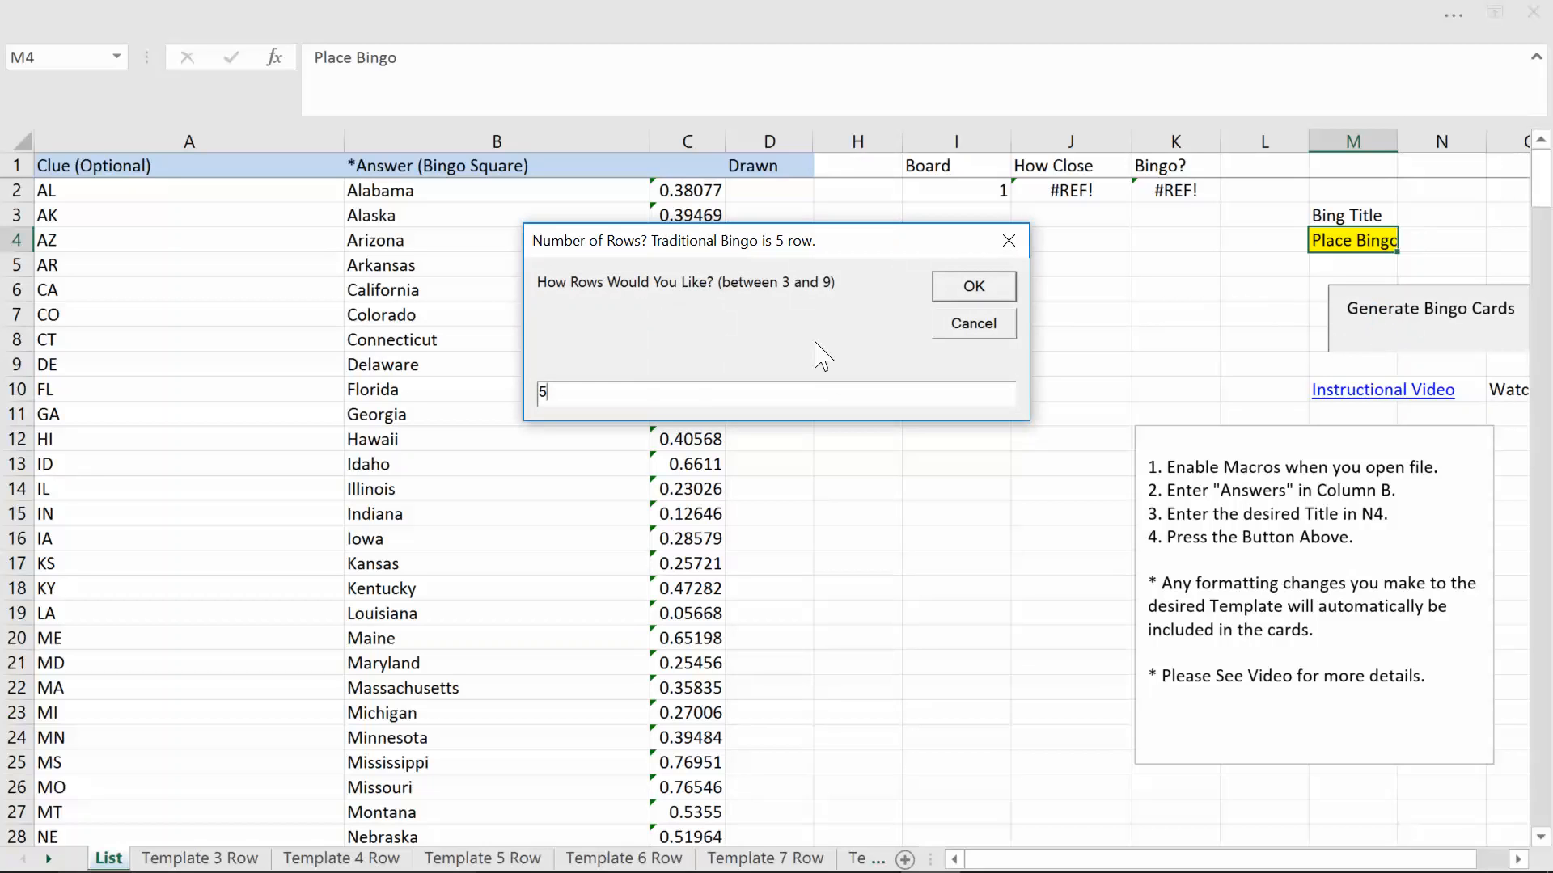
{"action": "left_click", "coordinate": [972, 286]}
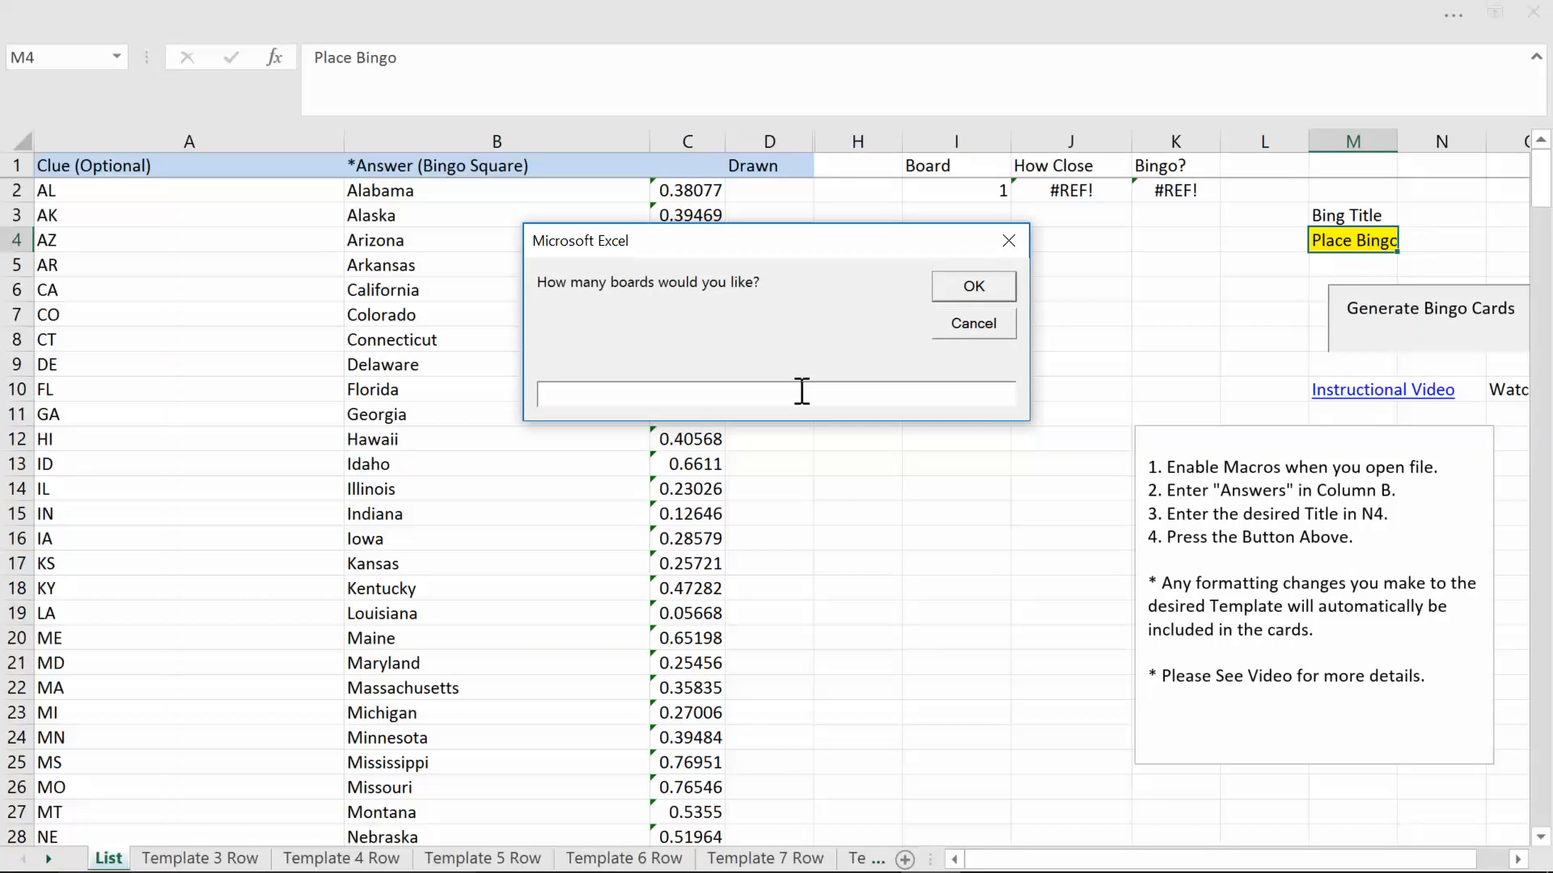
{"action": "type", "text": "10"}
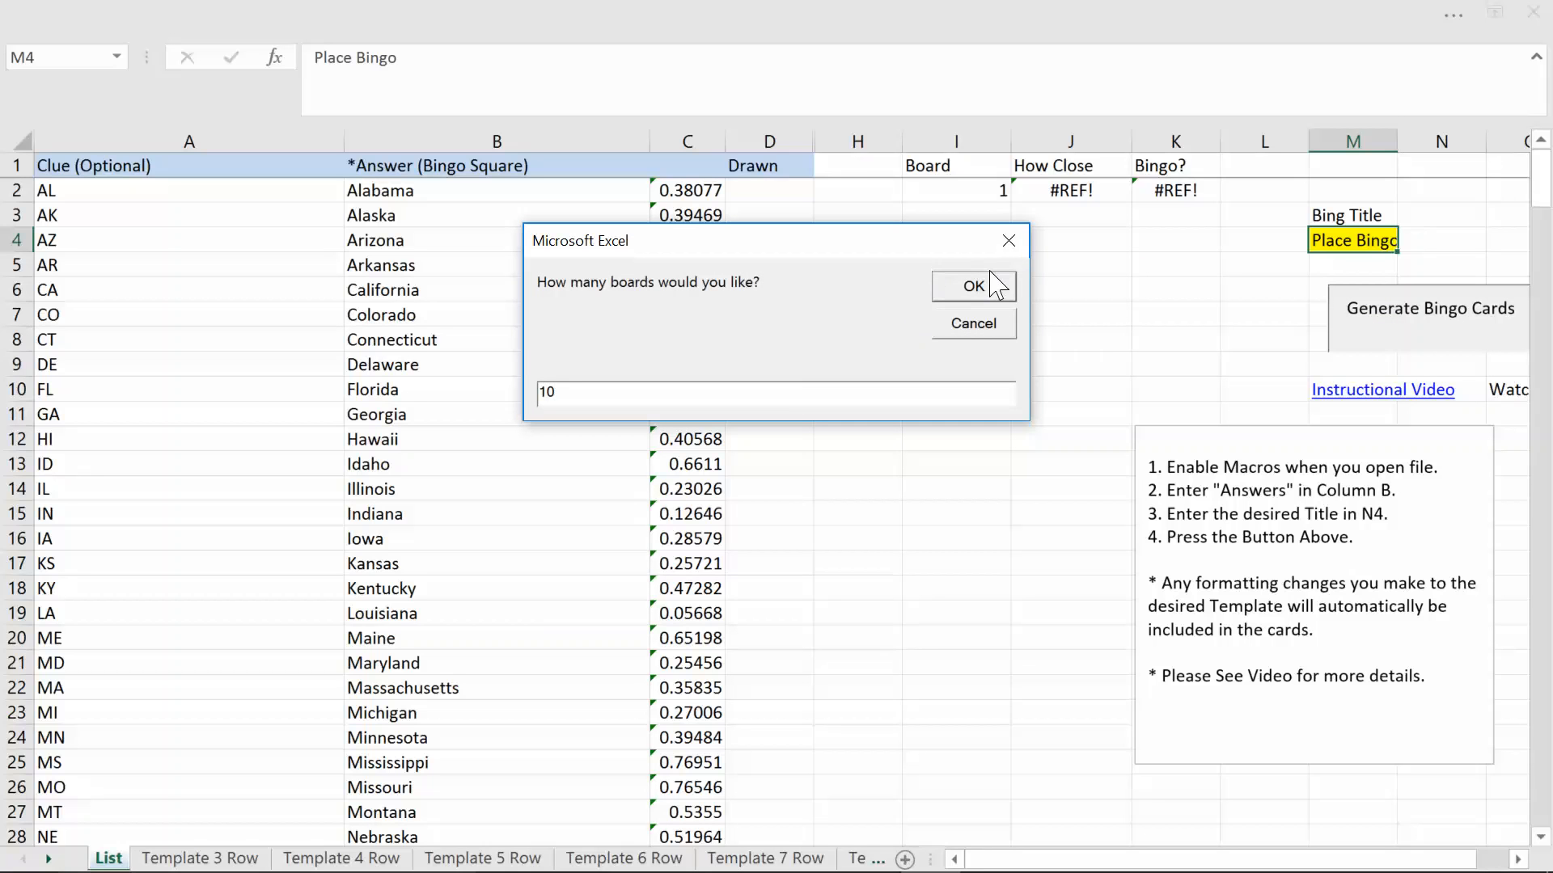
{"action": "mouse_move", "coordinate": [980, 292]}
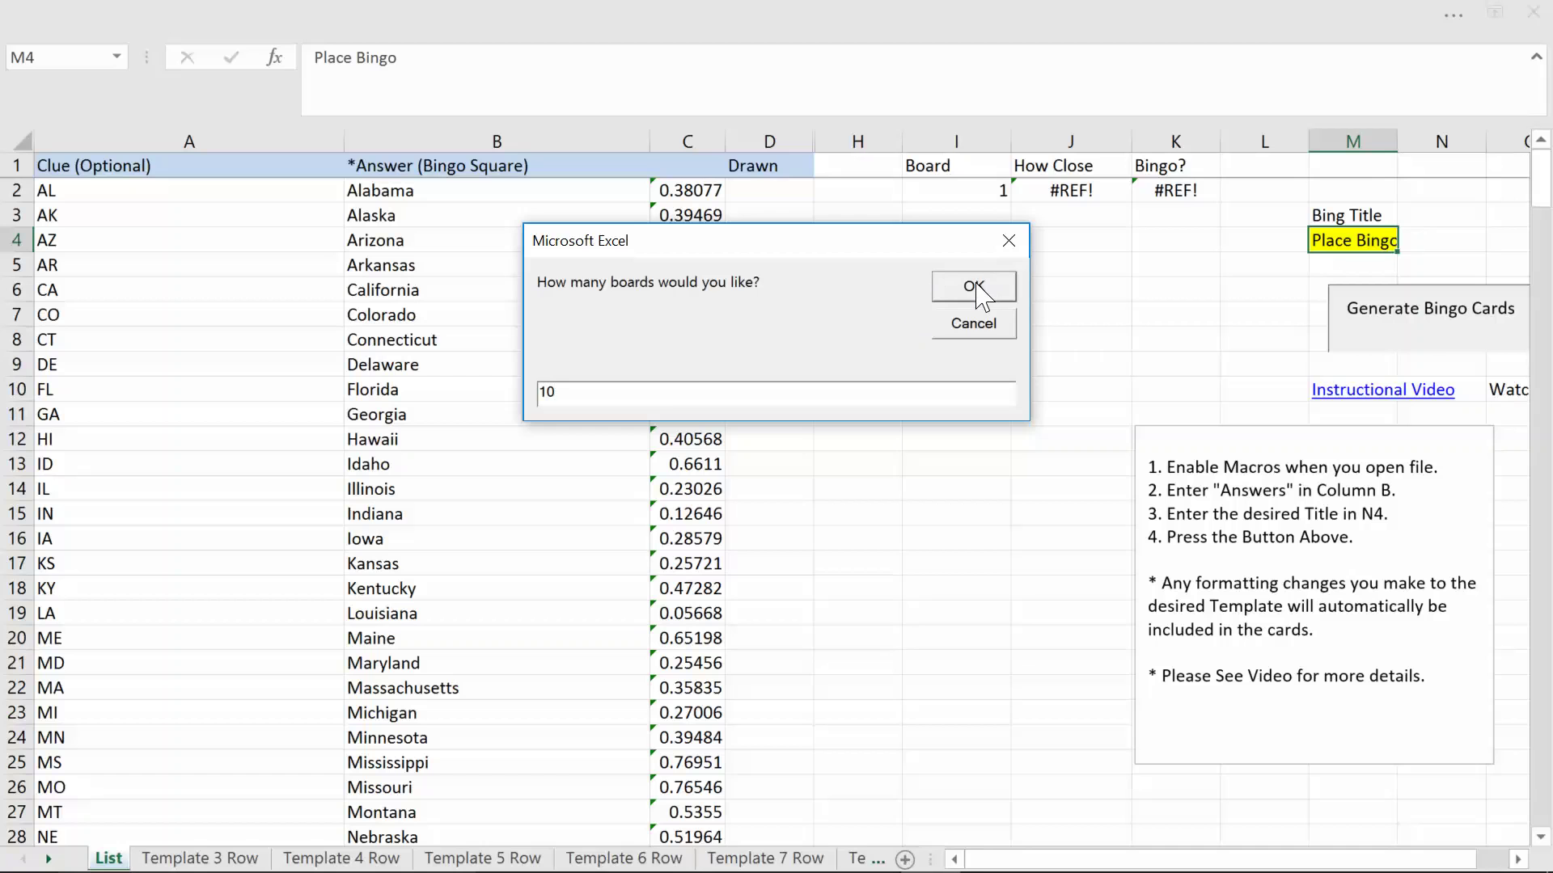
{"action": "left_click", "coordinate": [971, 287]}
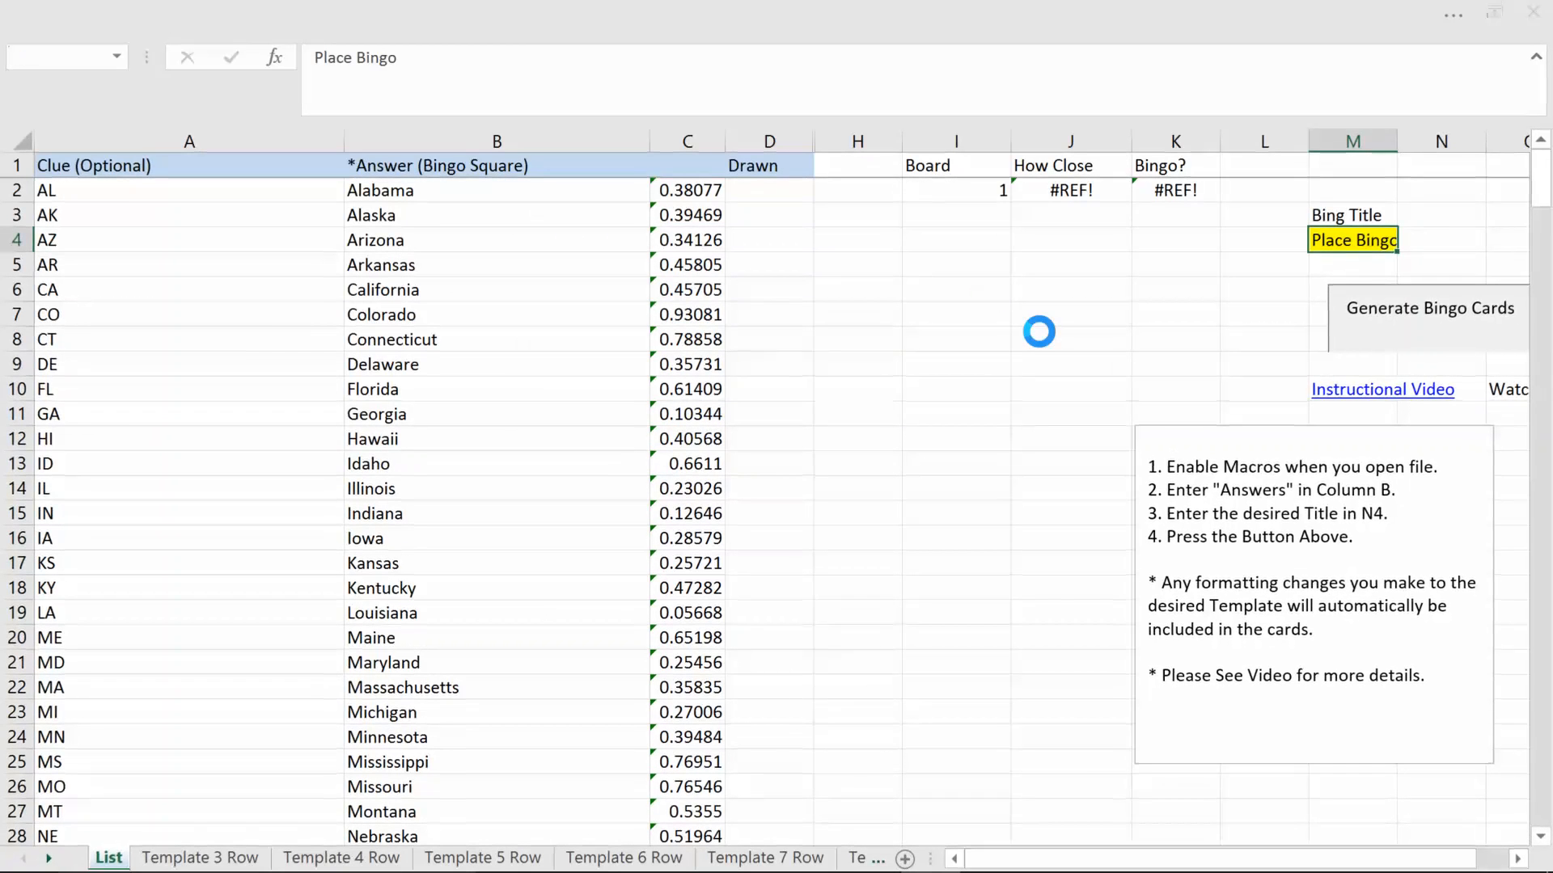
- Check the Drawn column of the board tracker, then view generated card sheets 3 and 5
{"action": "left_click", "coordinate": [1429, 308]}
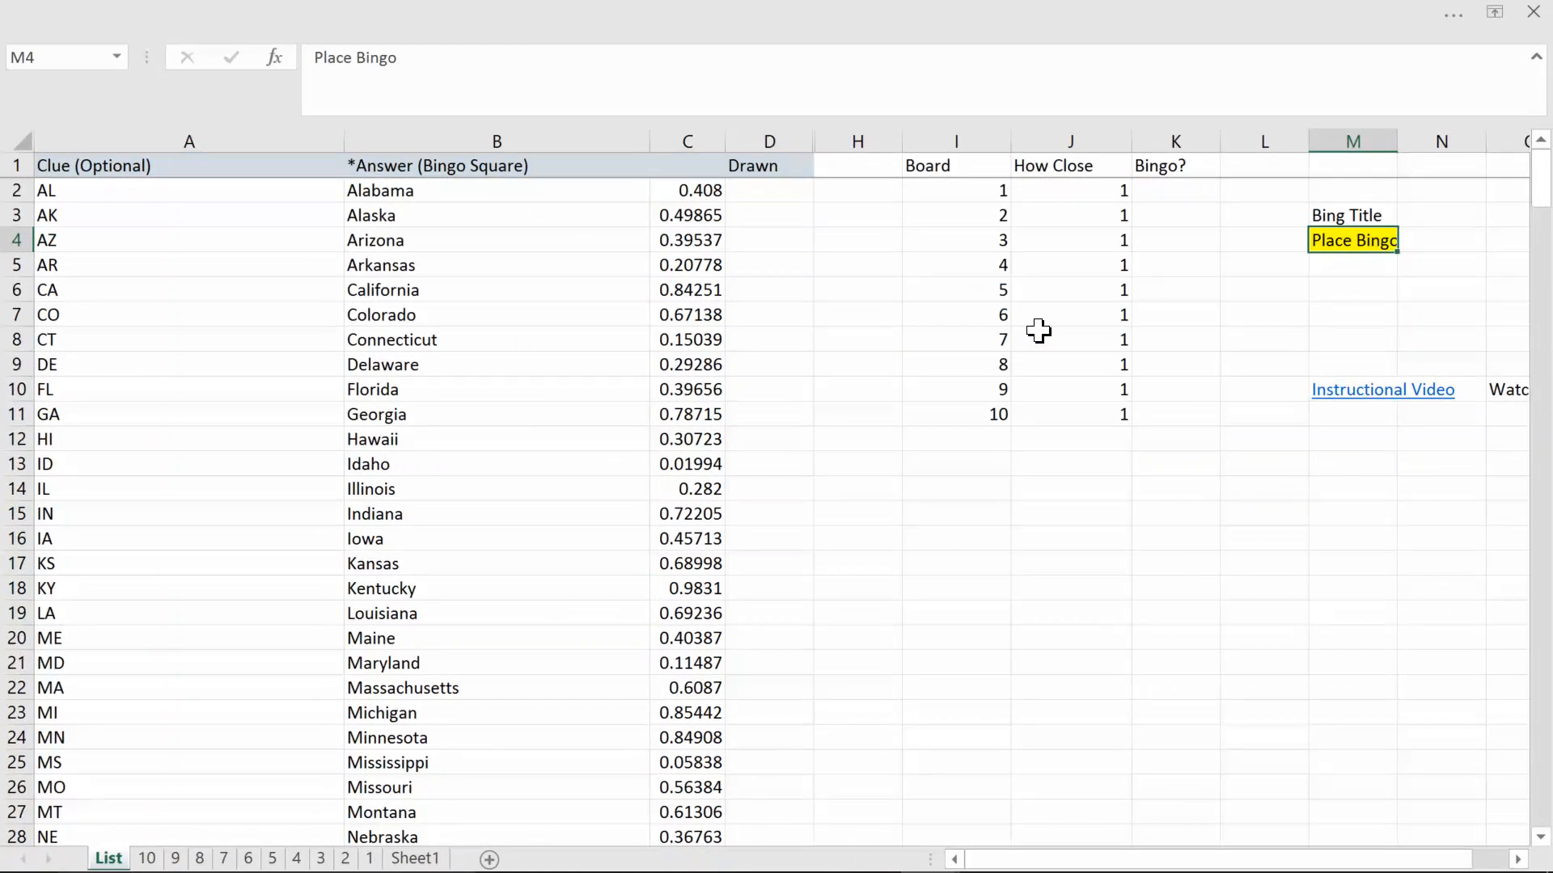
{"action": "mouse_move", "coordinate": [870, 438]}
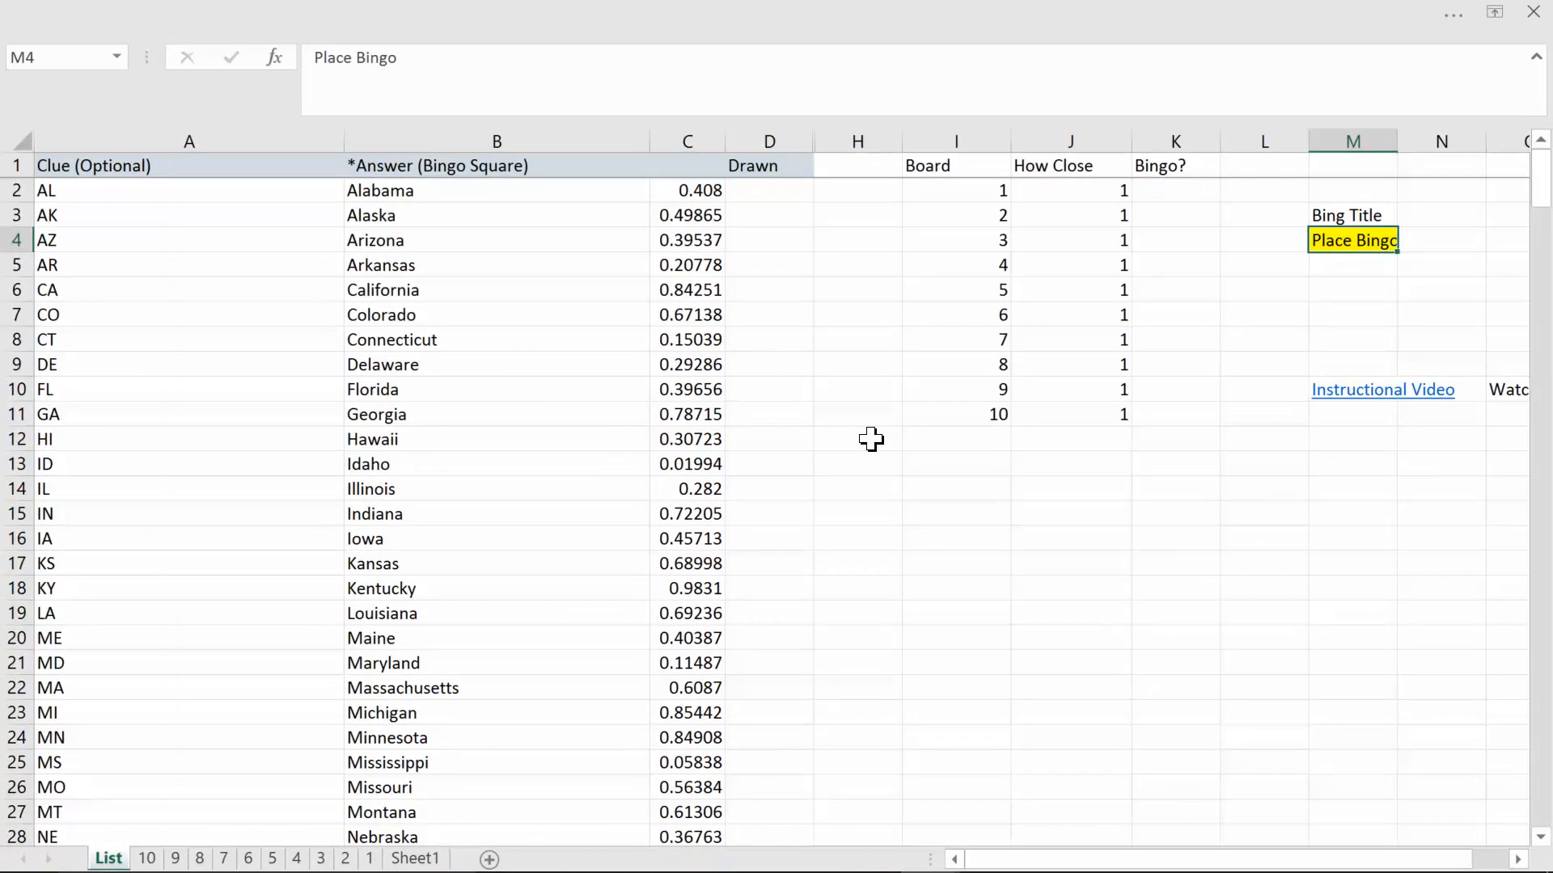
{"action": "left_click", "coordinate": [769, 489]}
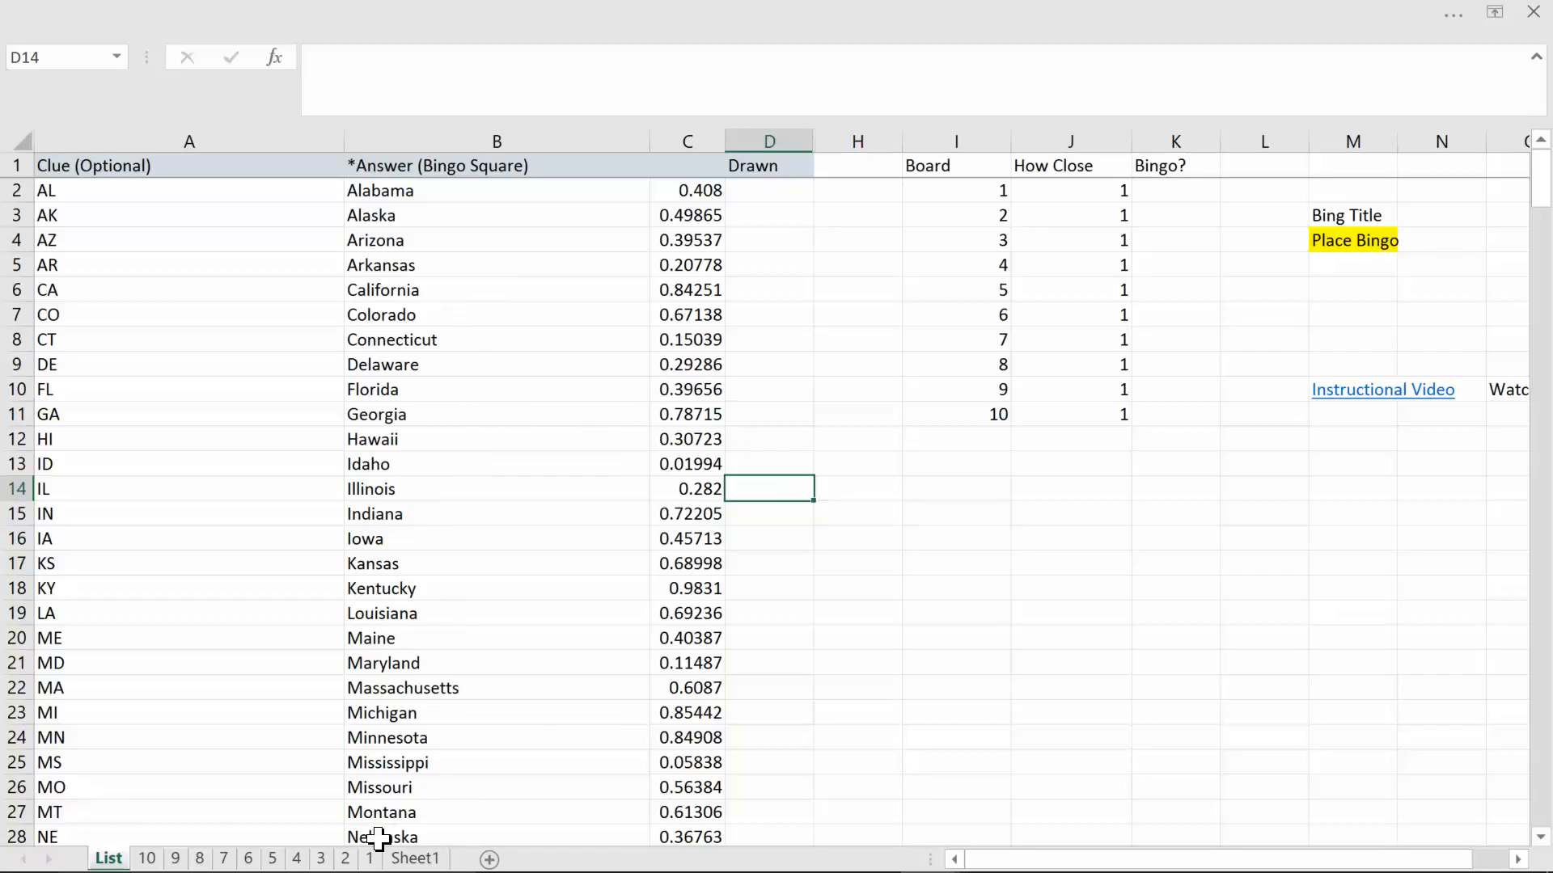
{"action": "left_click", "coordinate": [344, 859]}
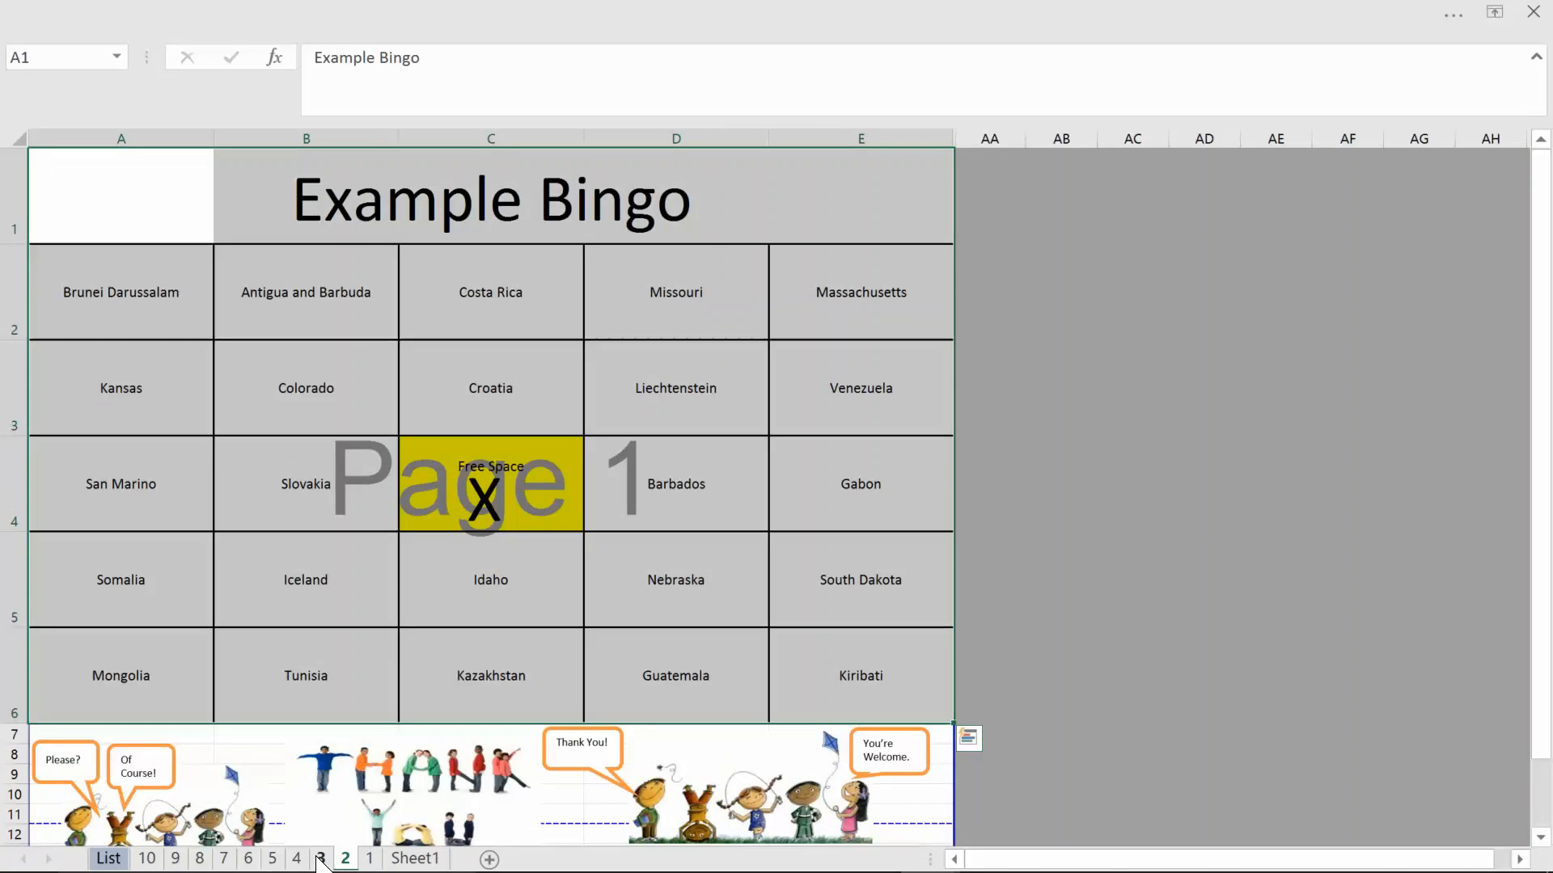
{"action": "left_click", "coordinate": [272, 859]}
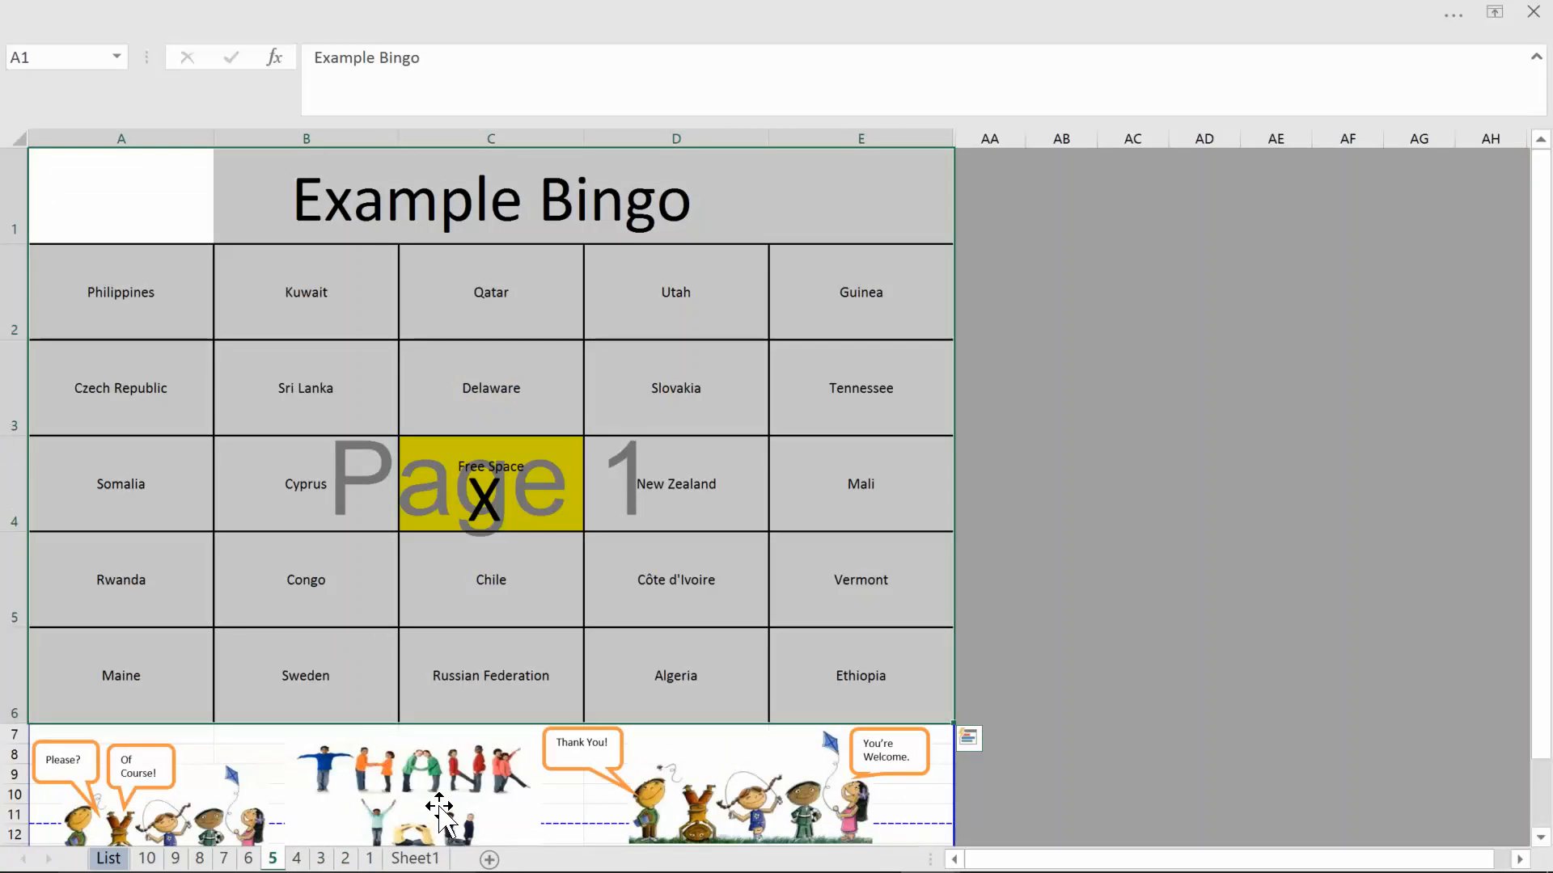
- Return to the Template 5 Row sheet and select its title cell A1
{"action": "left_click", "coordinate": [482, 857]}
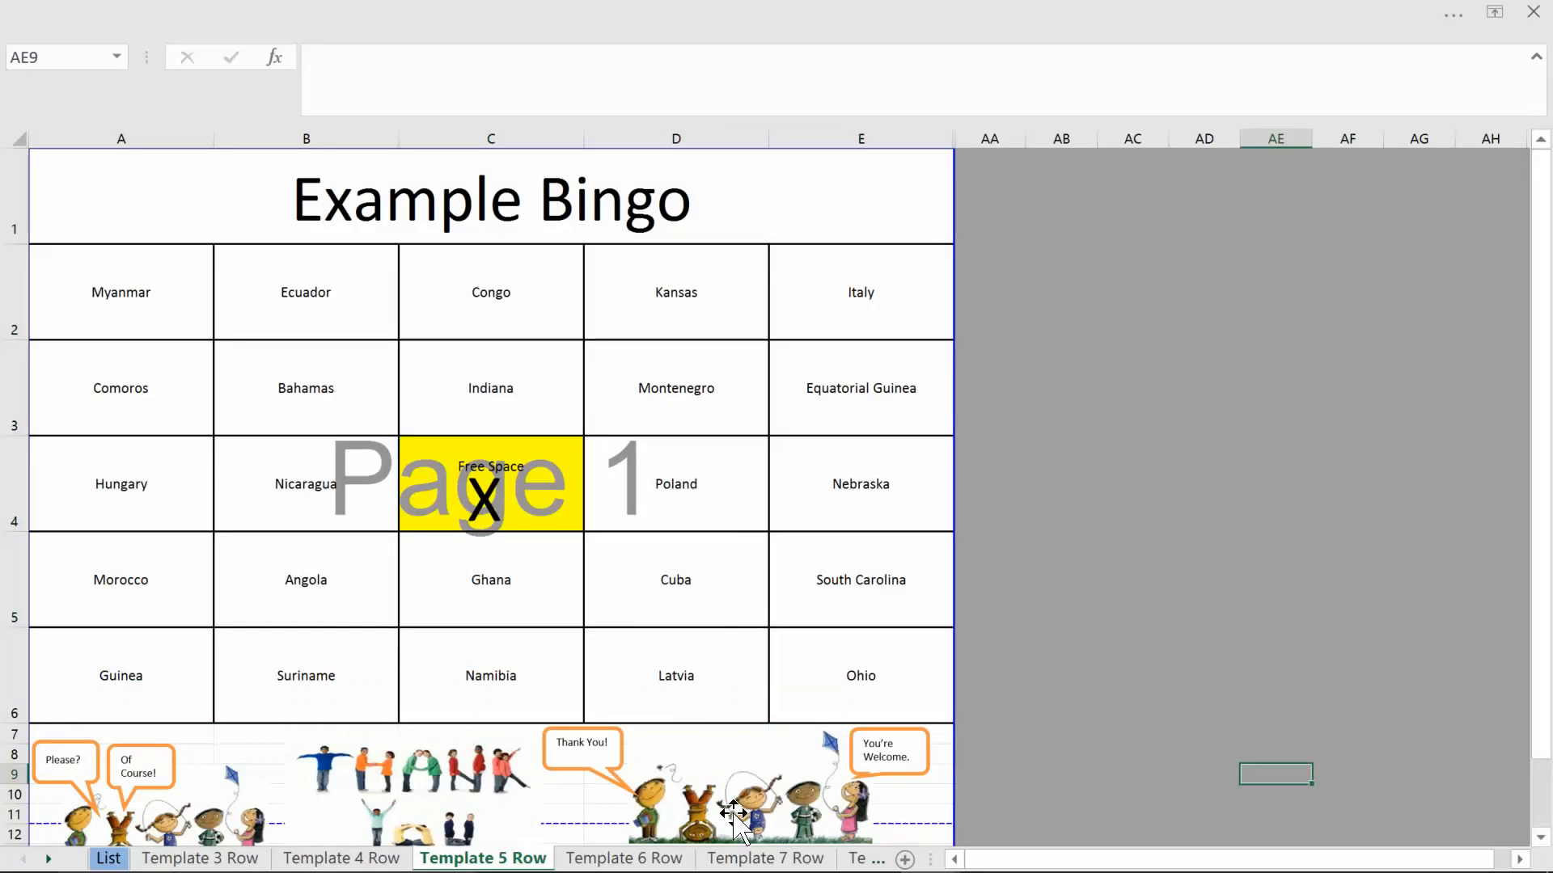
{"action": "mouse_move", "coordinate": [539, 782]}
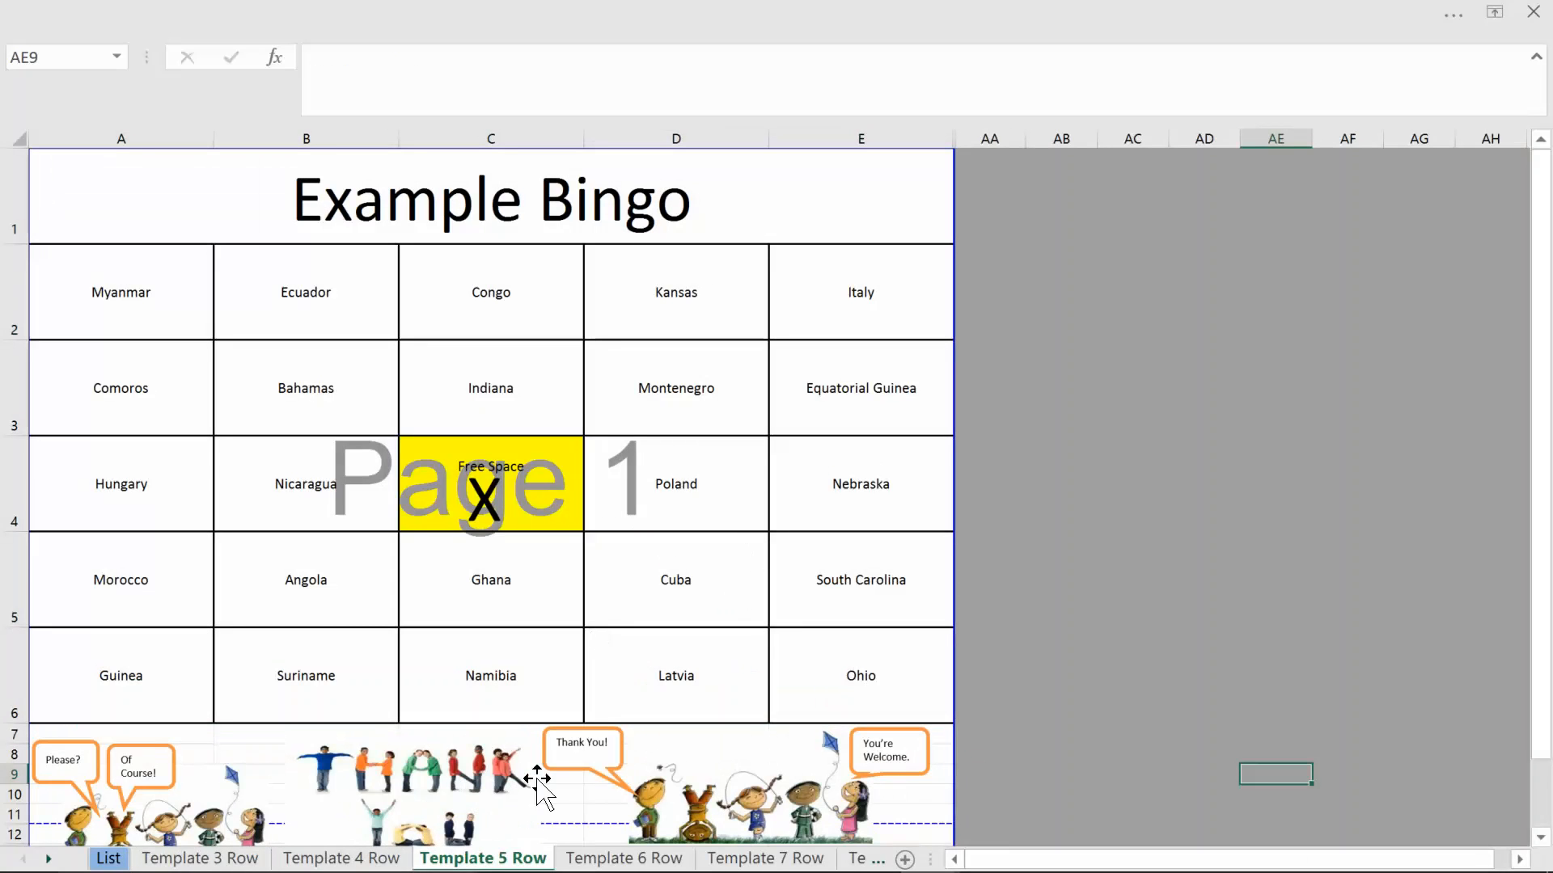
{"action": "mouse_move", "coordinate": [456, 250]}
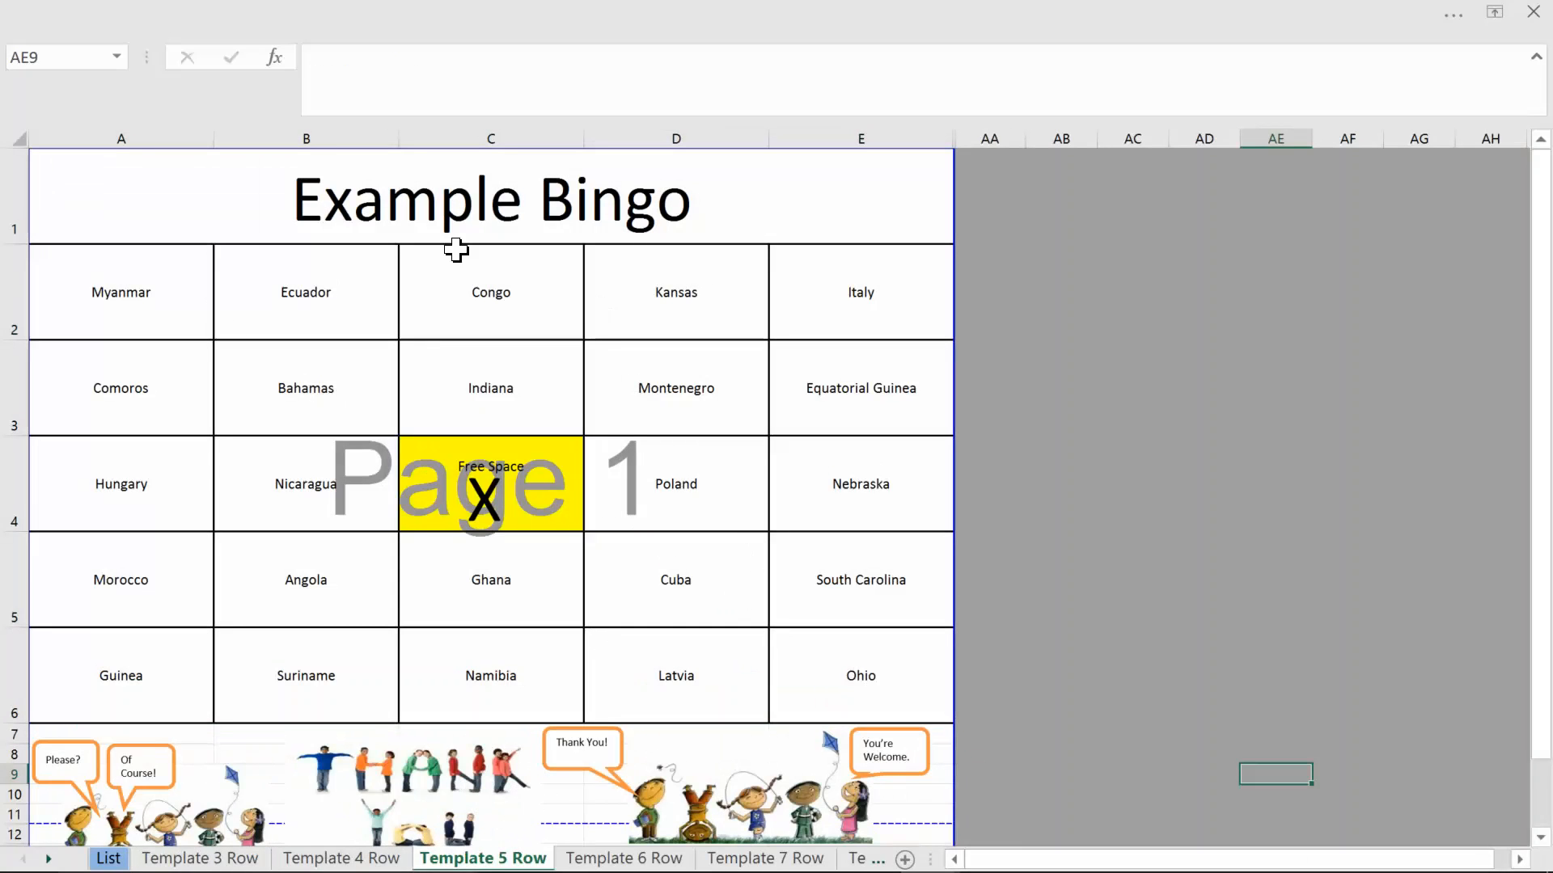
{"action": "left_click", "coordinate": [120, 195]}
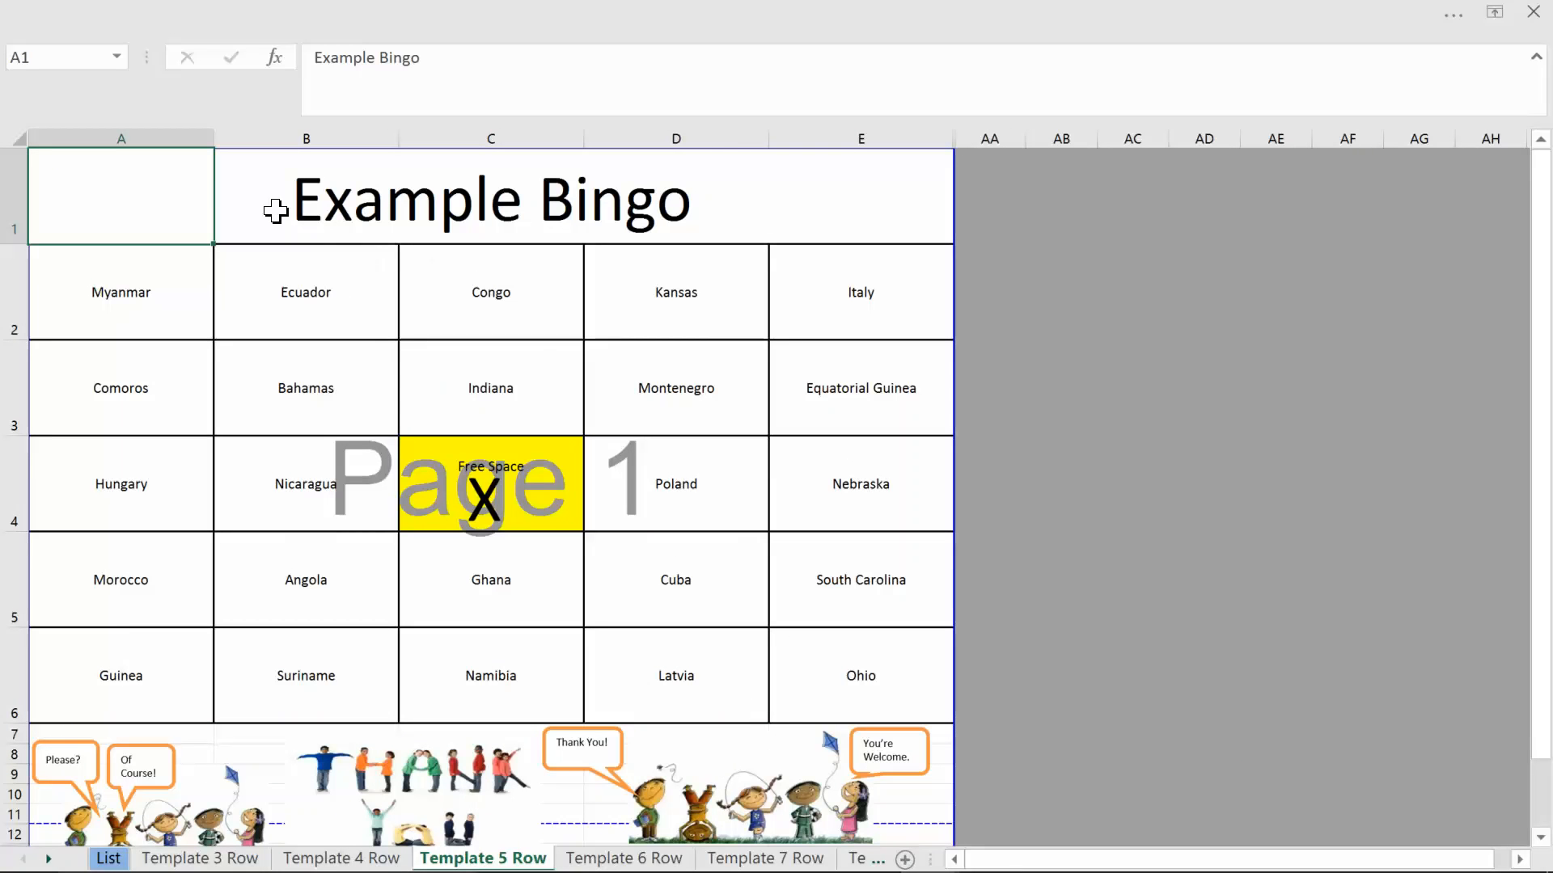
{"action": "mouse_move", "coordinate": [672, 619]}
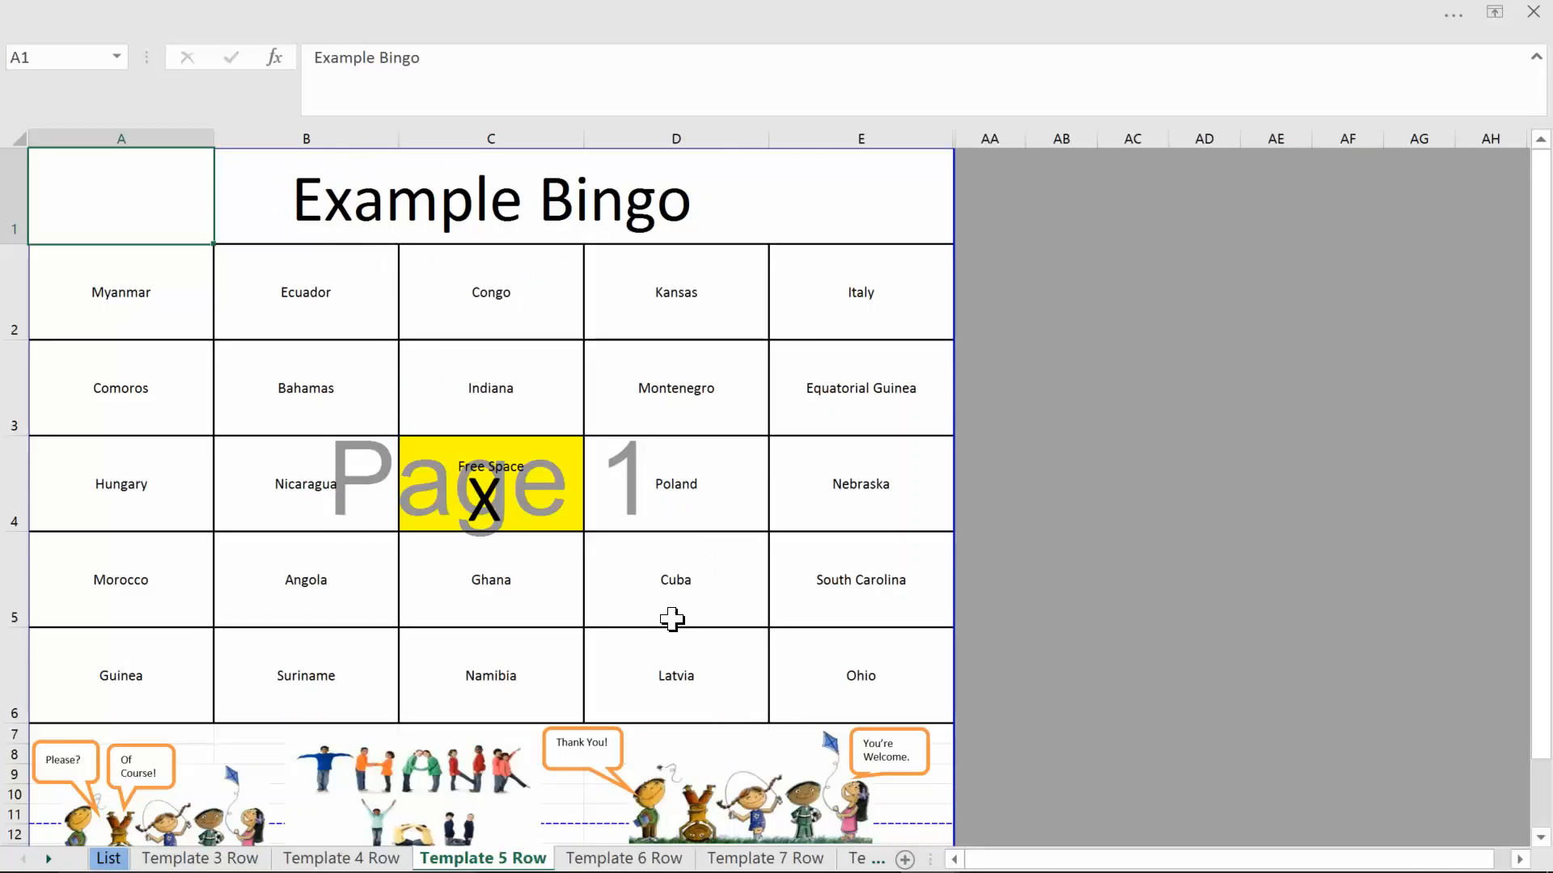
{"action": "mouse_move", "coordinate": [471, 741]}
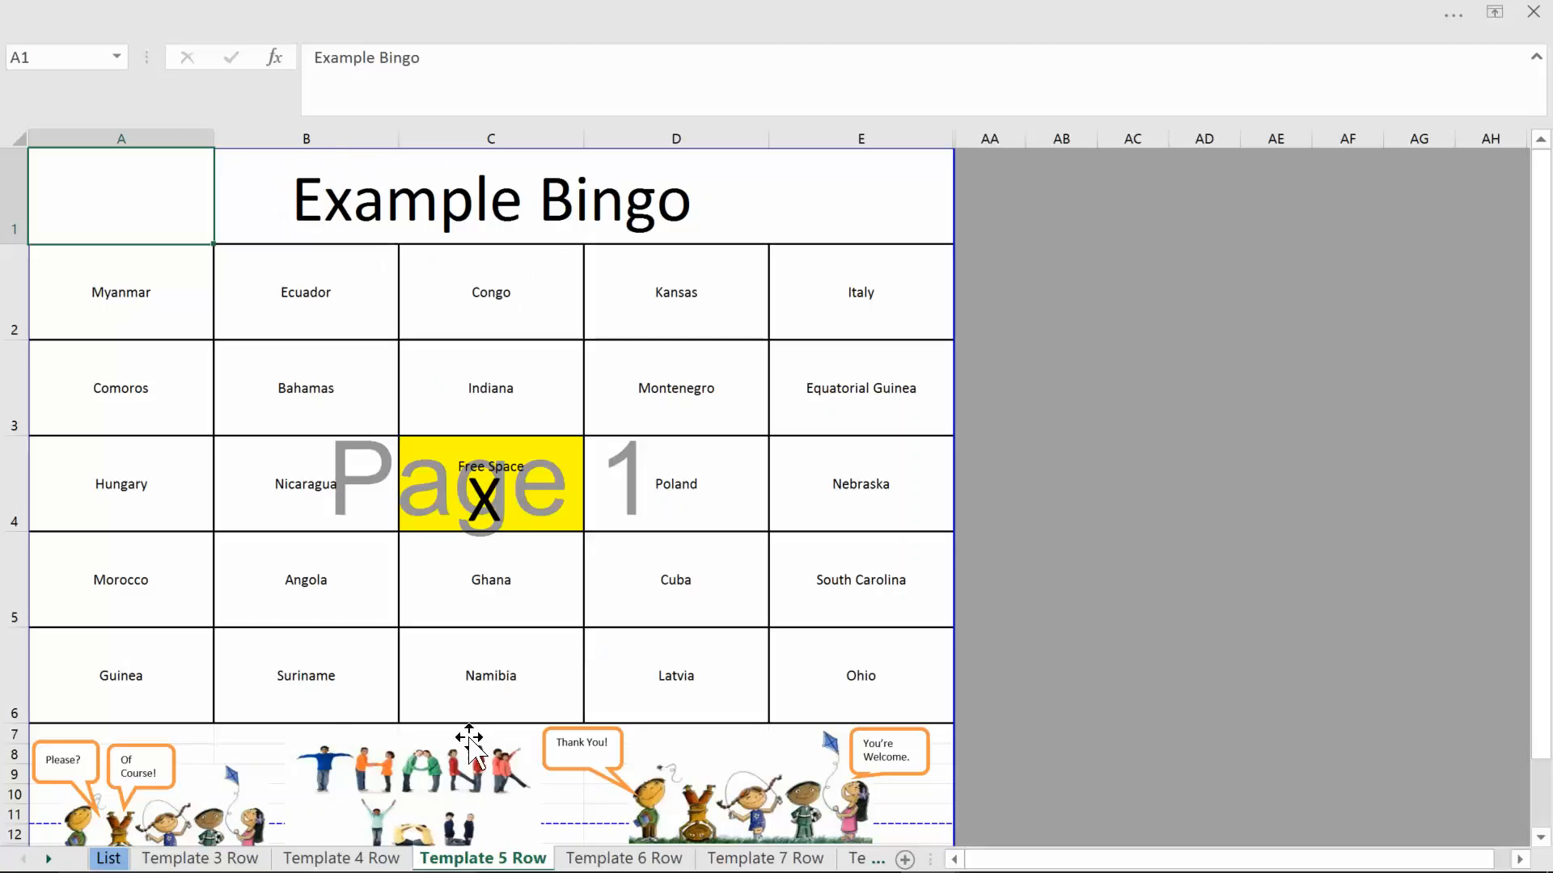
{"action": "mouse_move", "coordinate": [372, 505]}
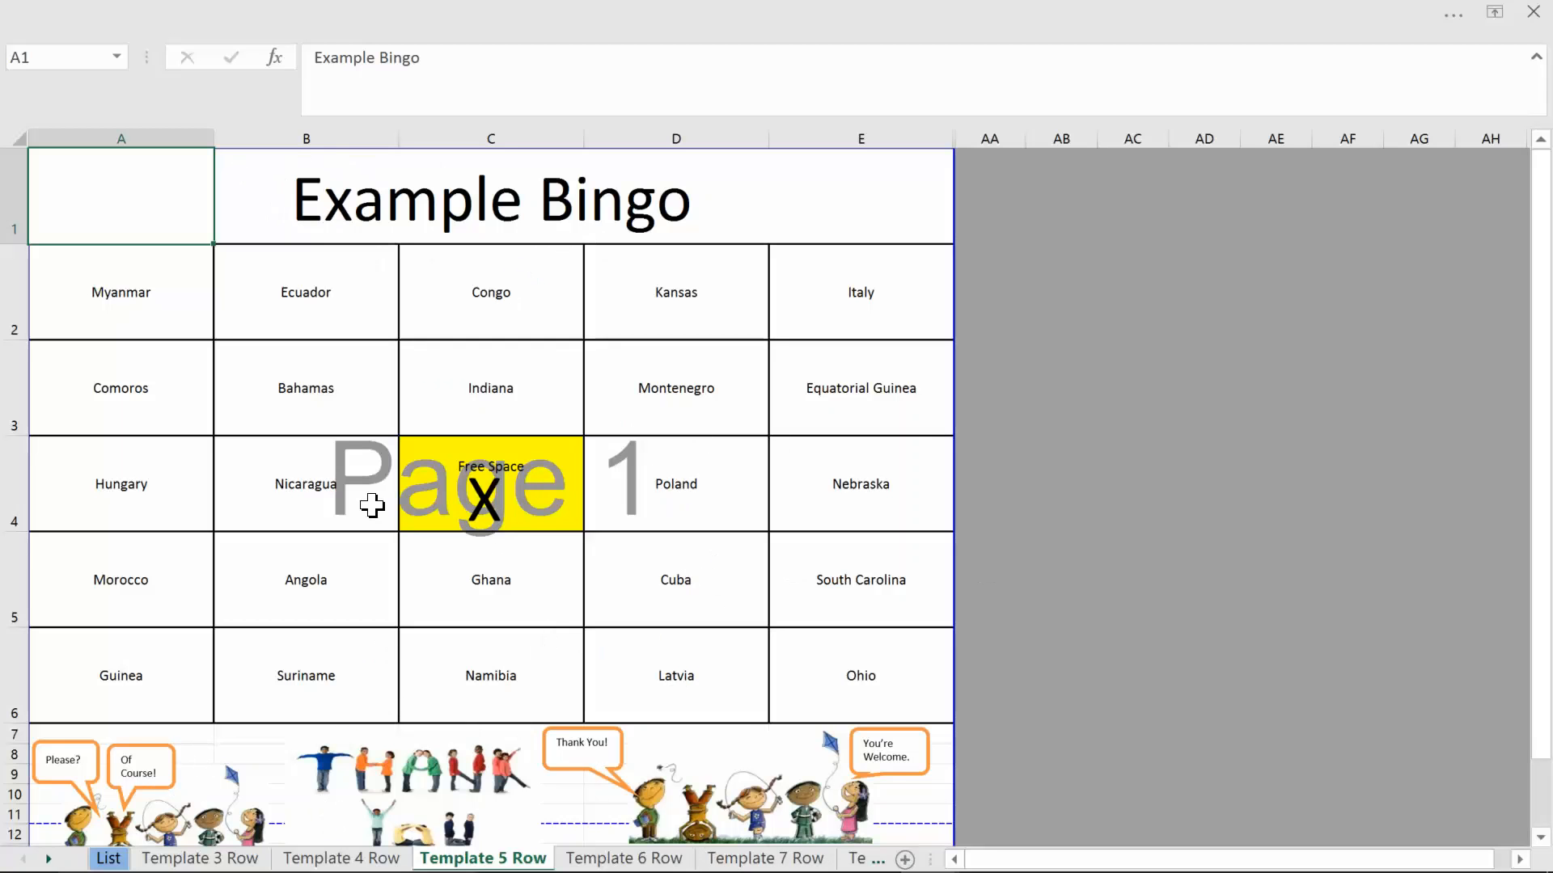
{"action": "mouse_move", "coordinate": [401, 465]}
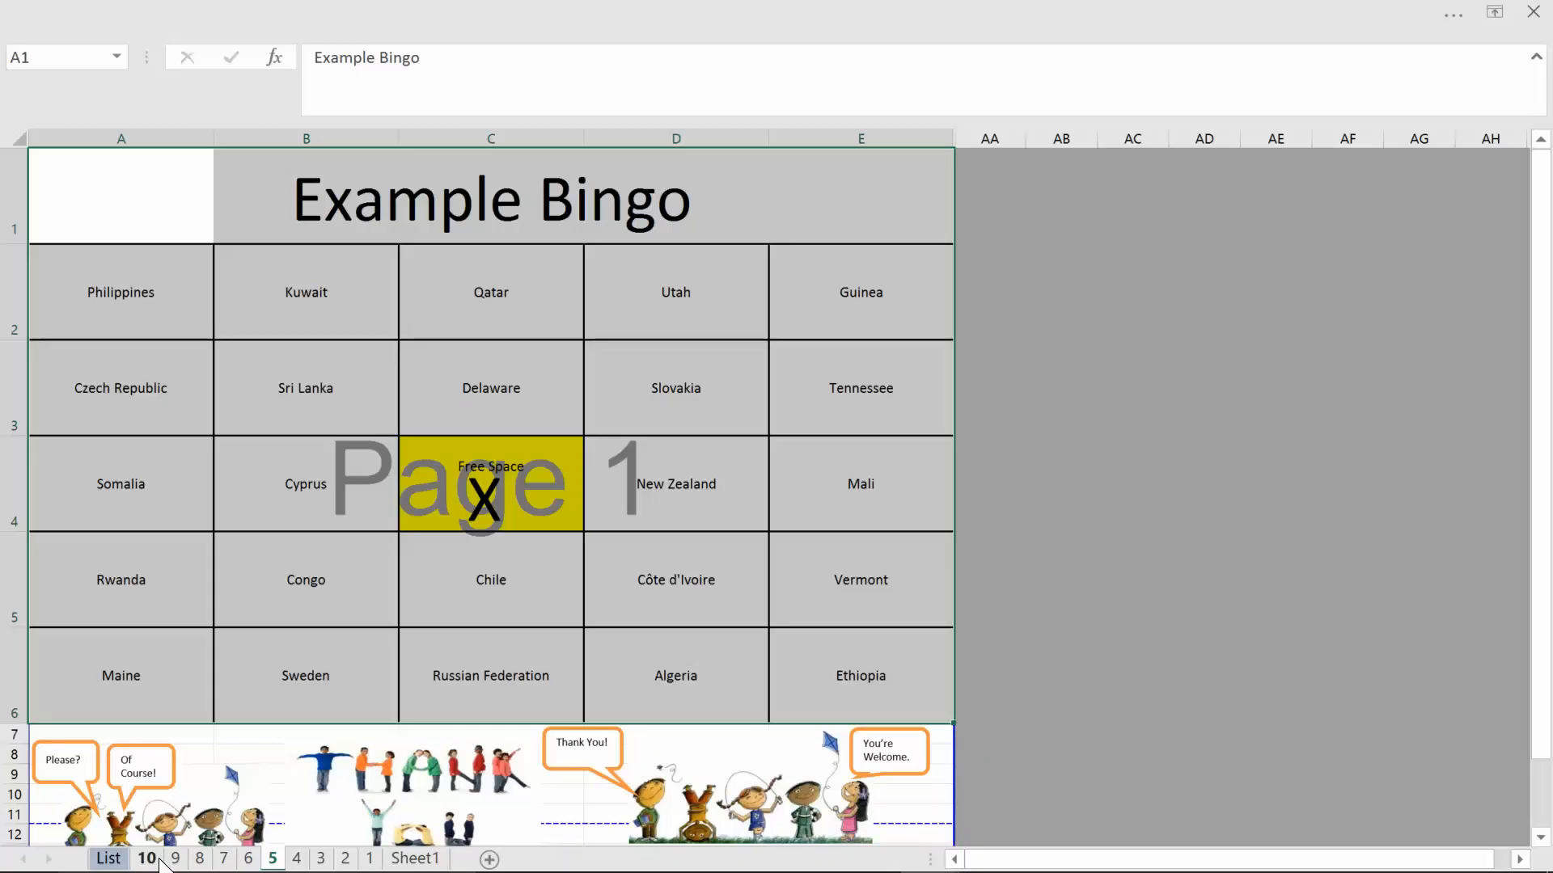
- Group the numbered card sheets and show their print preview with Ctrl+P
{"action": "left_click", "coordinate": [175, 859]}
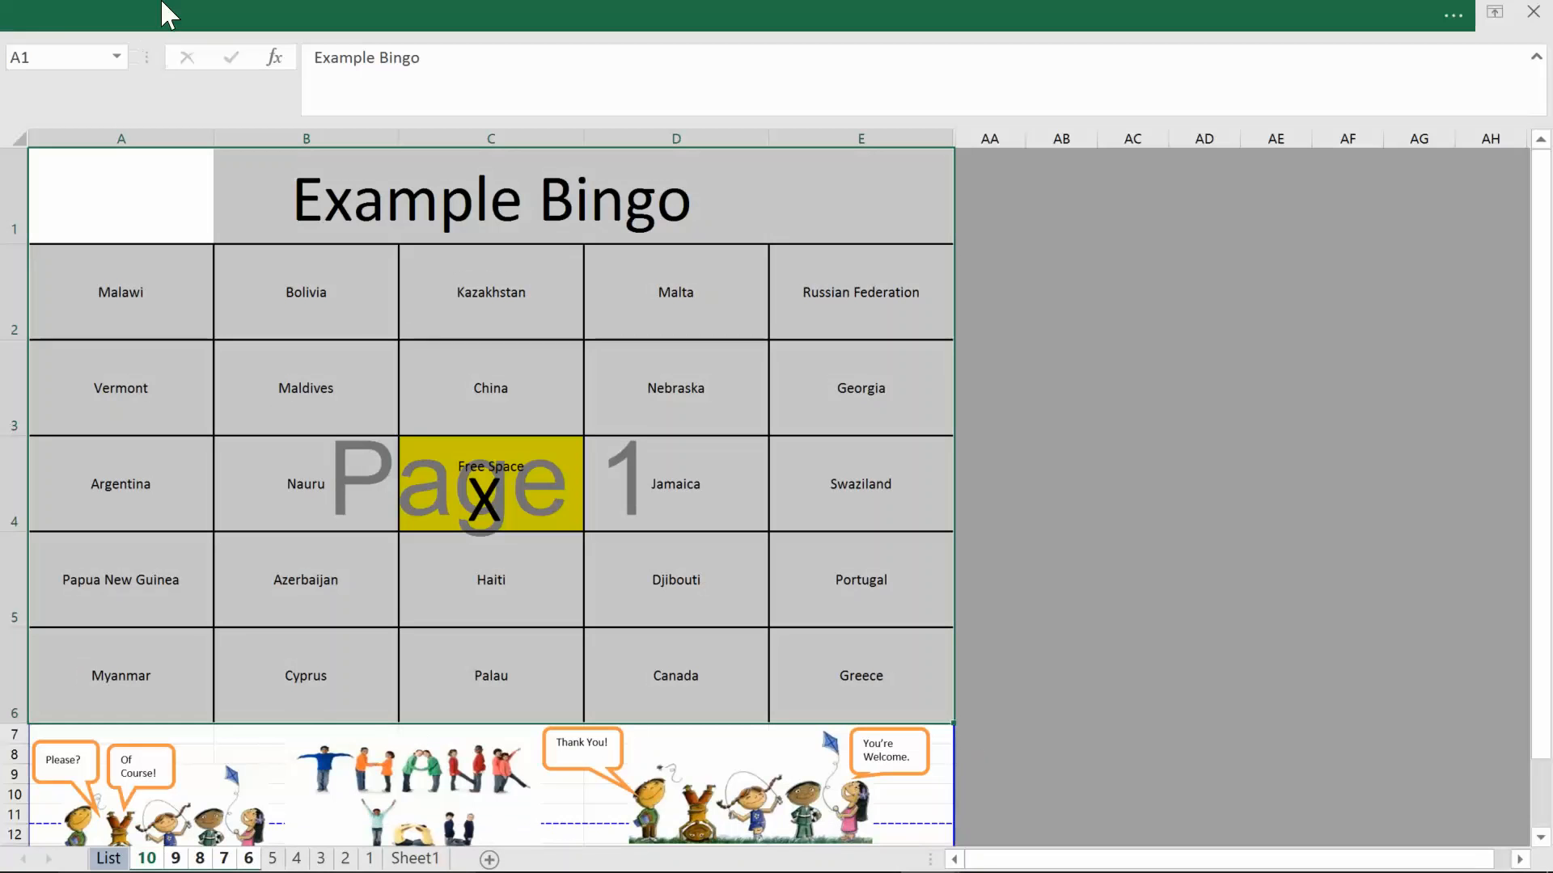
{"action": "mouse_move", "coordinate": [532, 440]}
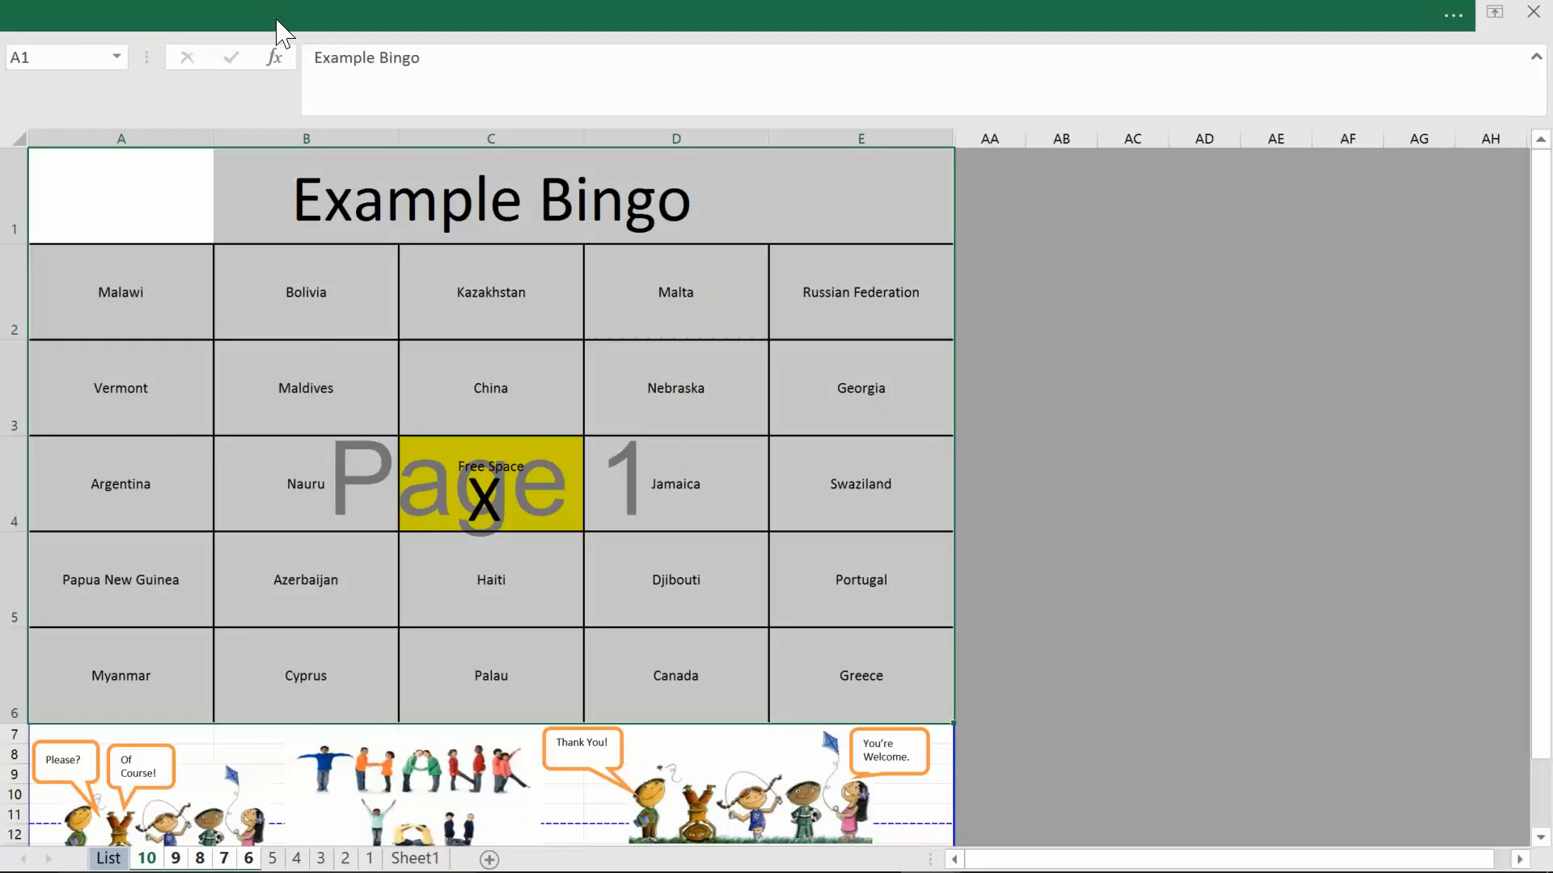
{"action": "key", "text": "ctrl+p"}
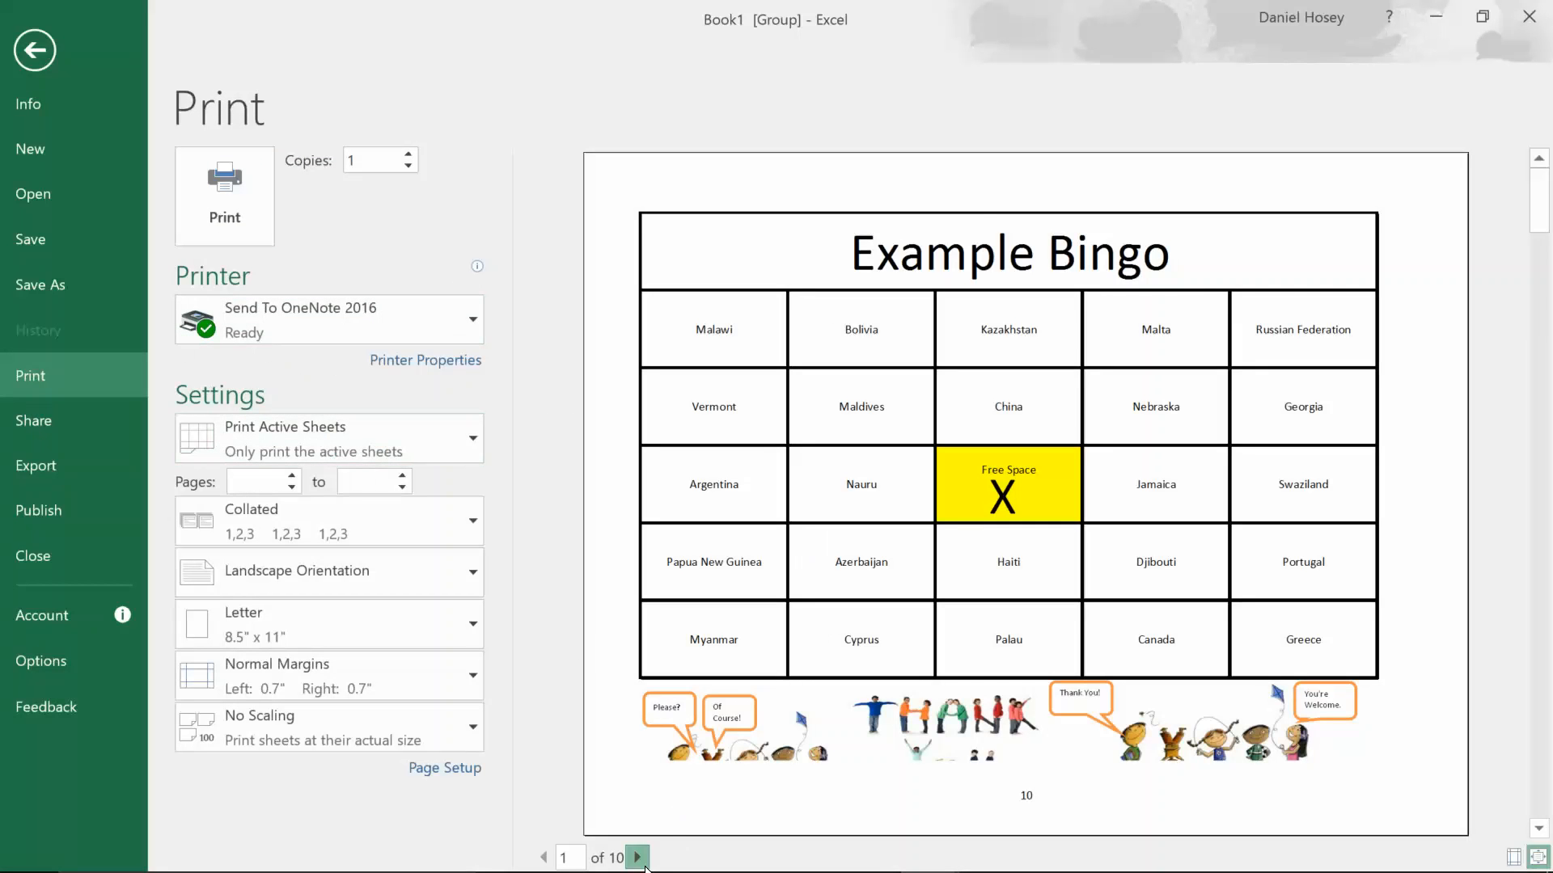
- Page through the card previews, then exit back to the Template 5 Row sheet
{"action": "left_click", "coordinate": [636, 857]}
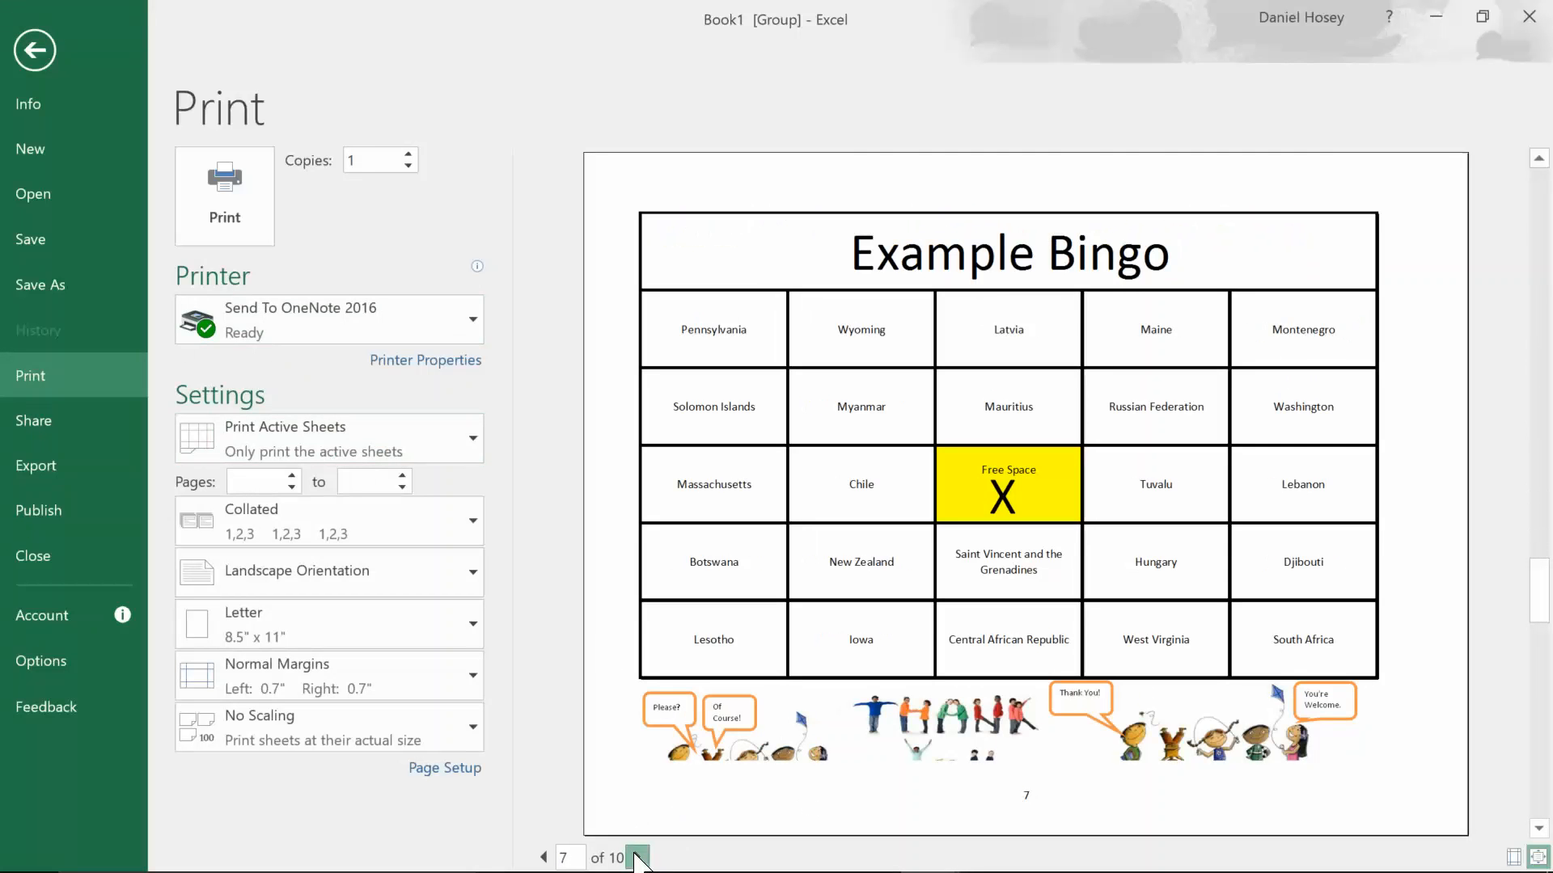
{"action": "left_click", "coordinate": [634, 857]}
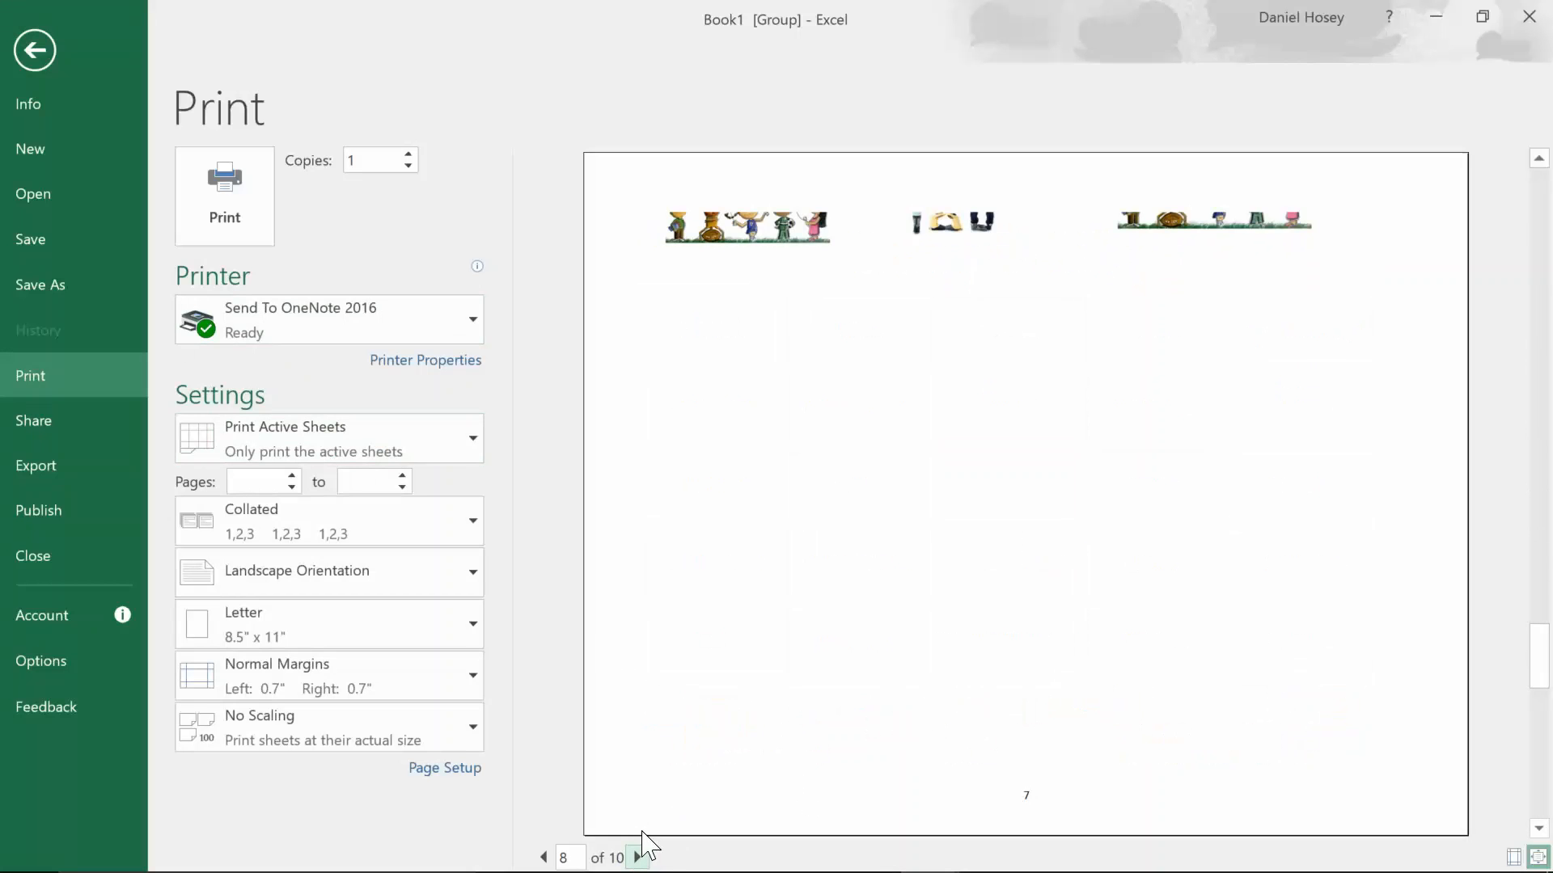
{"action": "mouse_move", "coordinate": [529, 277]}
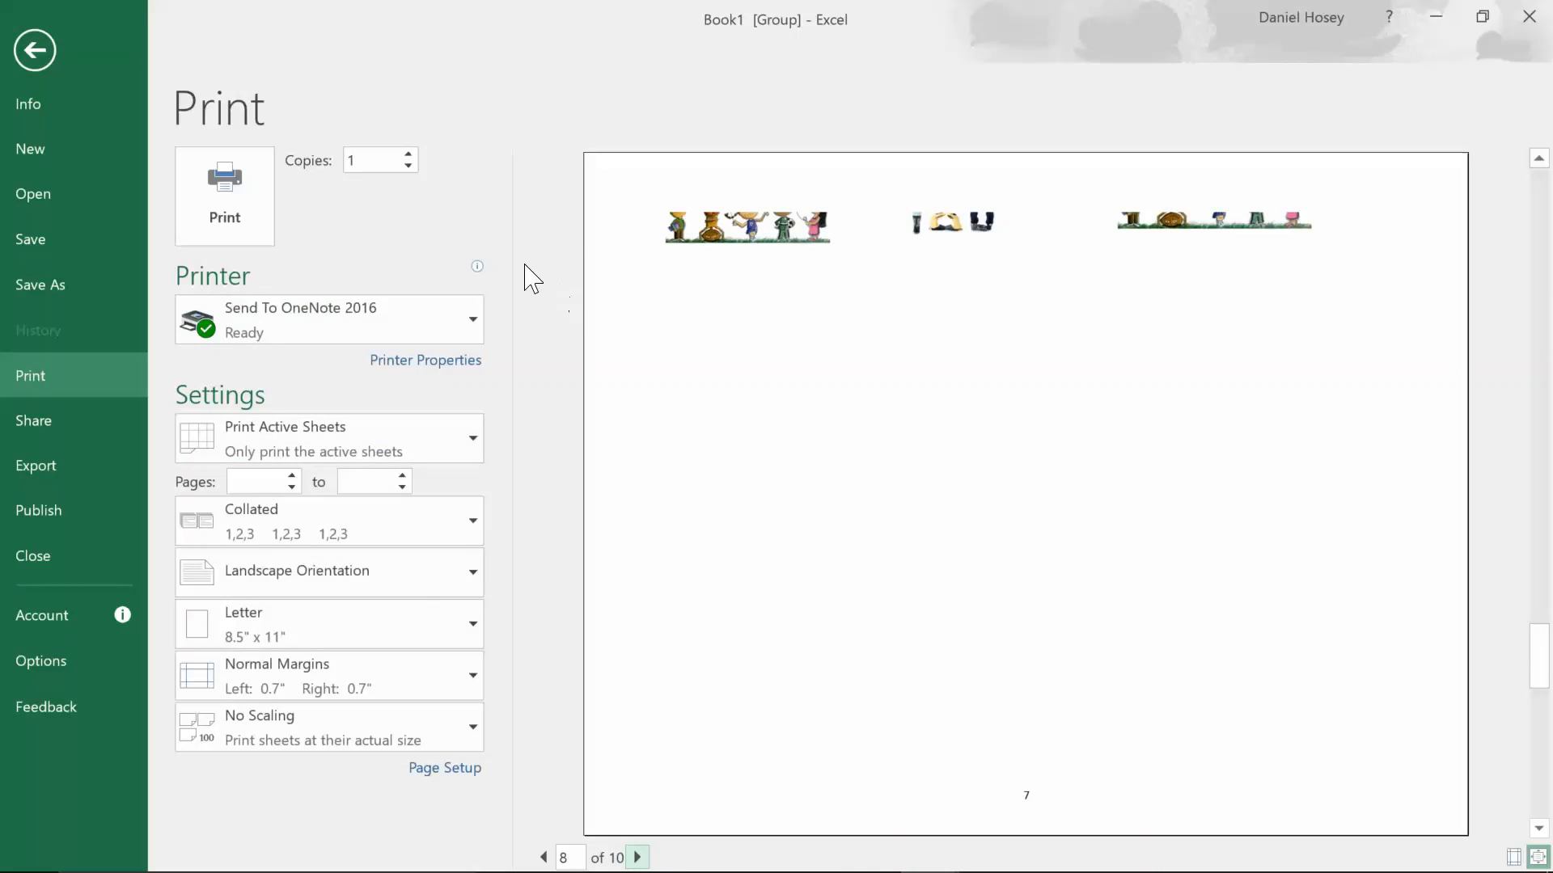
{"action": "left_click", "coordinate": [35, 49]}
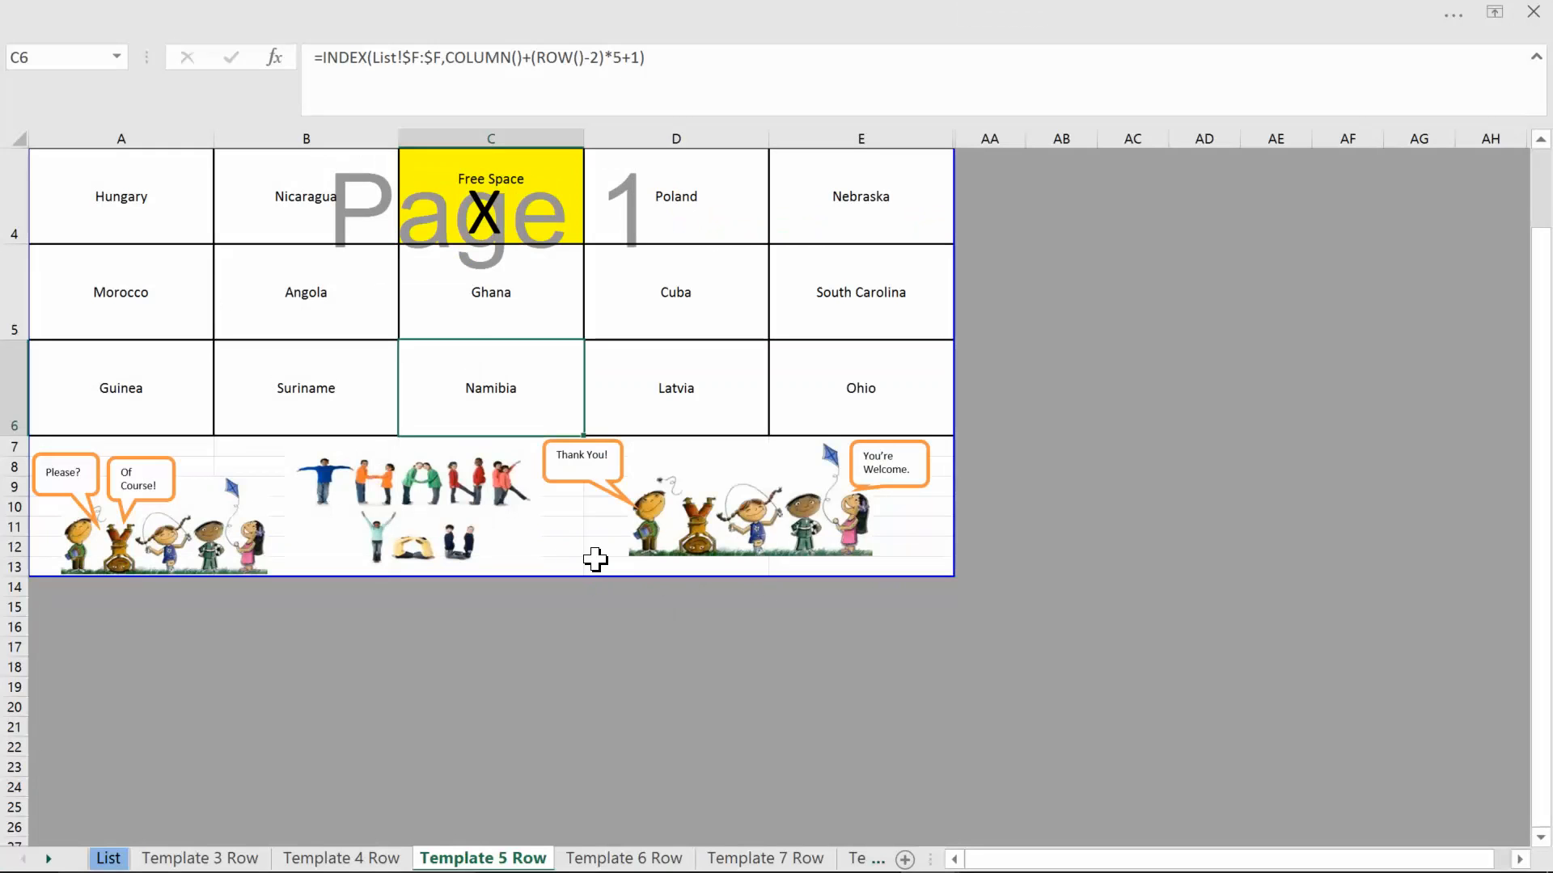
- From the List sheet, generate a new set of bingo cards with 5 rows each
{"action": "left_click", "coordinate": [108, 857]}
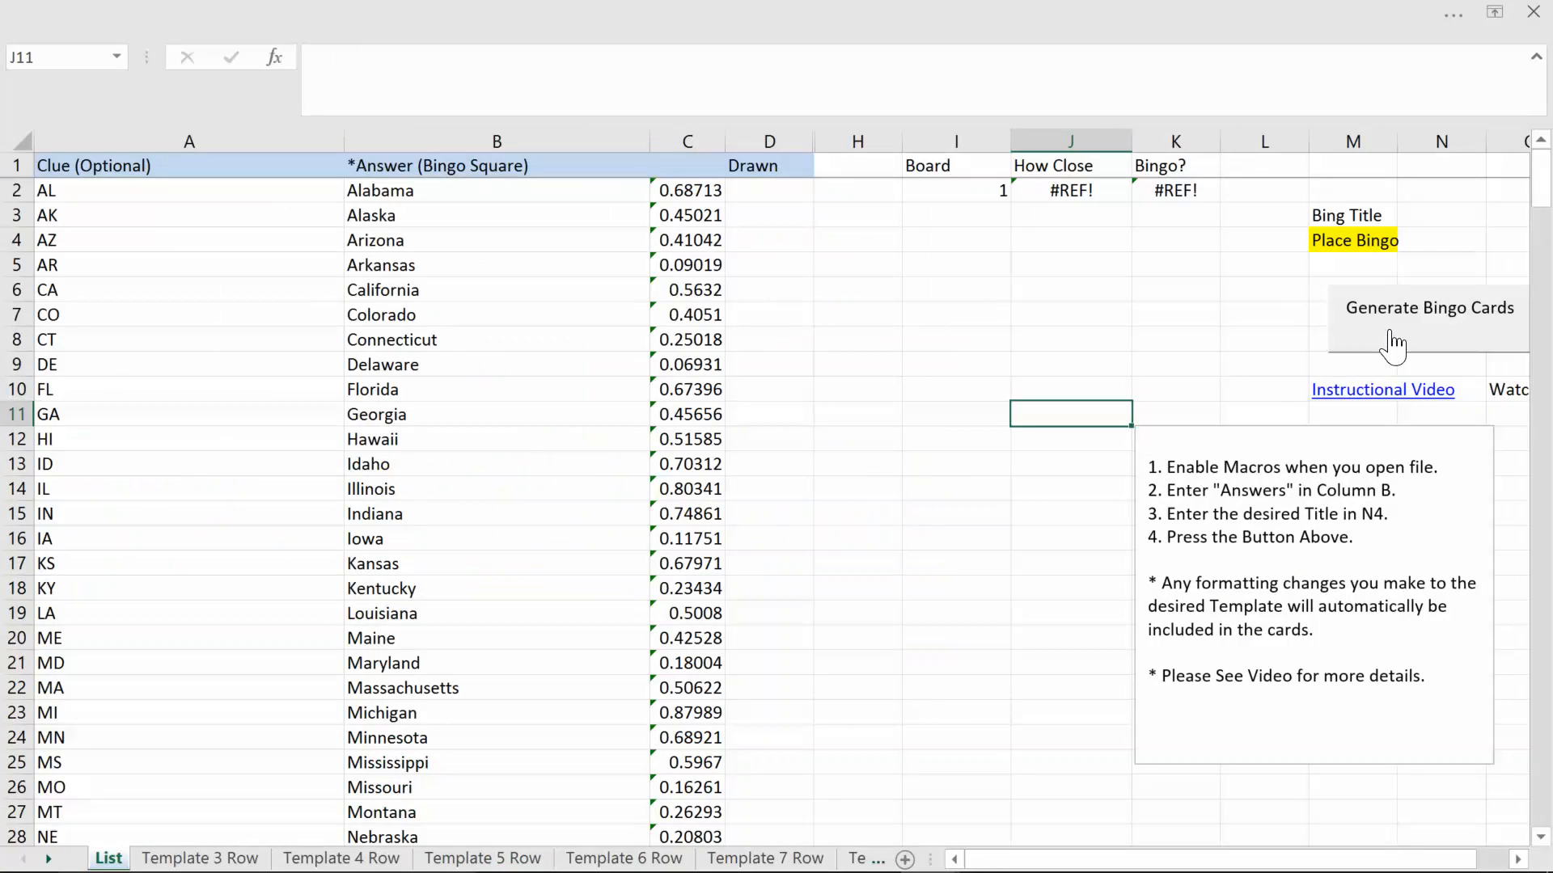
{"action": "left_click", "coordinate": [1429, 308]}
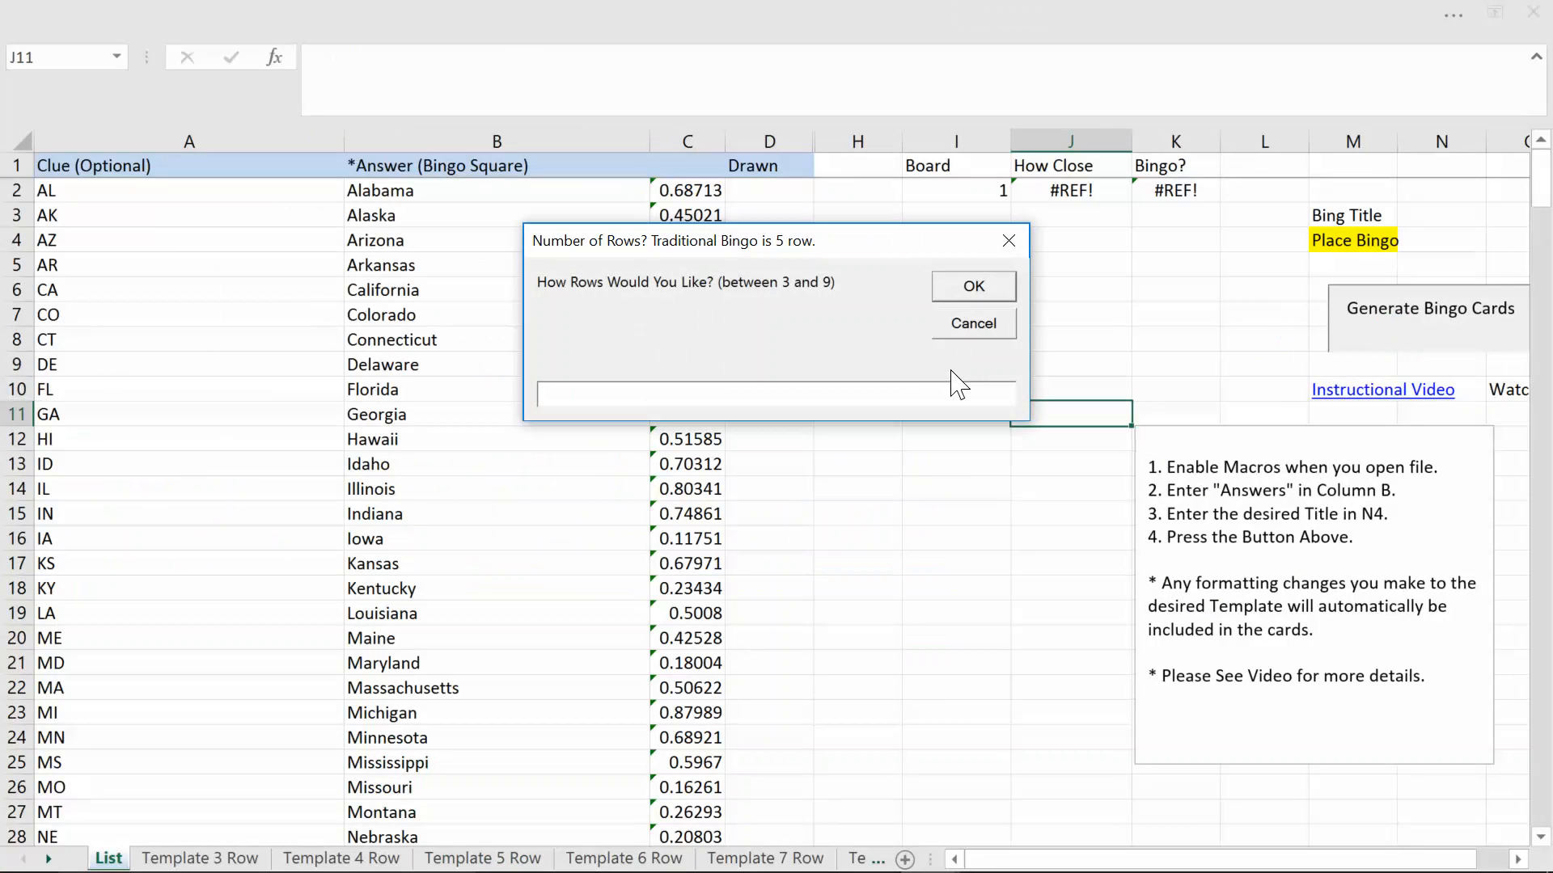
{"action": "type", "text": "5"}
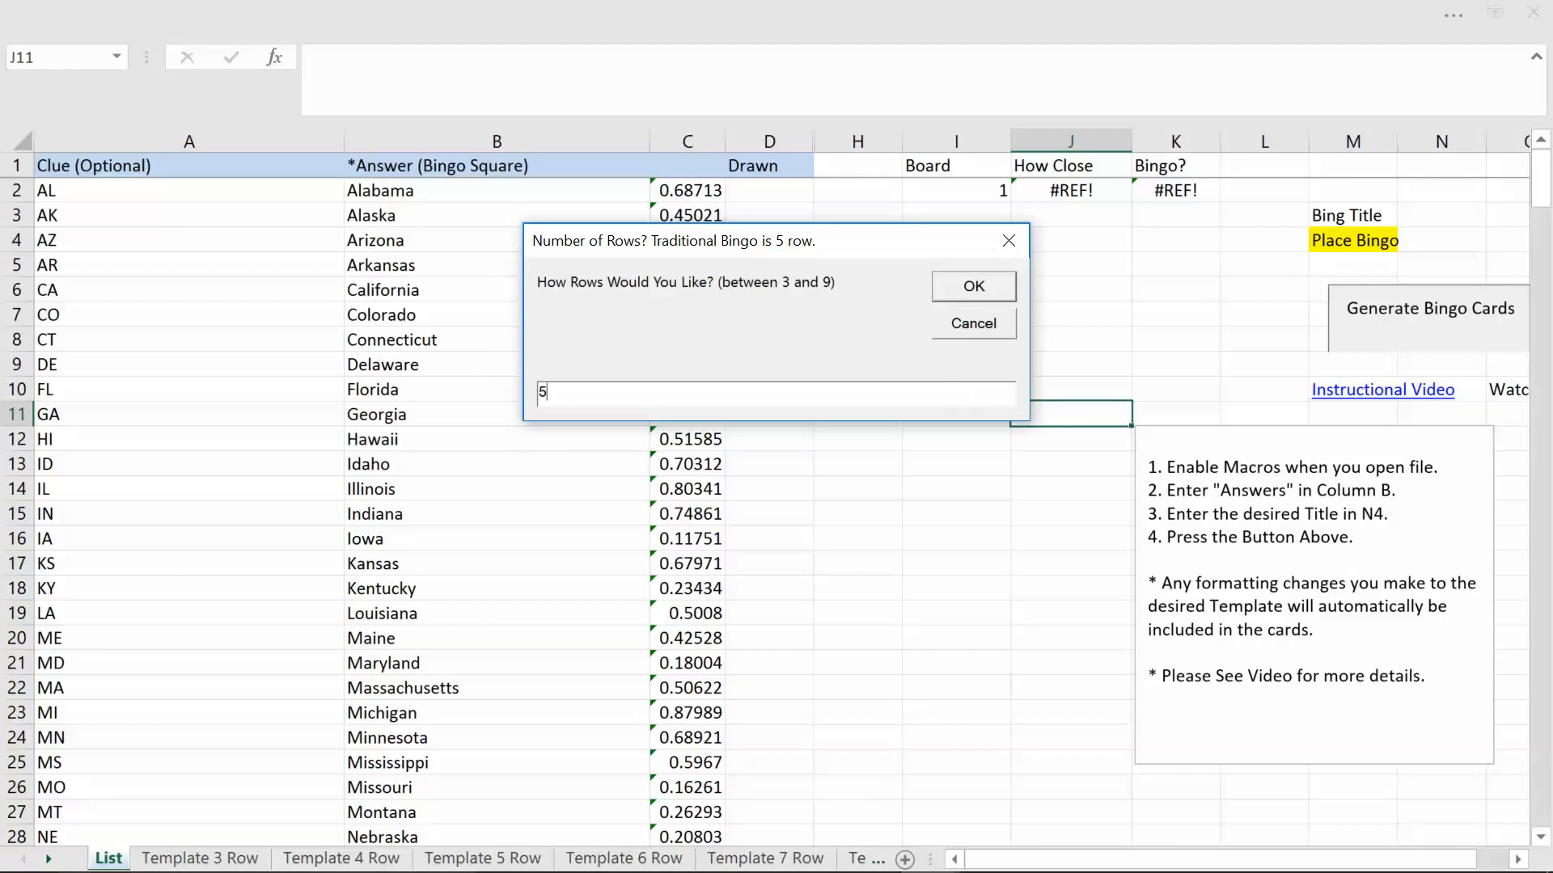
{"action": "left_click", "coordinate": [971, 286]}
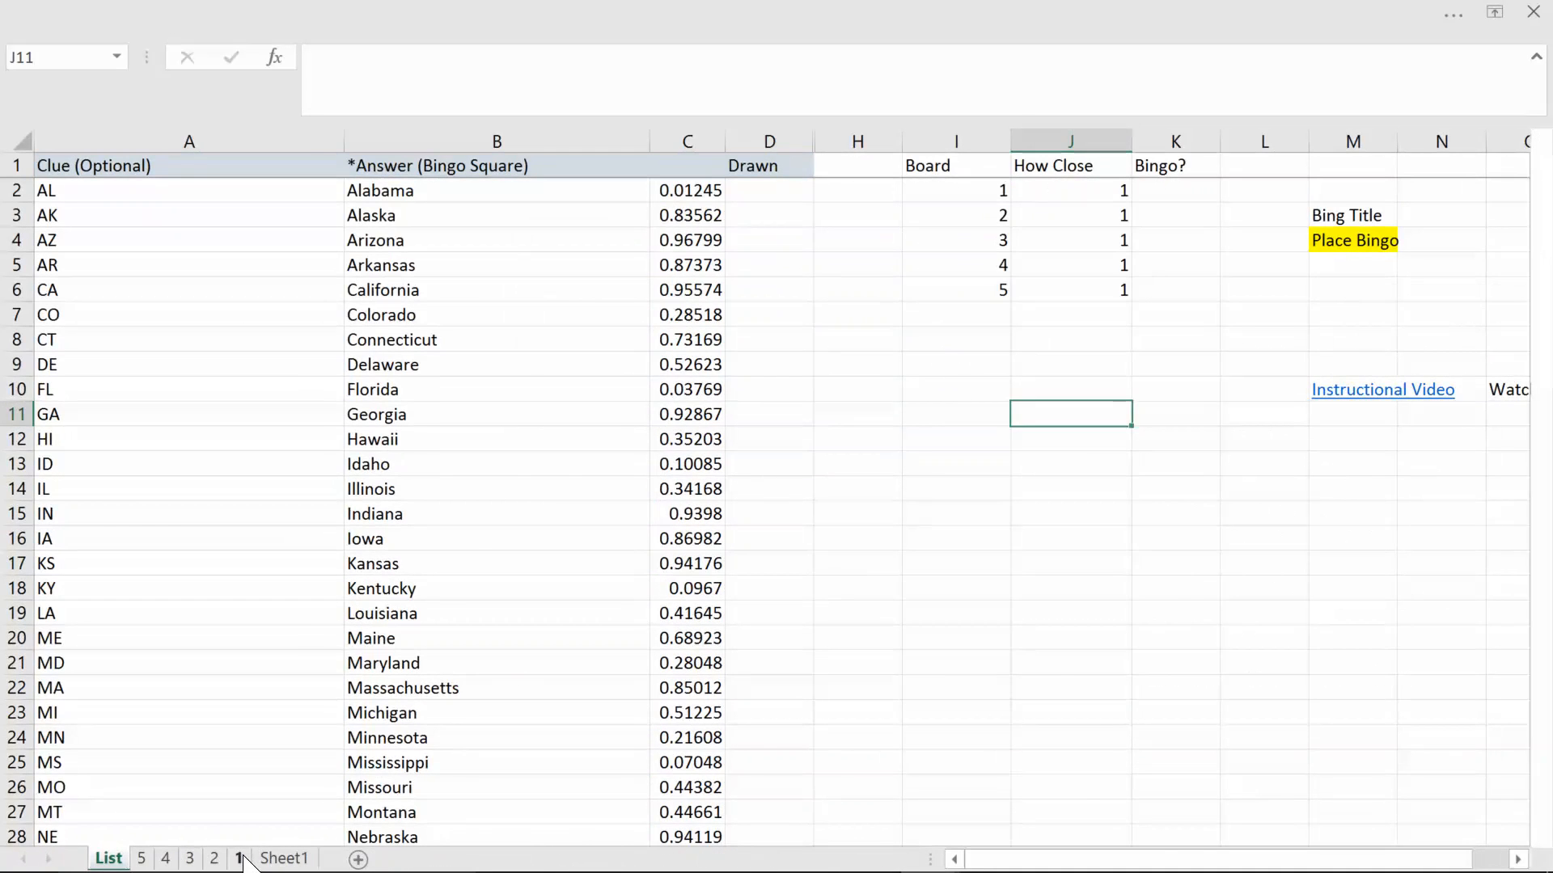
- Preview how card sheet 1 will print, then return to the card
{"action": "left_click", "coordinate": [239, 858]}
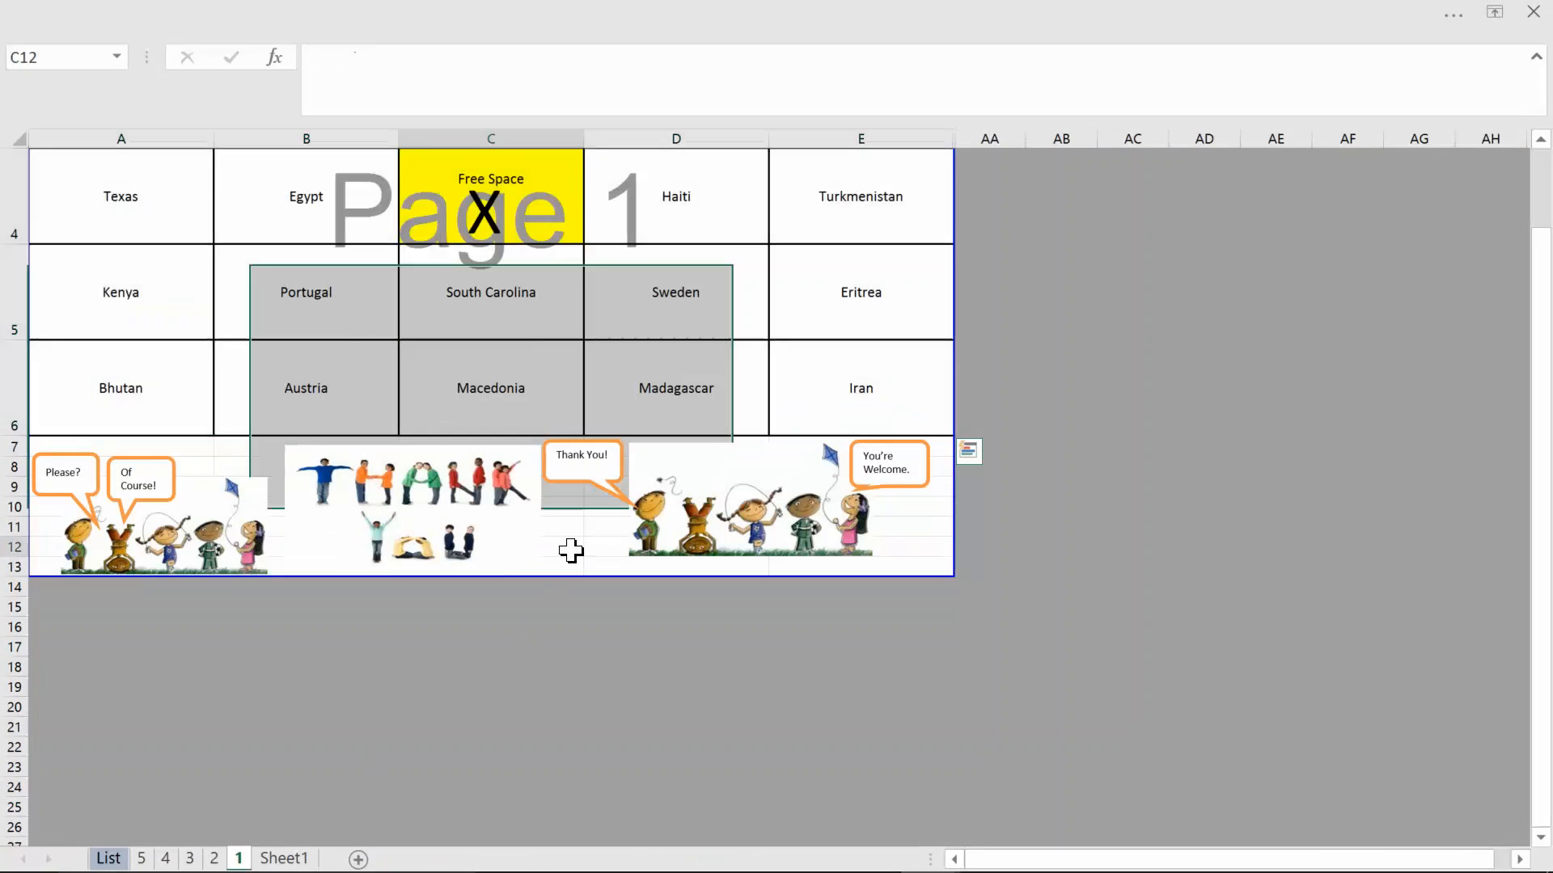
{"action": "key", "text": "ctrl+p"}
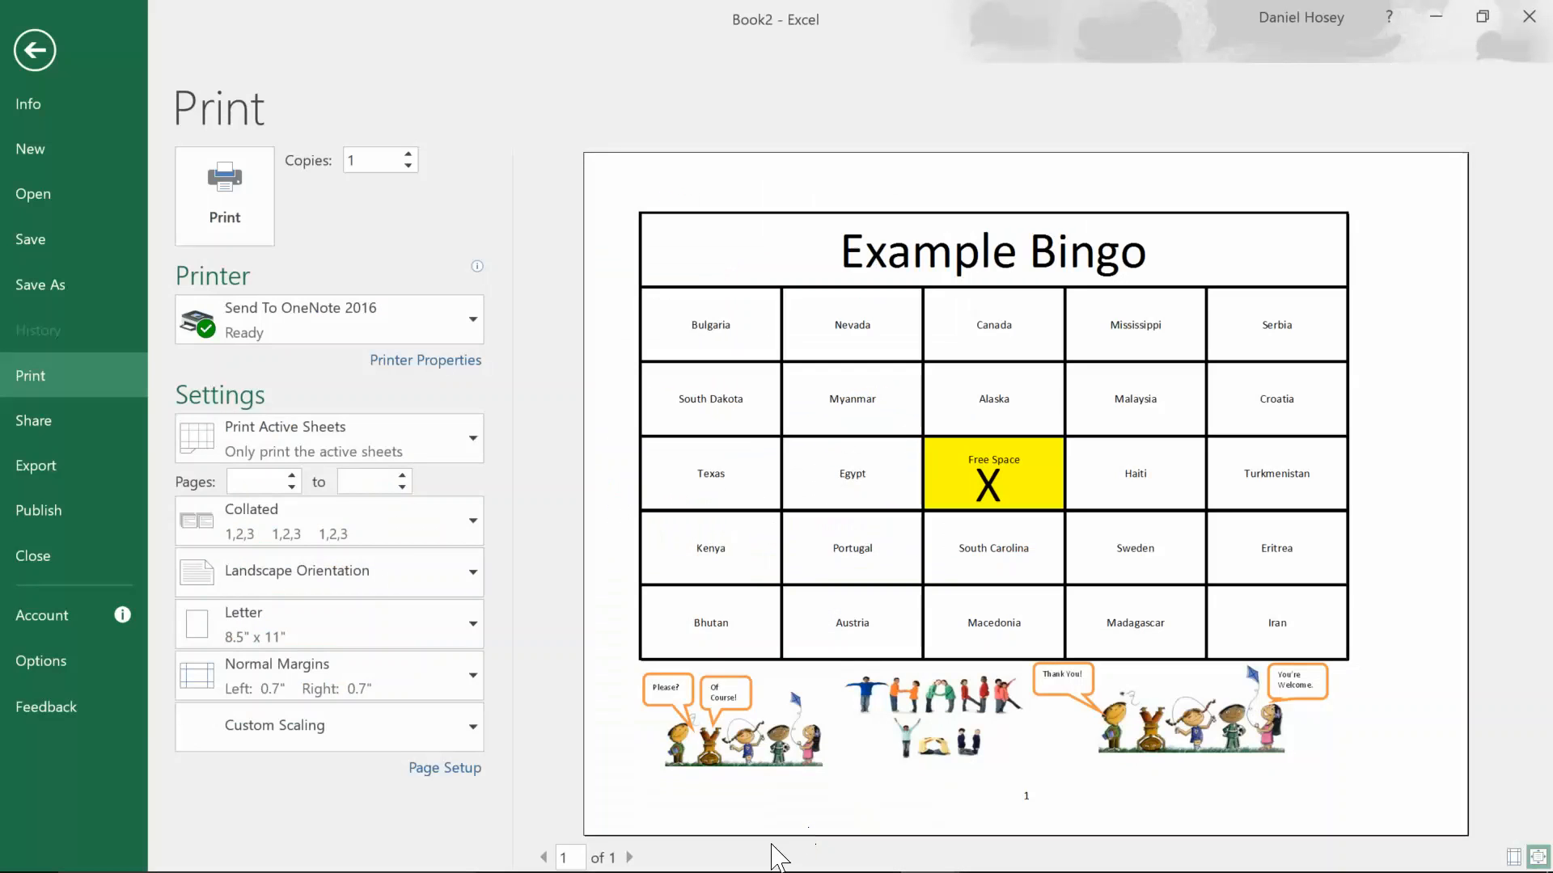
{"action": "mouse_move", "coordinate": [874, 629]}
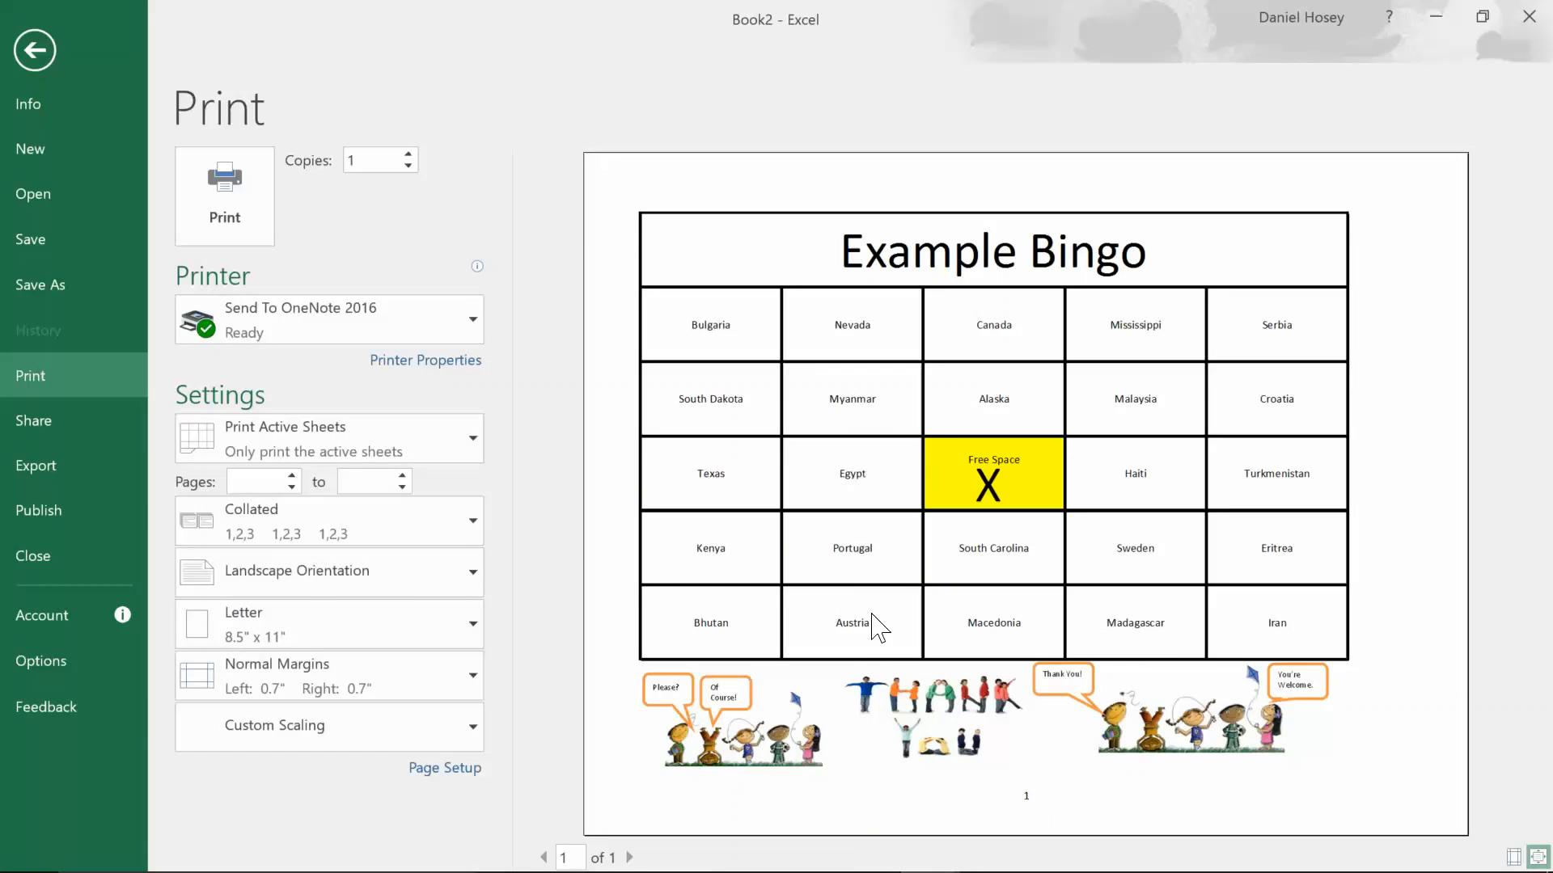
{"action": "left_click", "coordinate": [34, 49]}
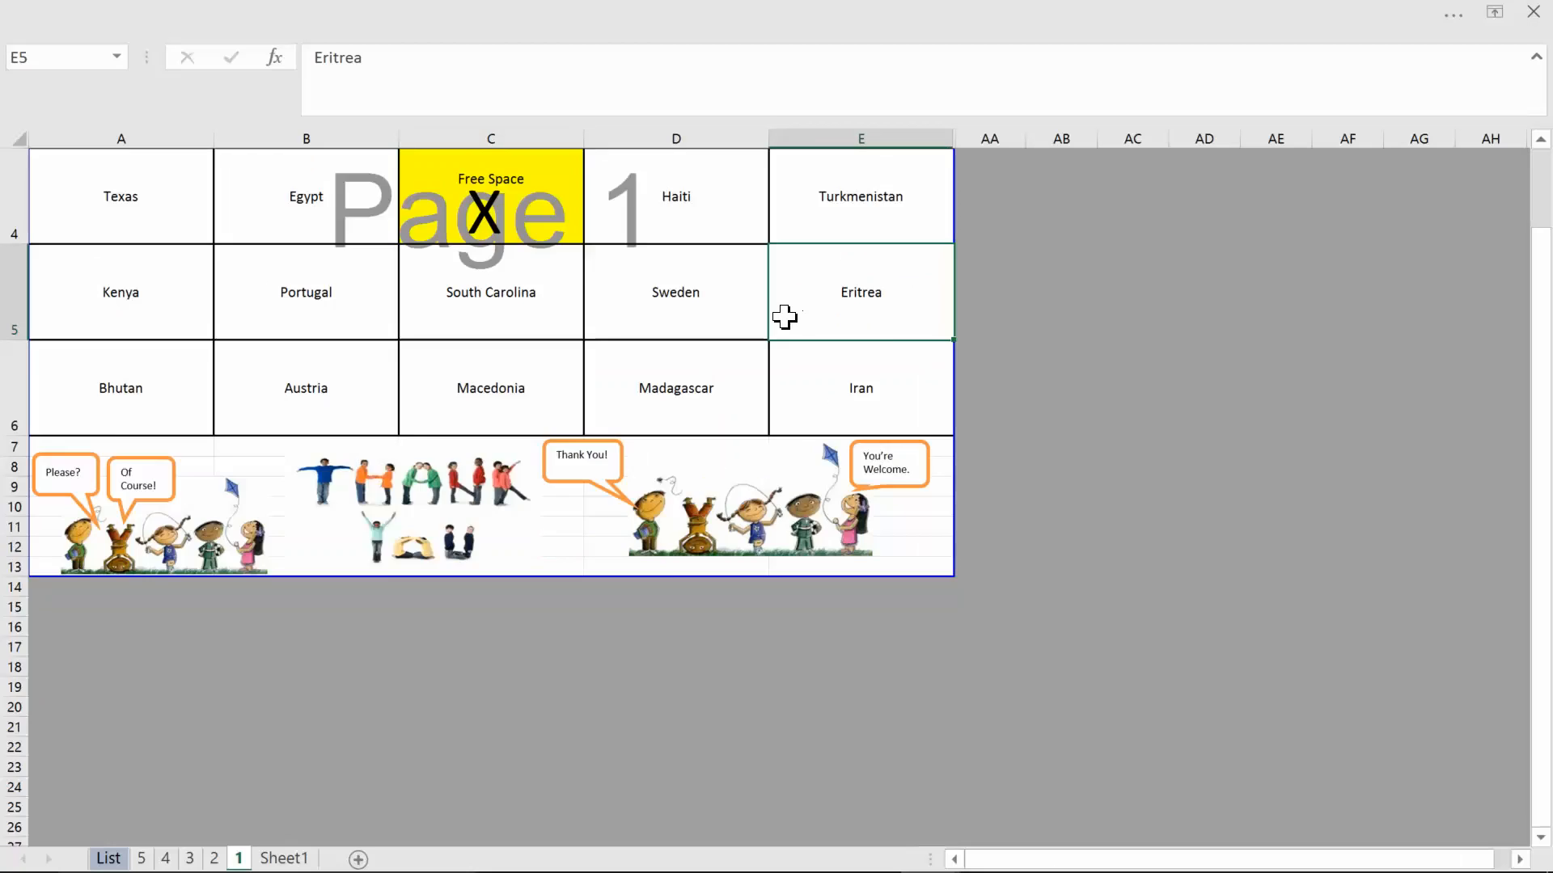
- On the List sheet, mark Gambia as drawn in the Drawn column
{"action": "scroll", "scroll_direction": "up", "scroll_amount": 3}
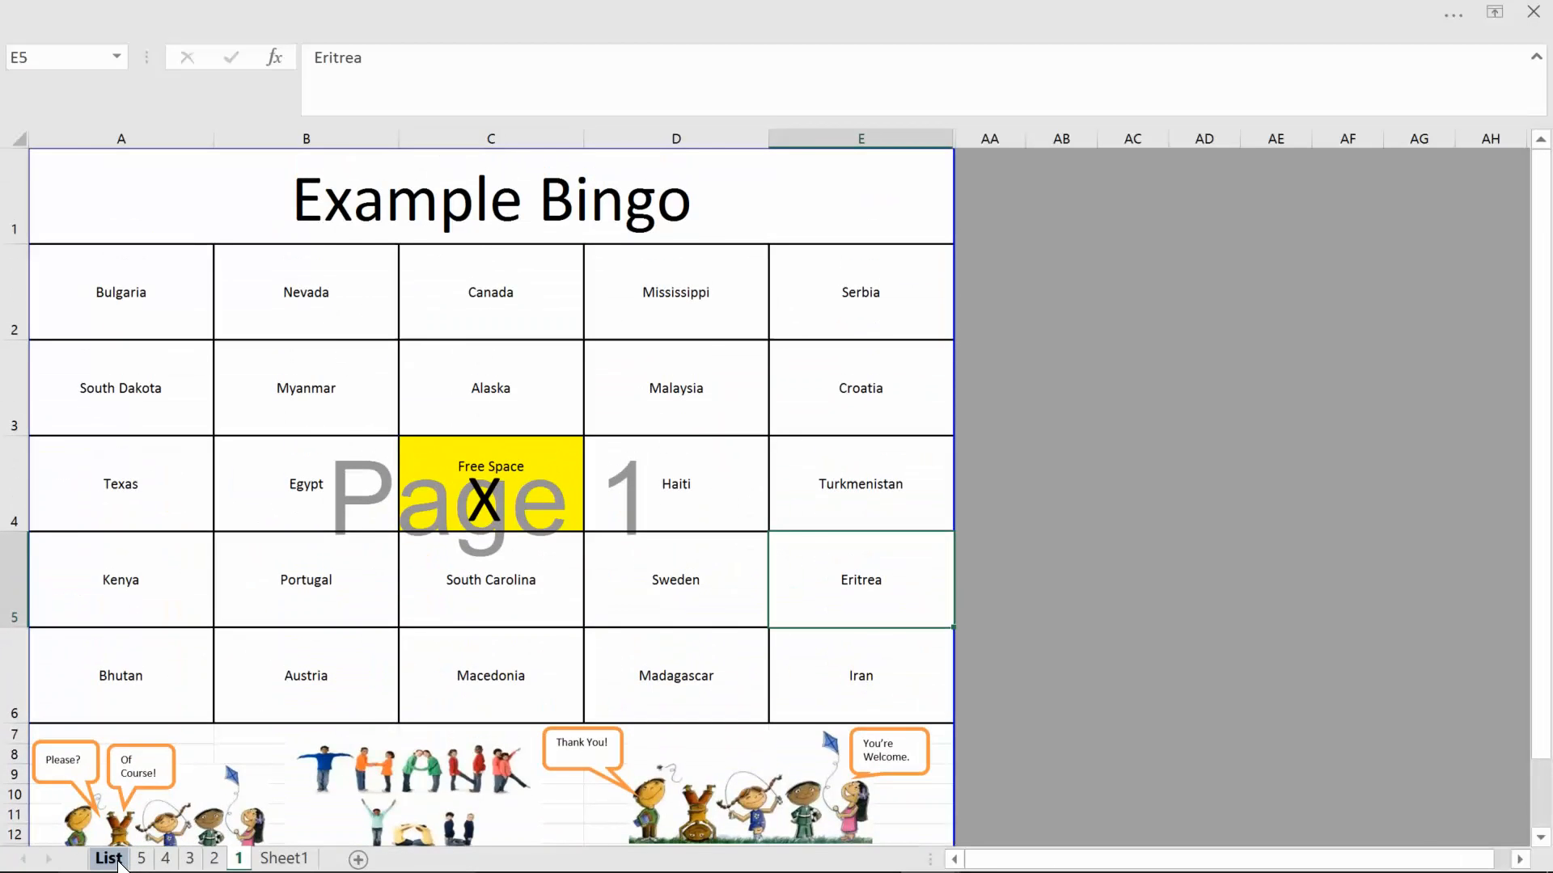
{"action": "left_click", "coordinate": [108, 859]}
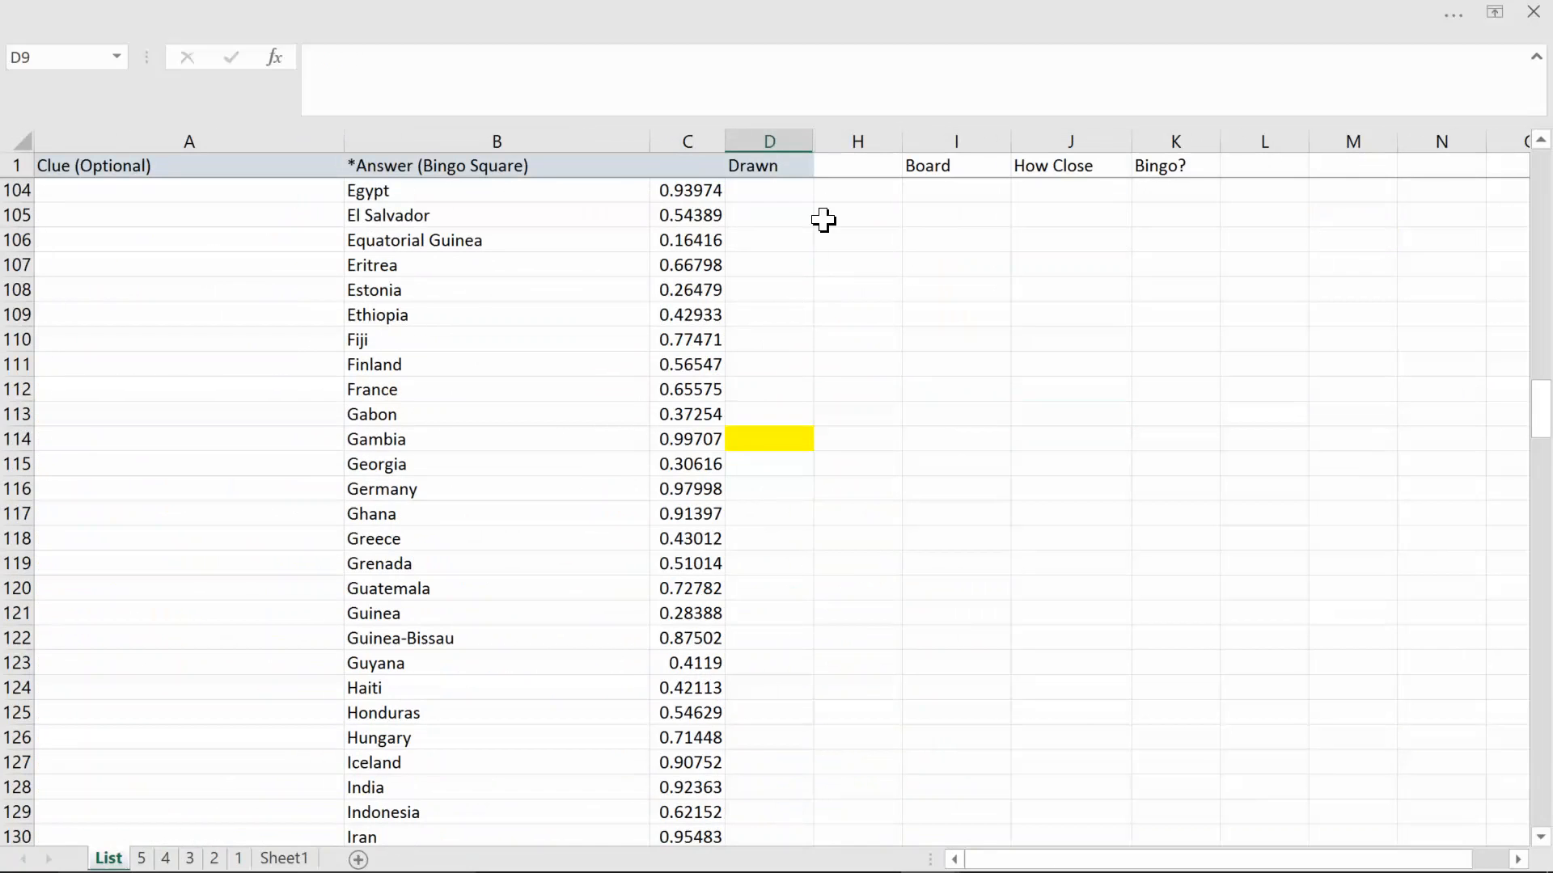
{"action": "left_click", "coordinate": [769, 439]}
{"action": "type", "text": "1"}
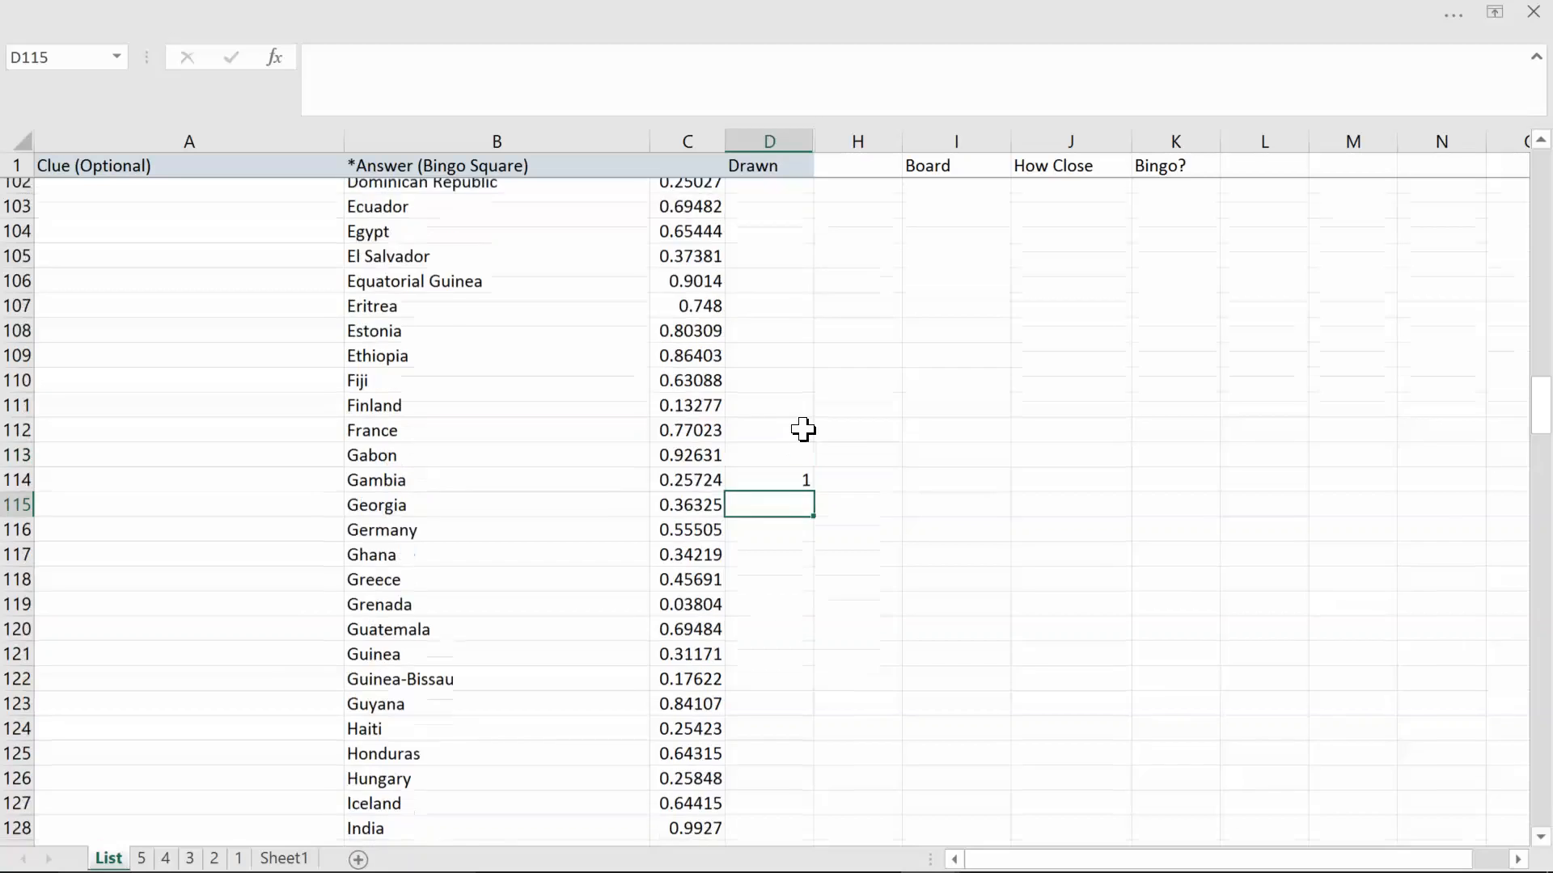
{"action": "scroll", "scroll_direction": "up", "scroll_amount": 3}
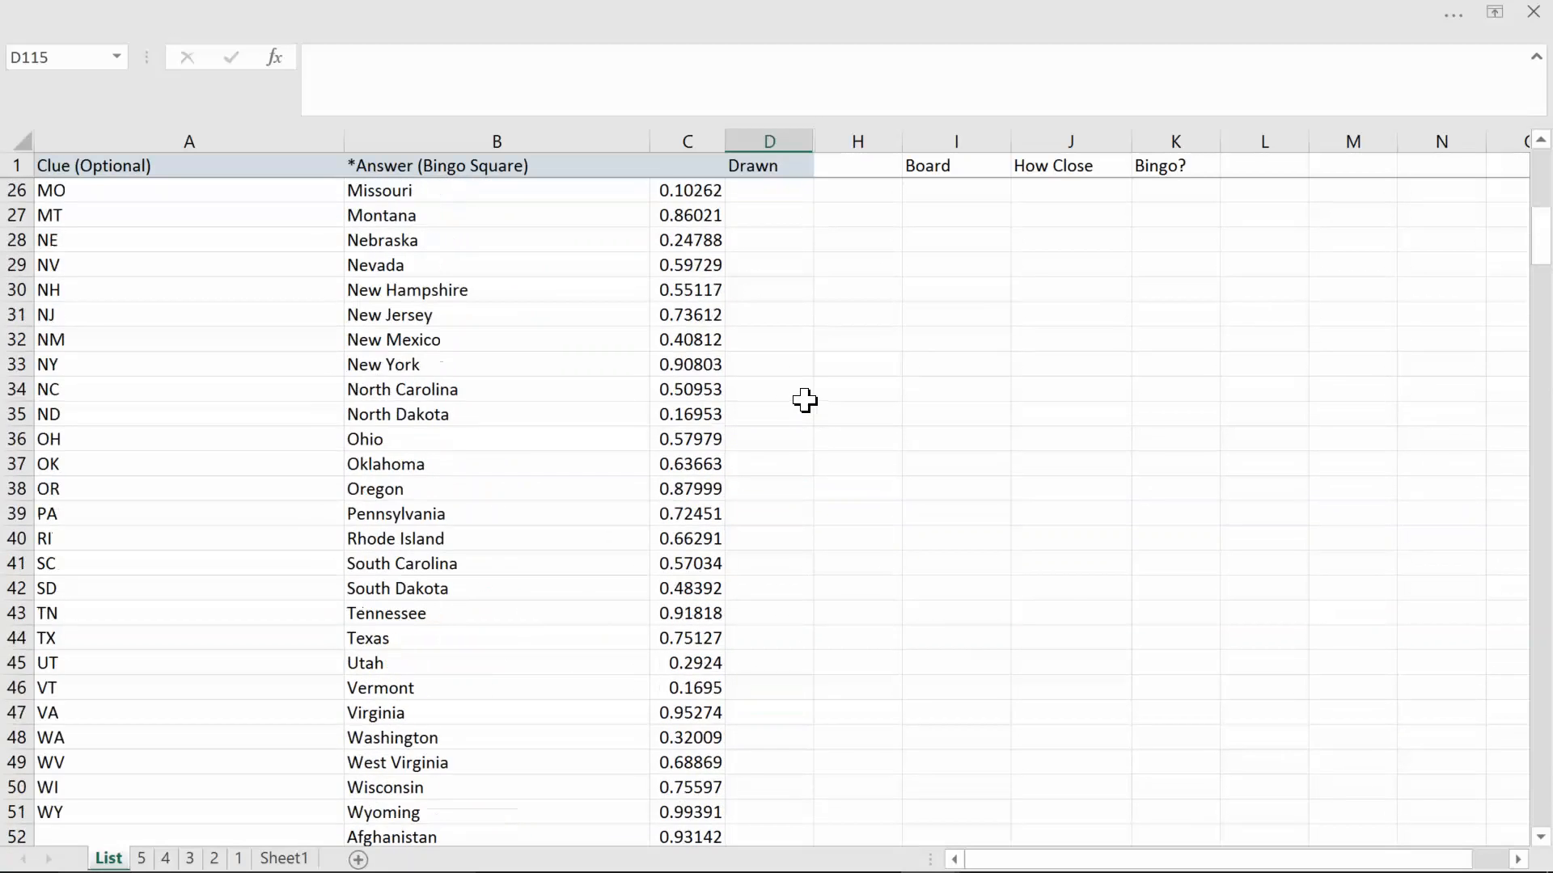
{"action": "scroll", "scroll_direction": "down", "scroll_amount": 3}
{"action": "type", "text": "1"}
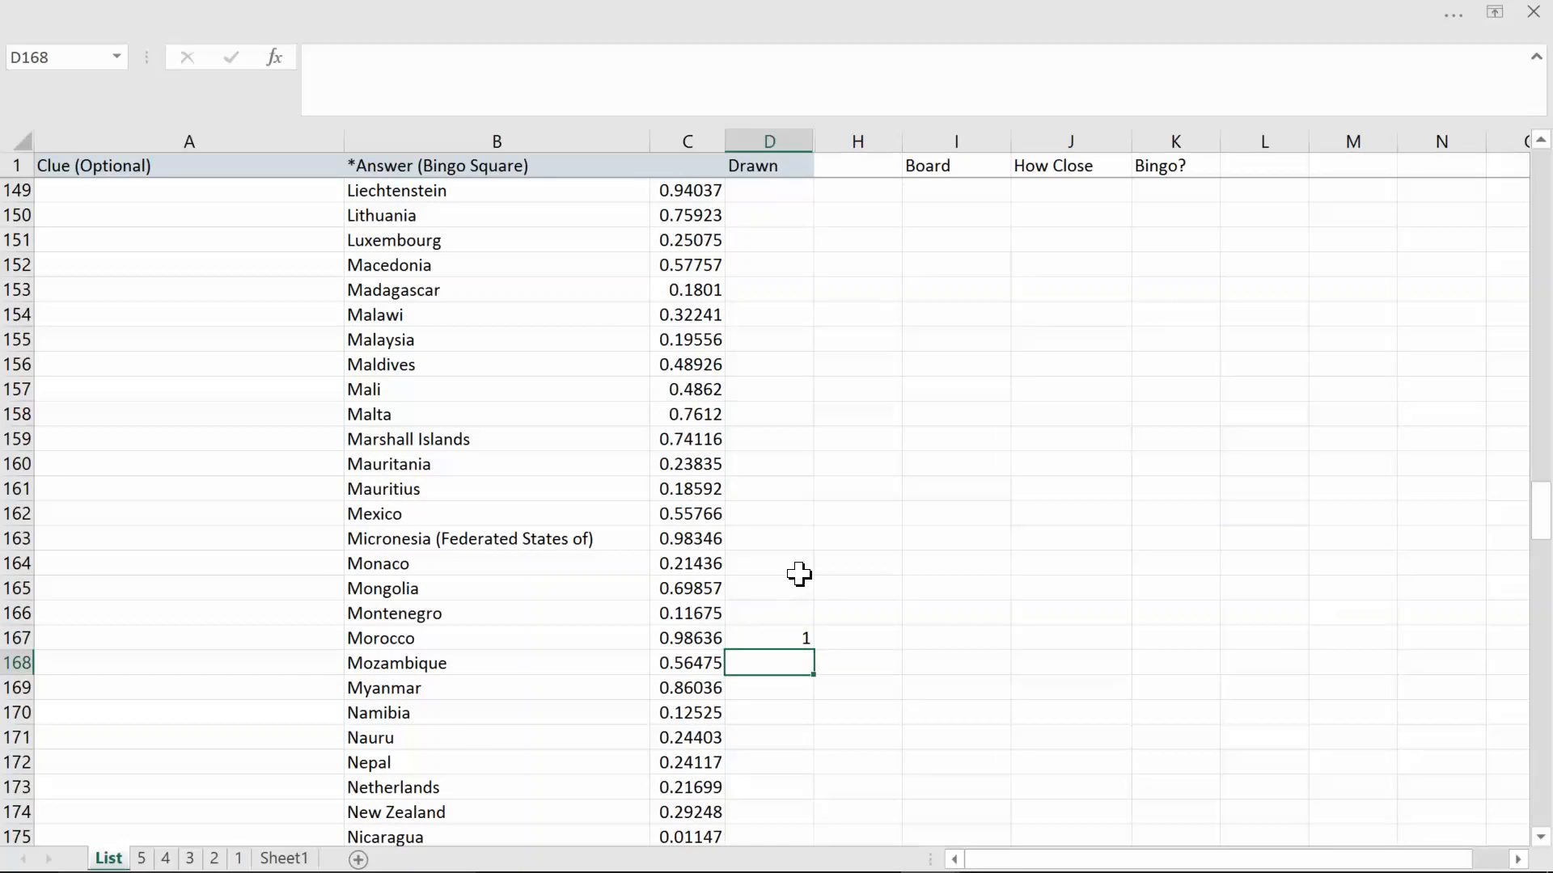
{"action": "scroll", "scroll_direction": "up", "scroll_amount": 3}
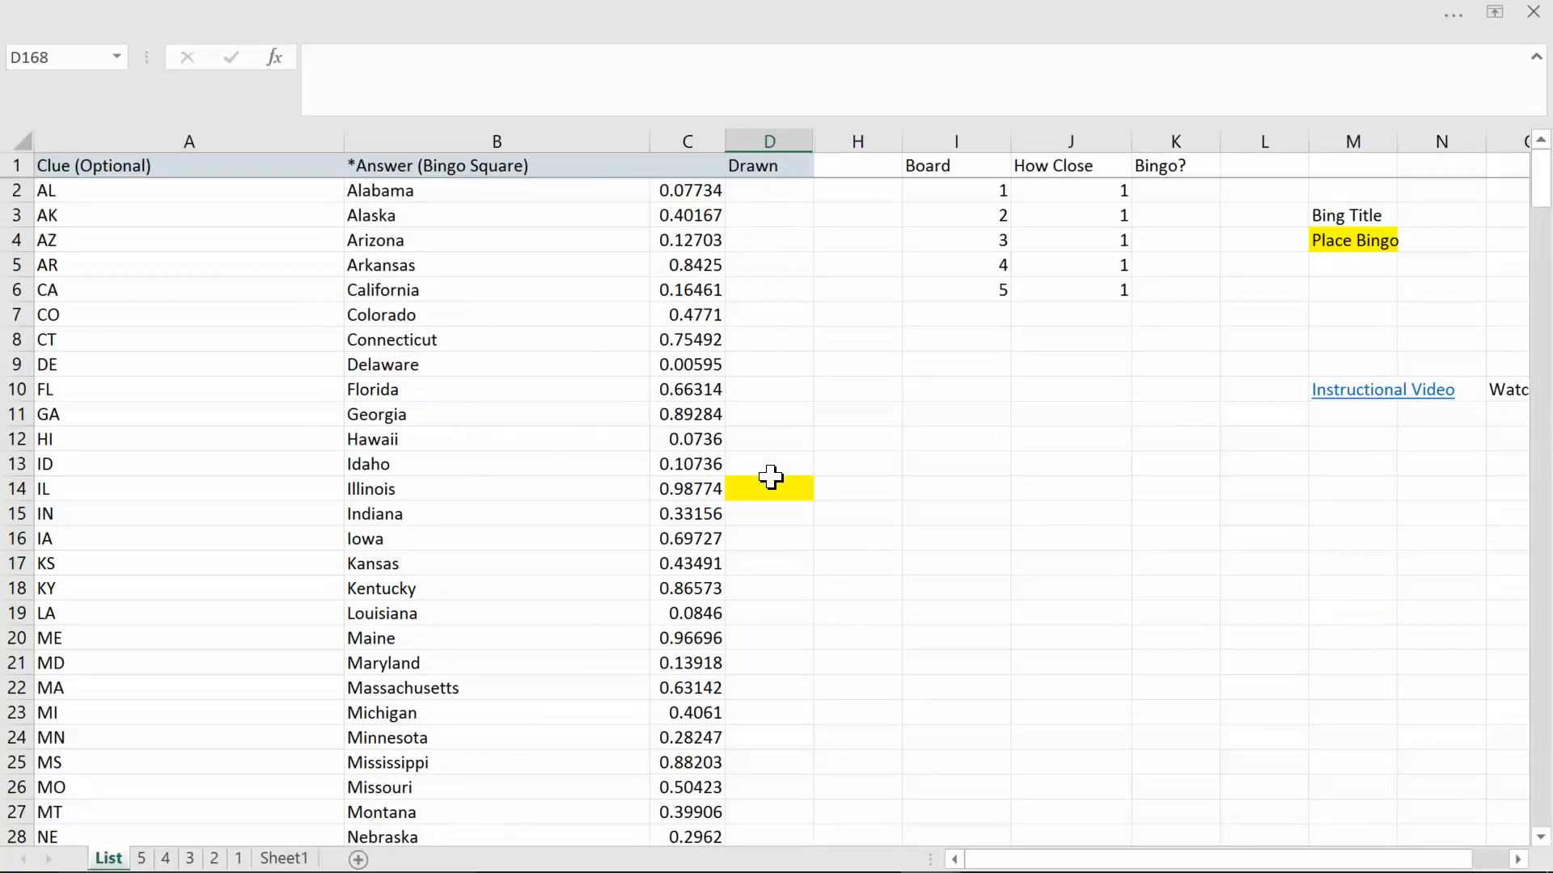
- Mark more answers as drawn, view a card, and confirm board 4 flagged Bingo
{"action": "left_click", "coordinate": [769, 314]}
{"action": "type", "text": "1"}
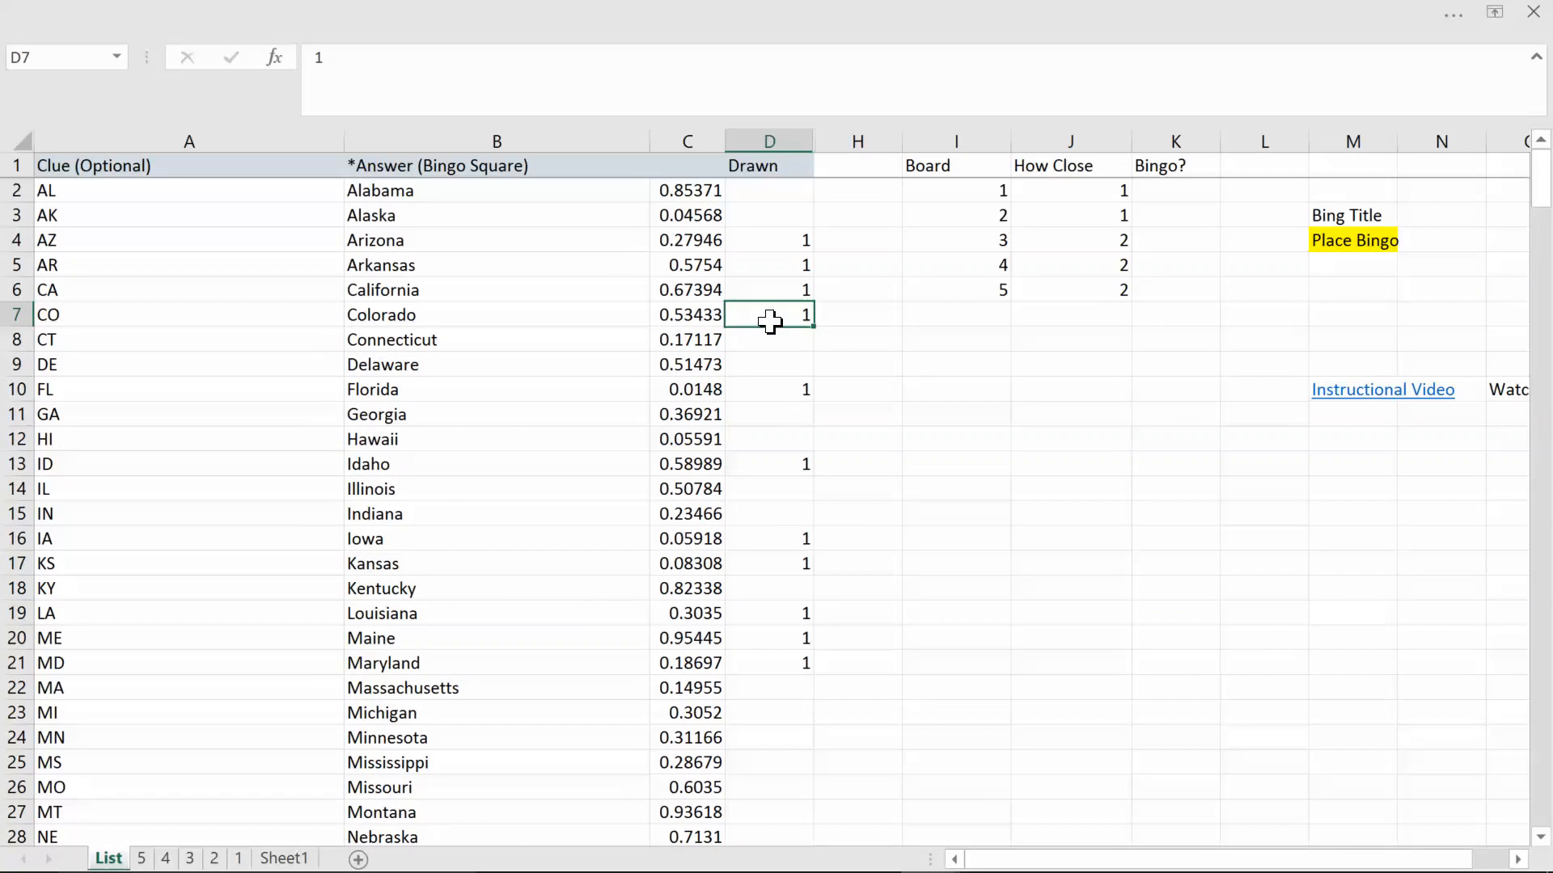
{"action": "left_click", "coordinate": [769, 463]}
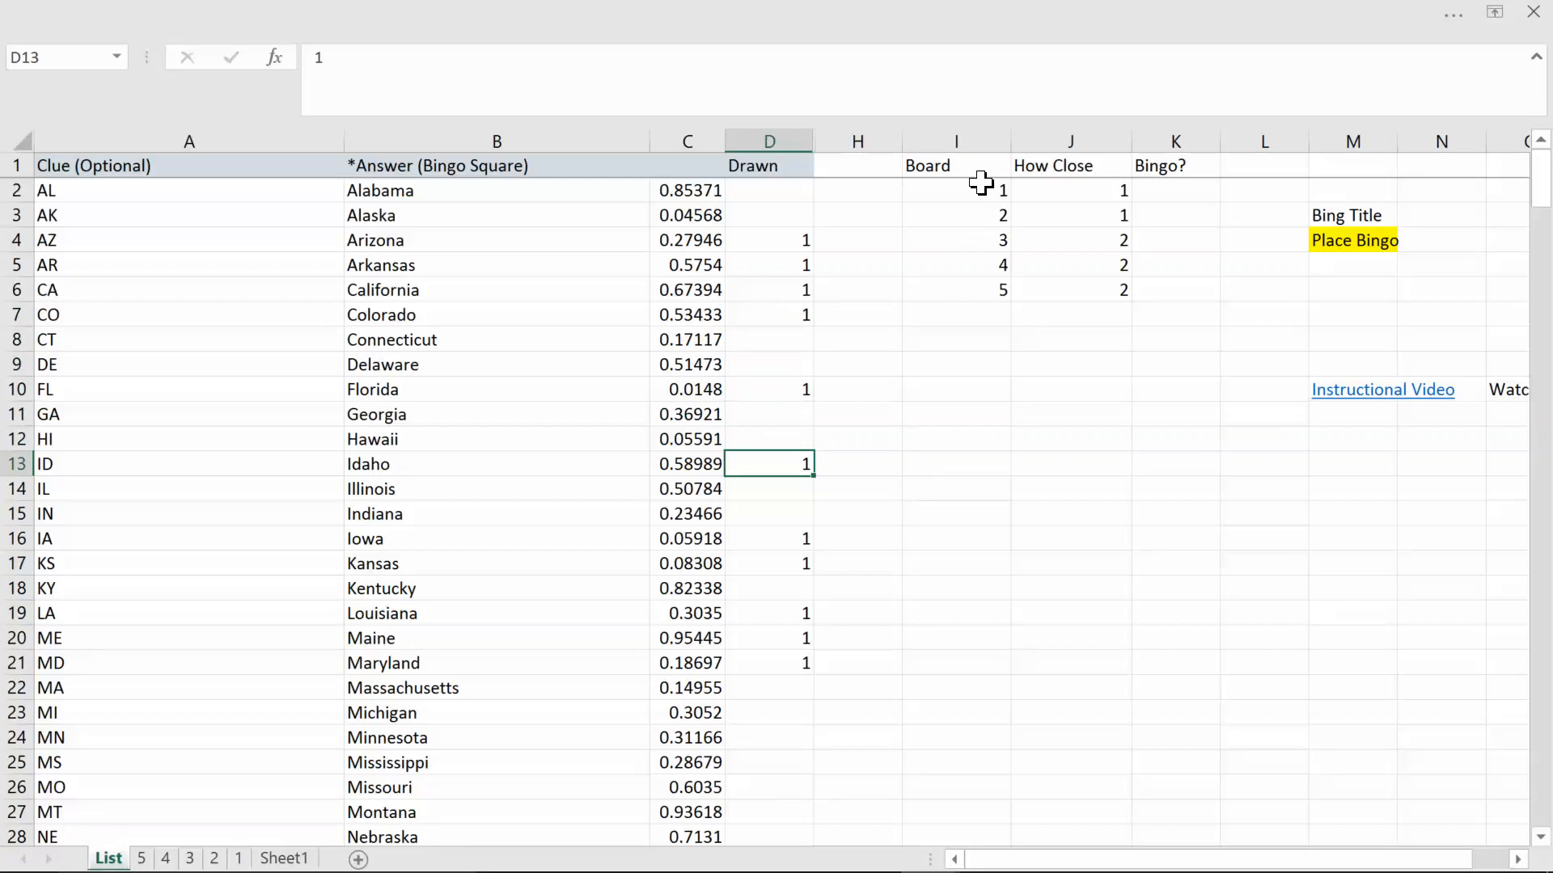
{"action": "mouse_move", "coordinate": [1102, 223]}
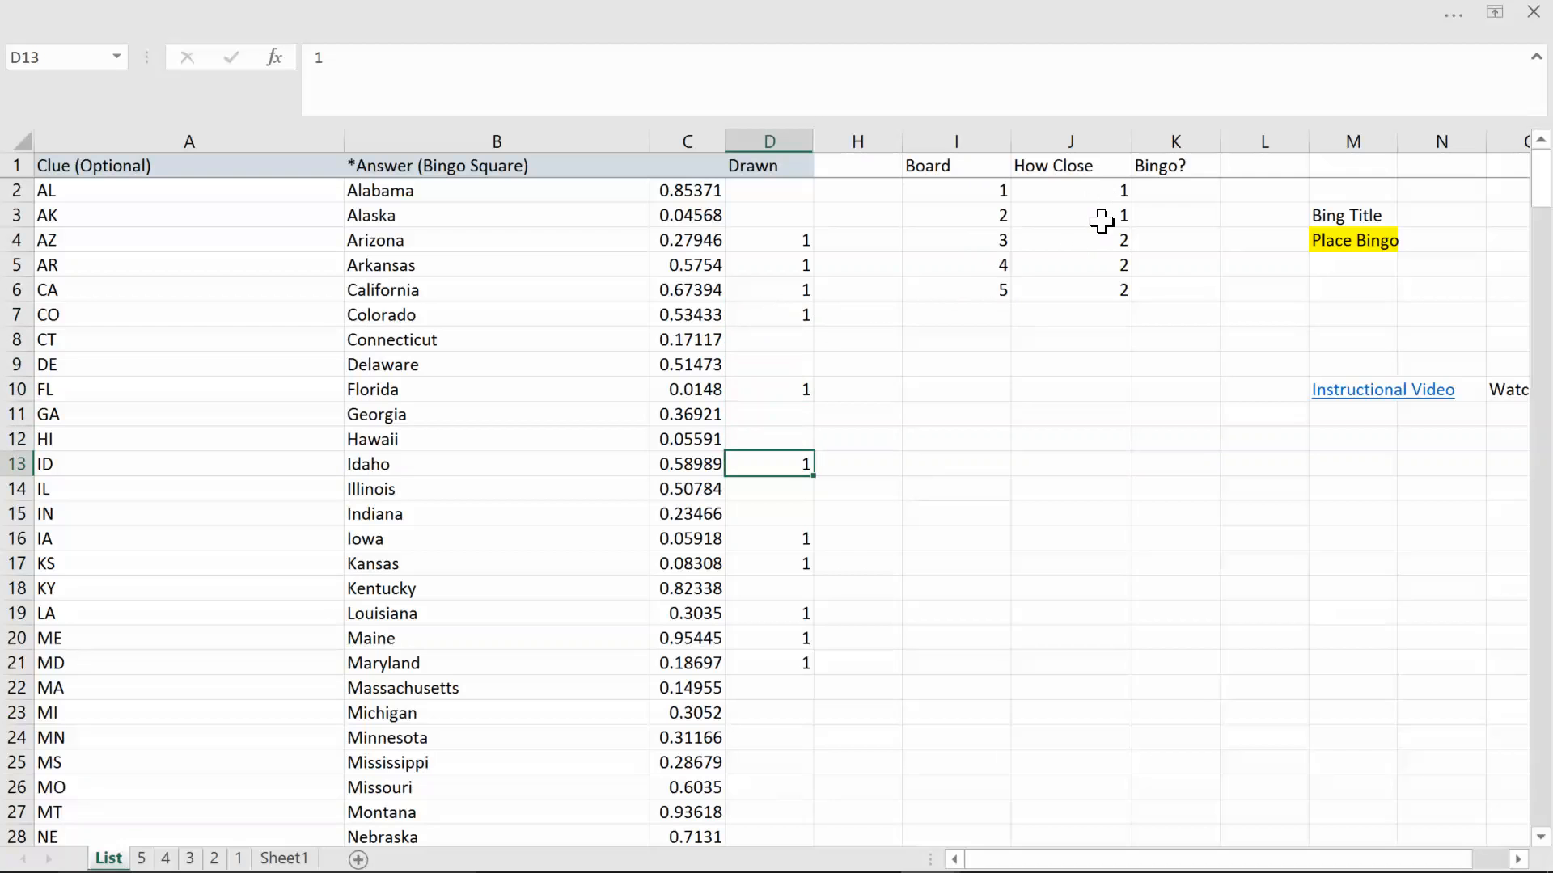
{"action": "mouse_move", "coordinate": [1165, 186]}
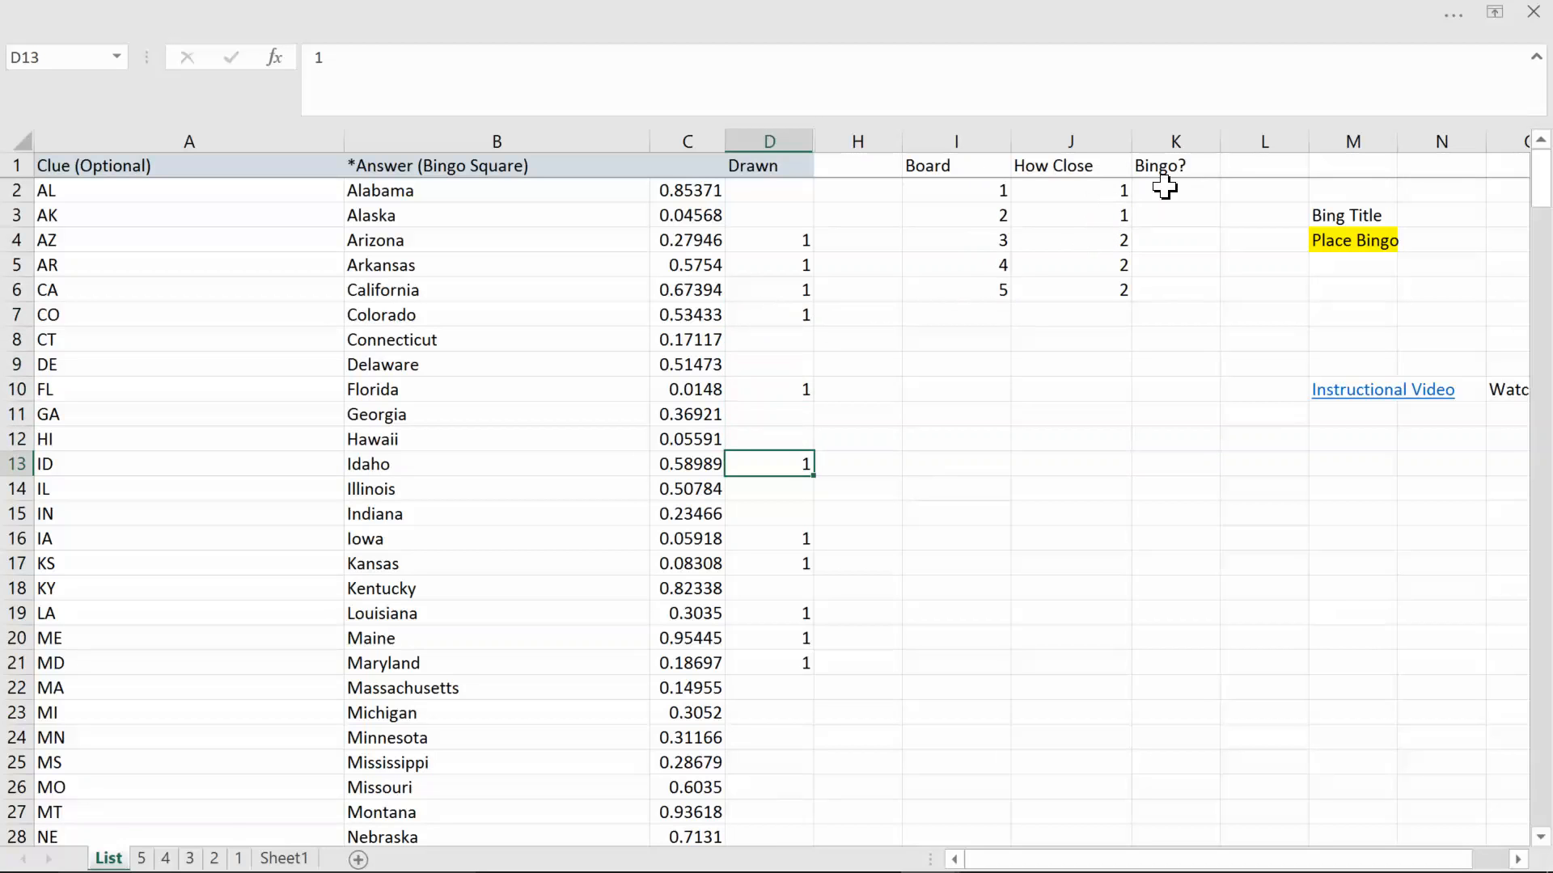
{"action": "mouse_move", "coordinate": [1159, 278]}
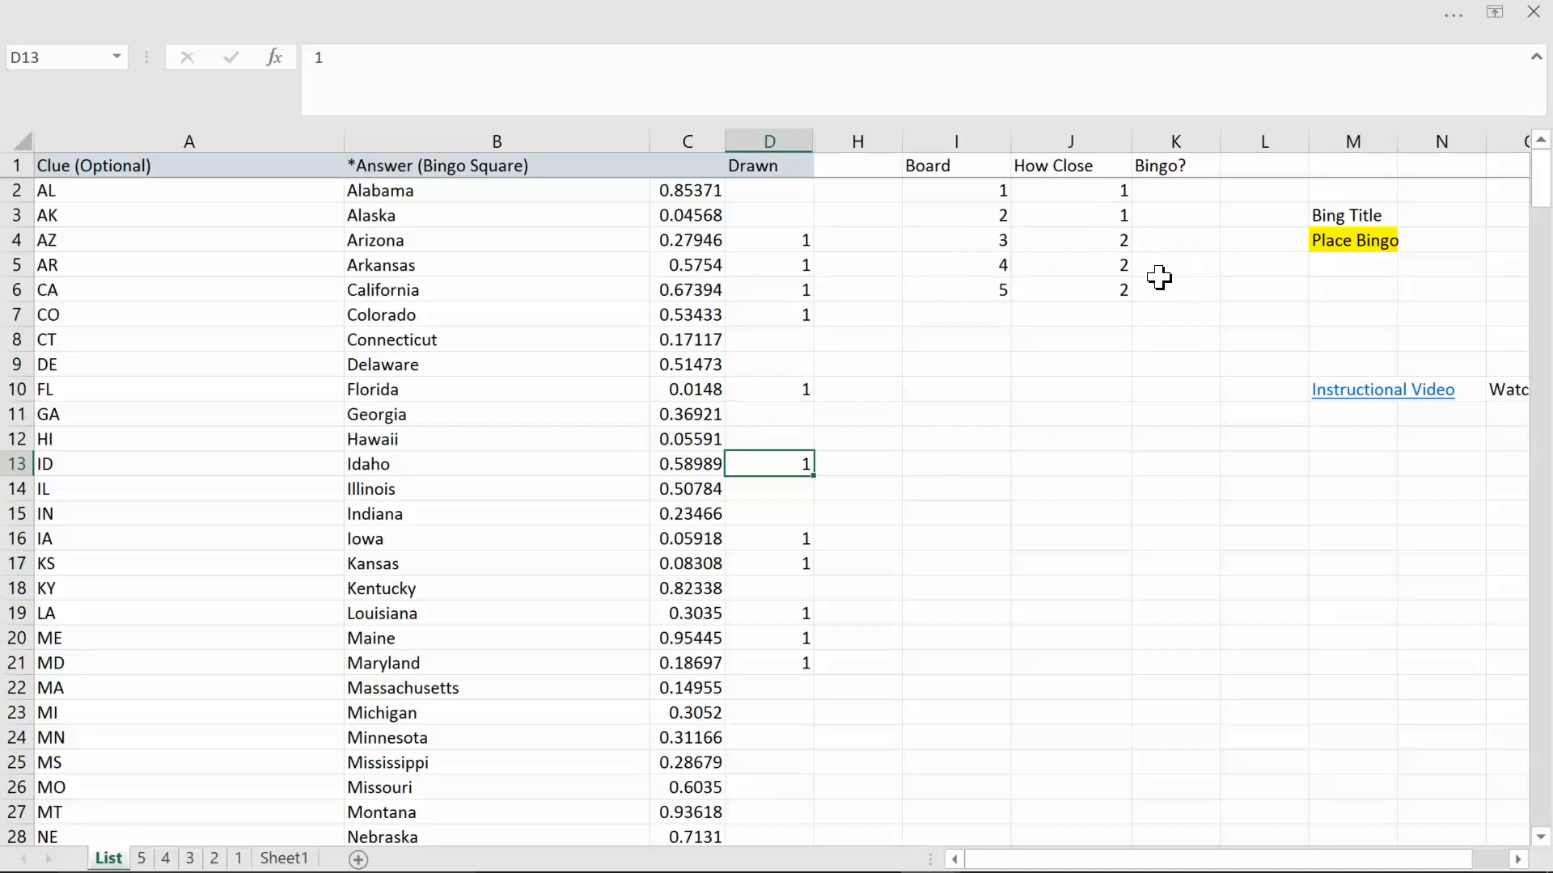
{"action": "mouse_move", "coordinate": [855, 270]}
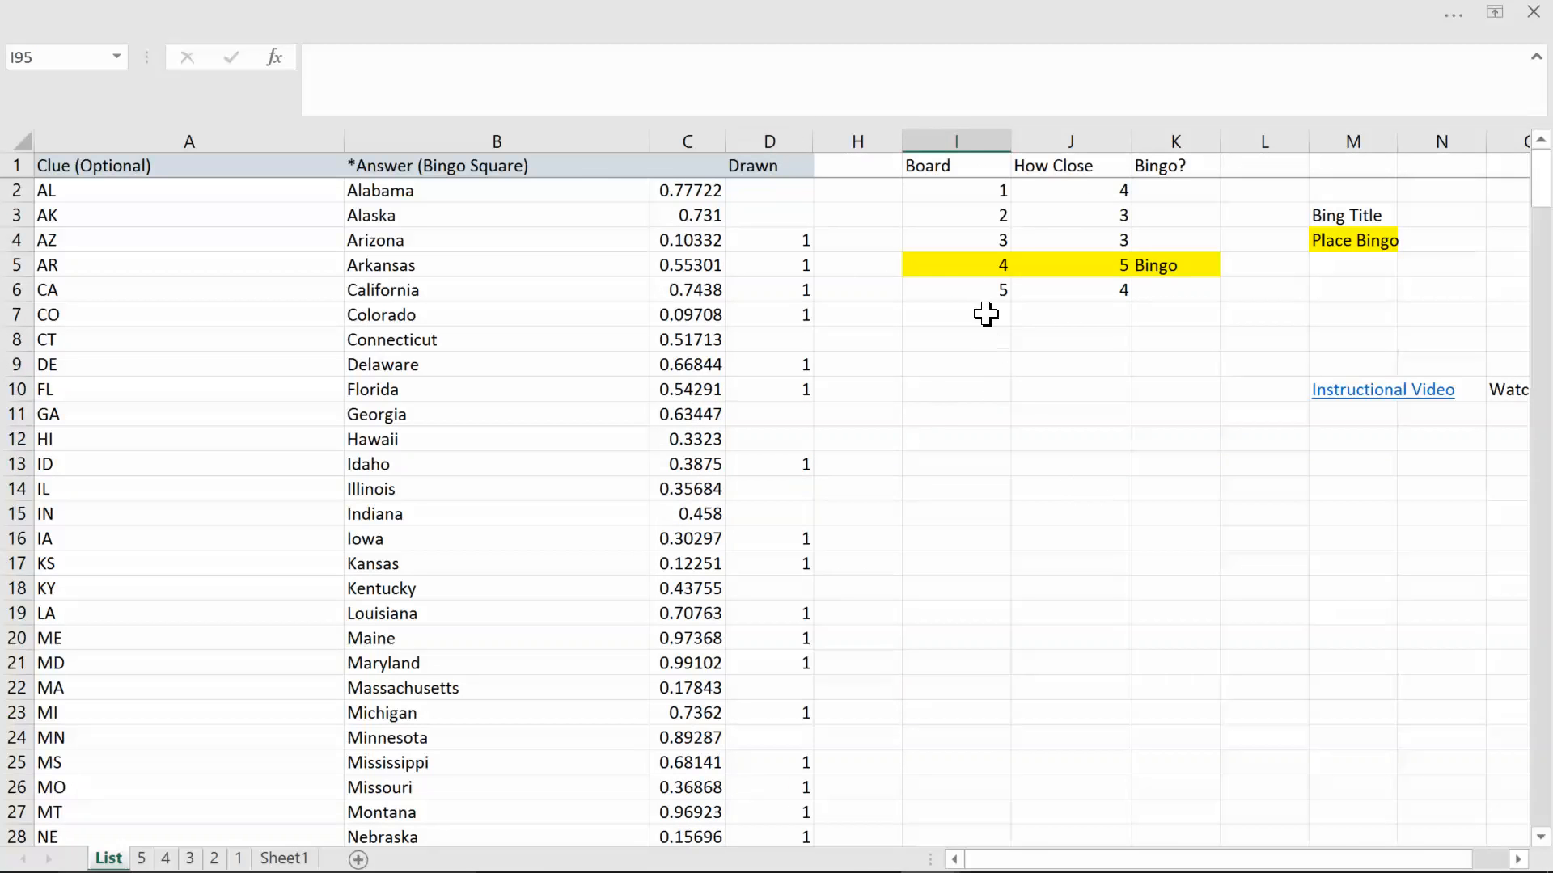
{"action": "mouse_move", "coordinate": [1097, 277]}
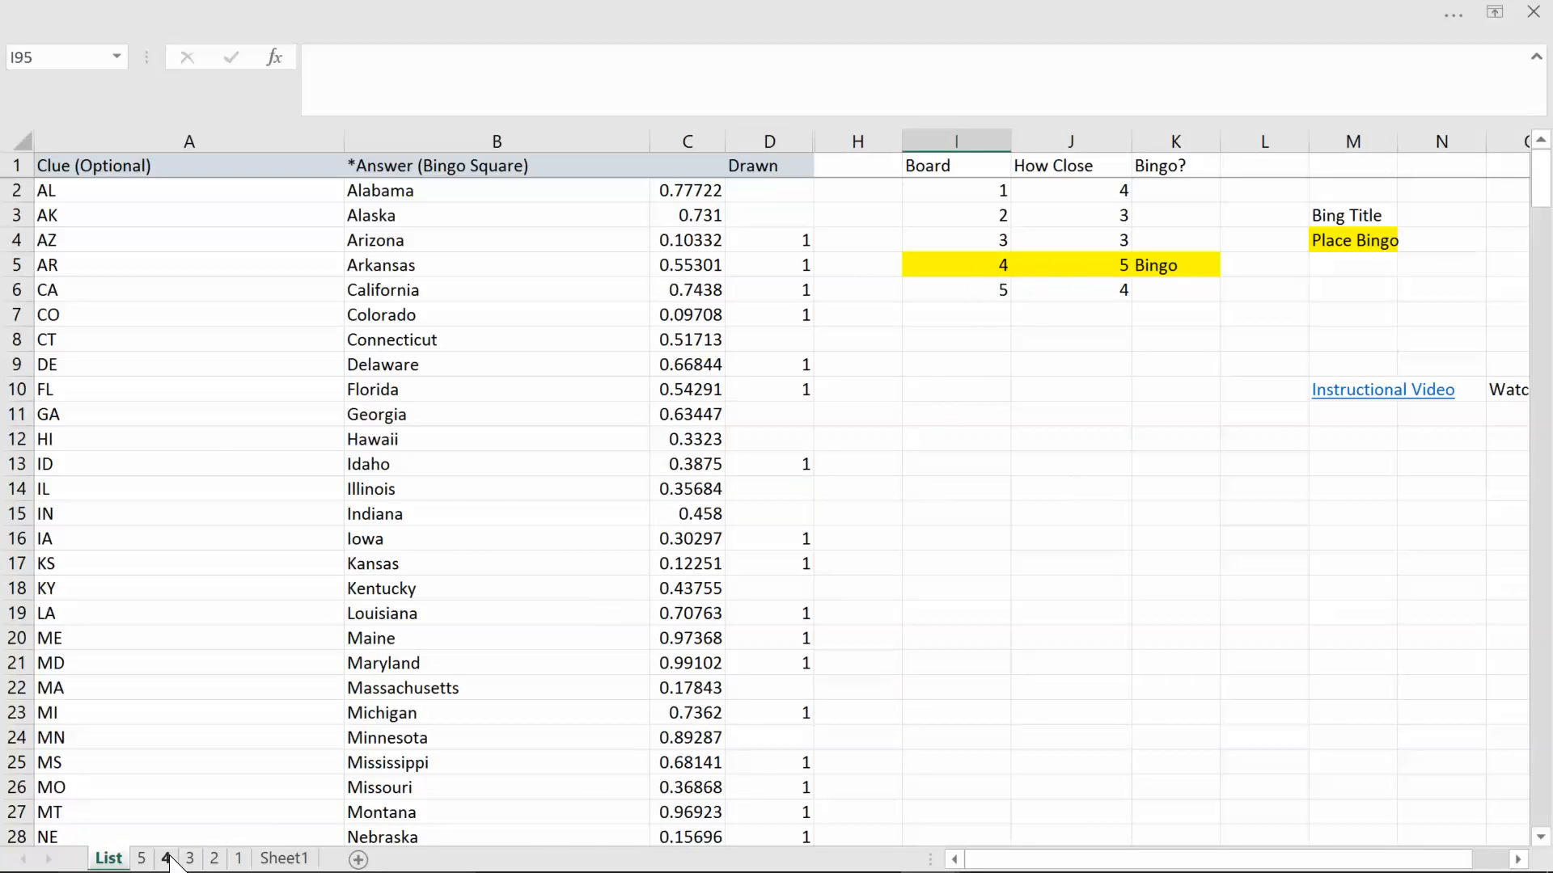
{"action": "left_click", "coordinate": [165, 859]}
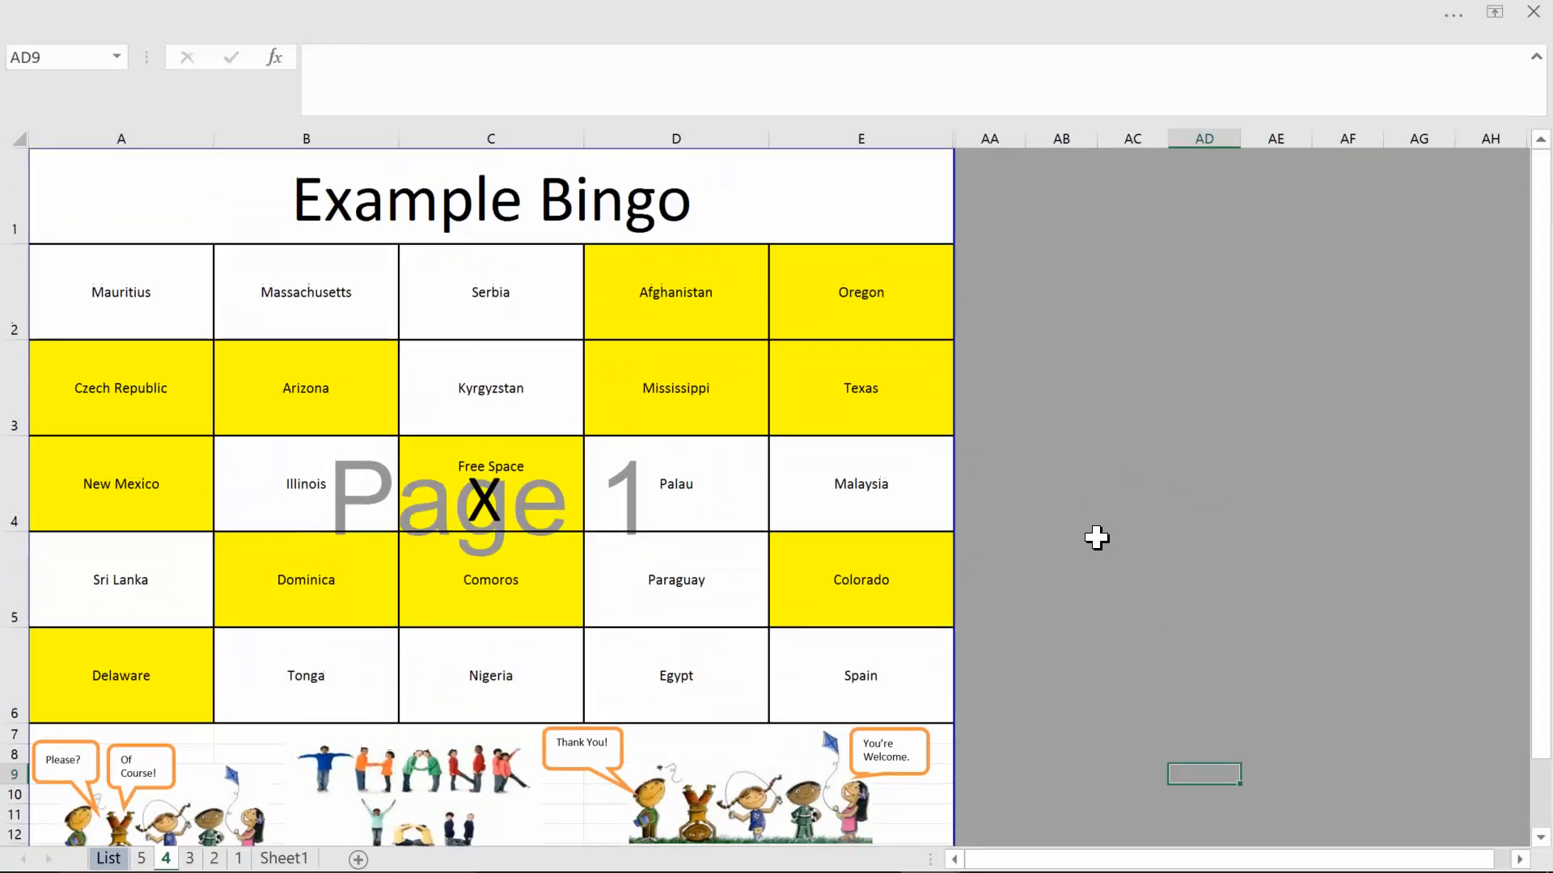
{"action": "mouse_move", "coordinate": [830, 282]}
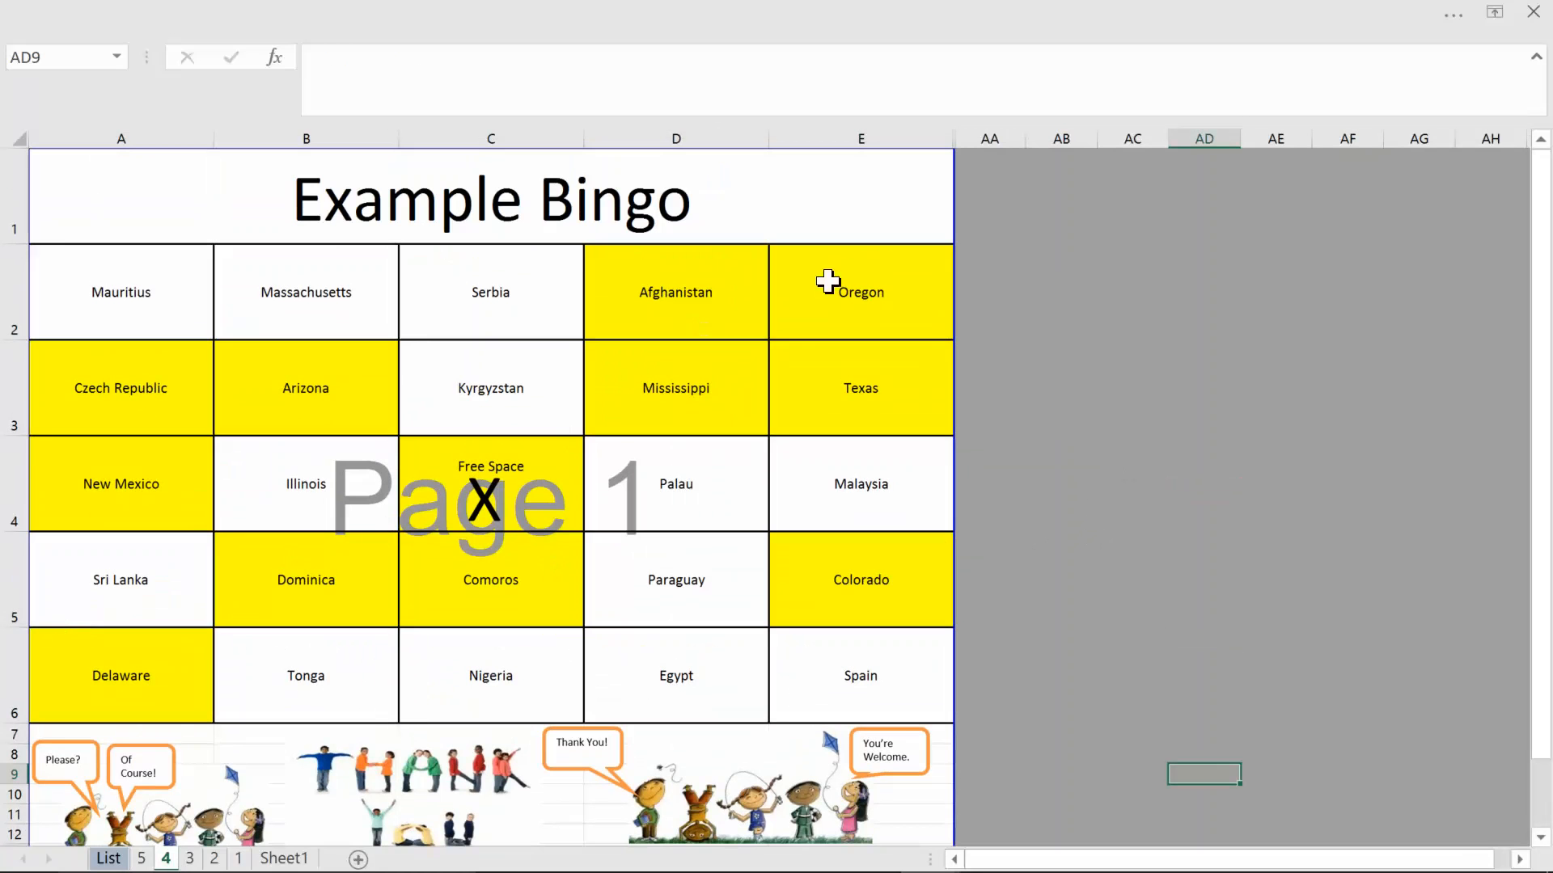
{"action": "mouse_move", "coordinate": [667, 525]}
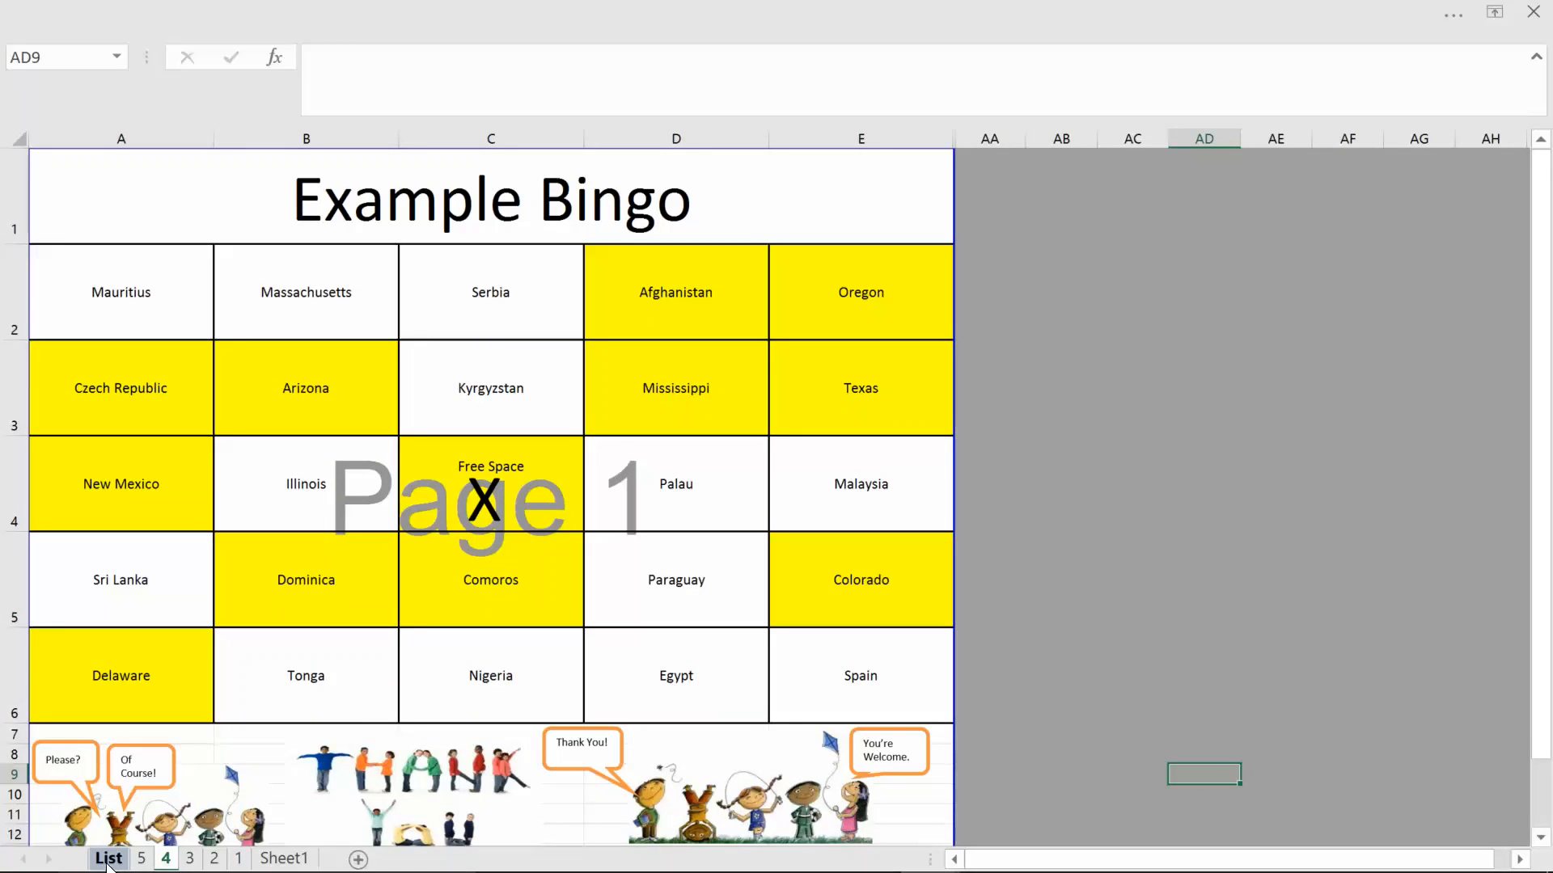
{"action": "left_click", "coordinate": [108, 859]}
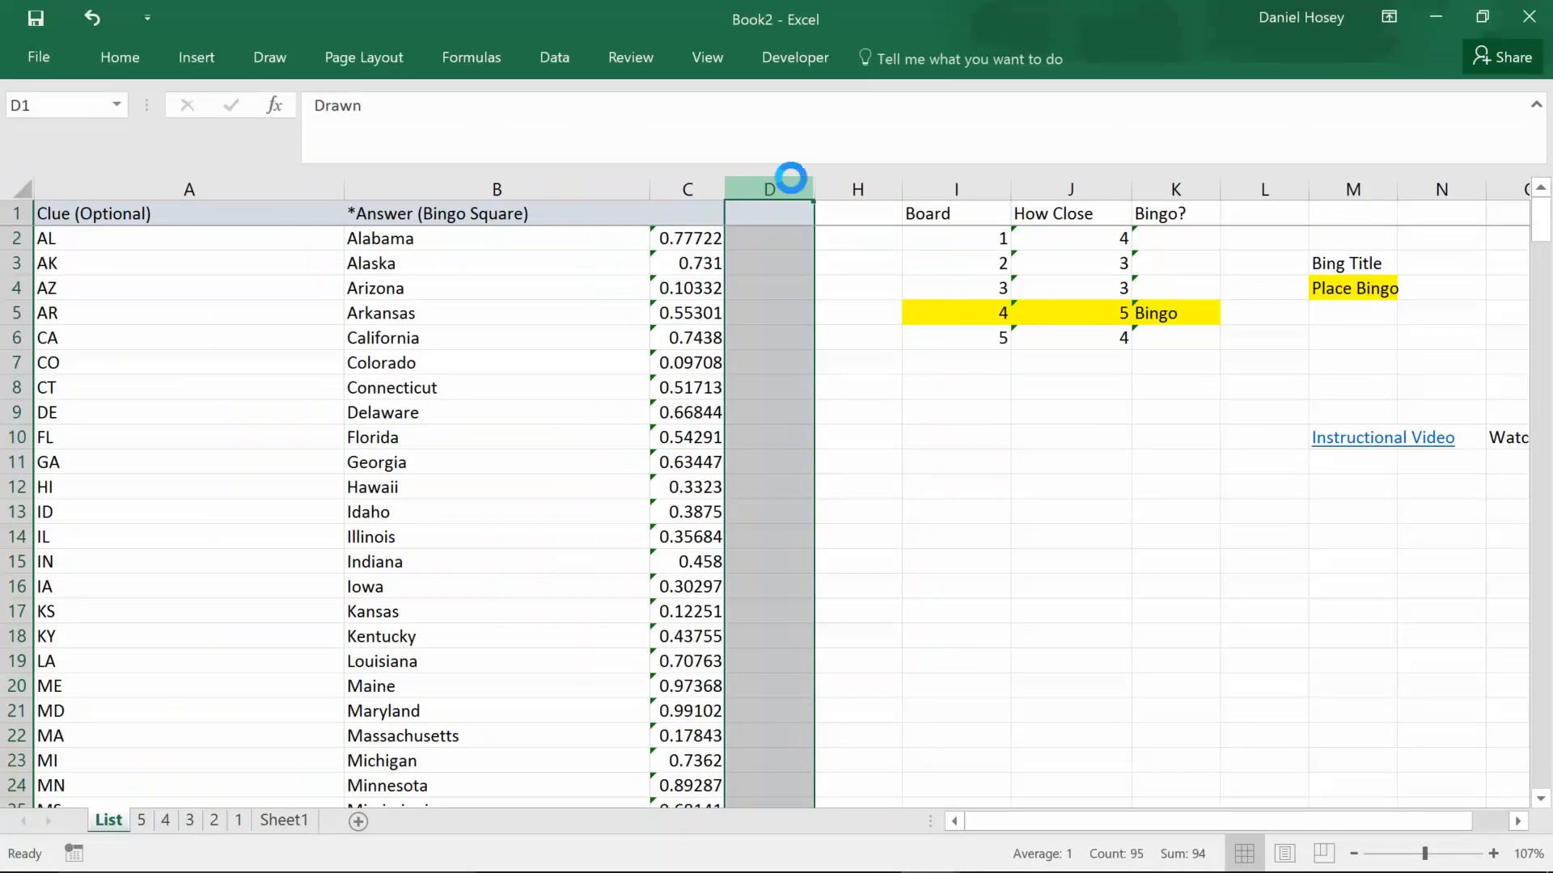
- Leave the cleared Drawn column, with every board's How Close count reset to 1
{"action": "left_click", "coordinate": [955, 412]}
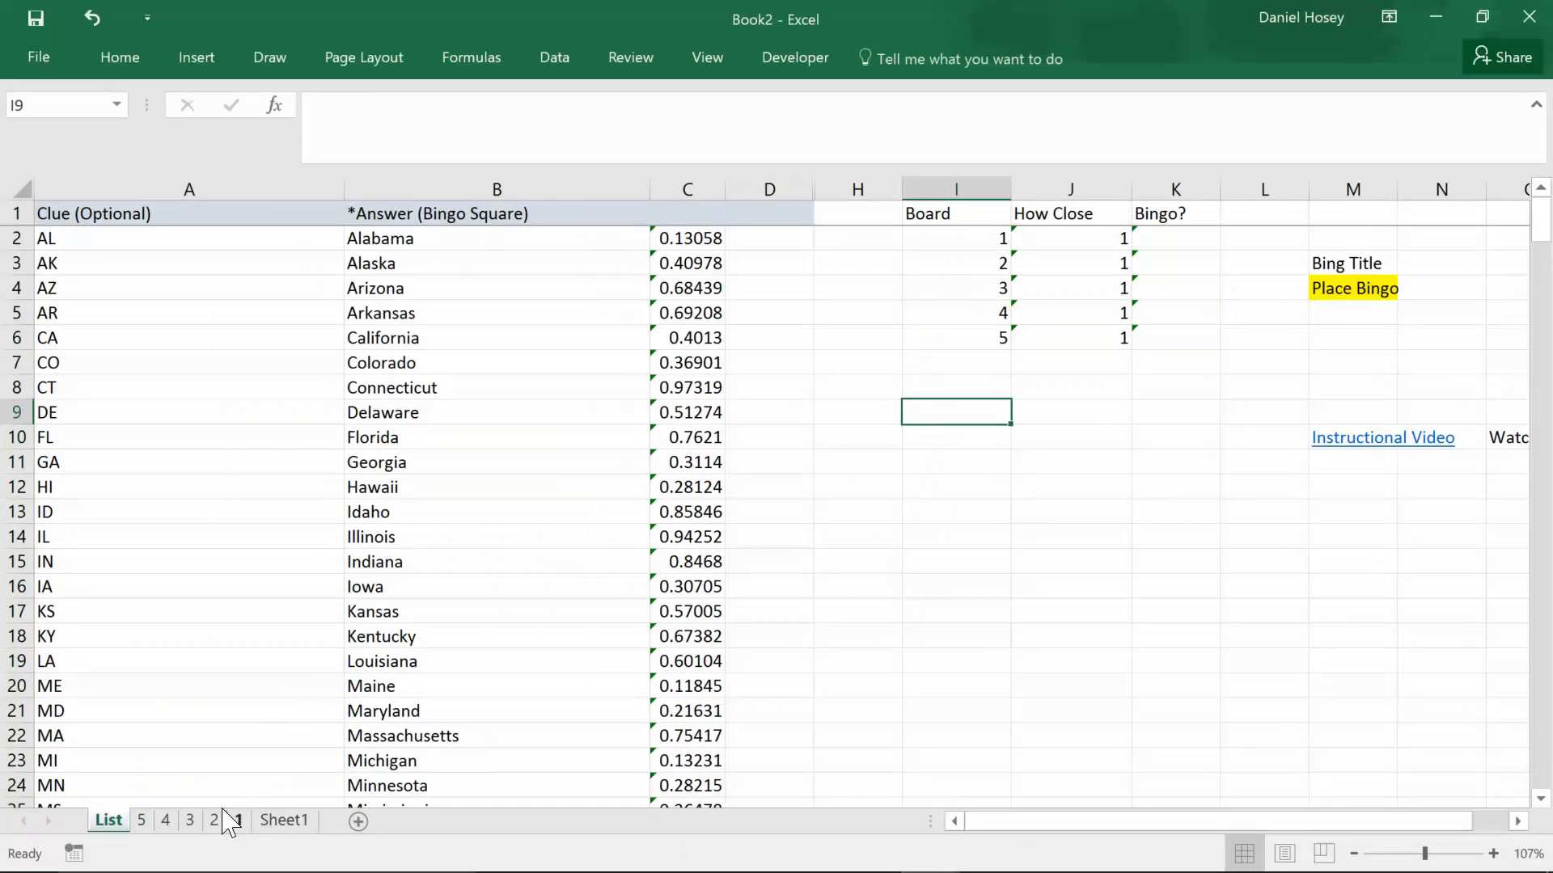
{"action": "mouse_move", "coordinate": [264, 793]}
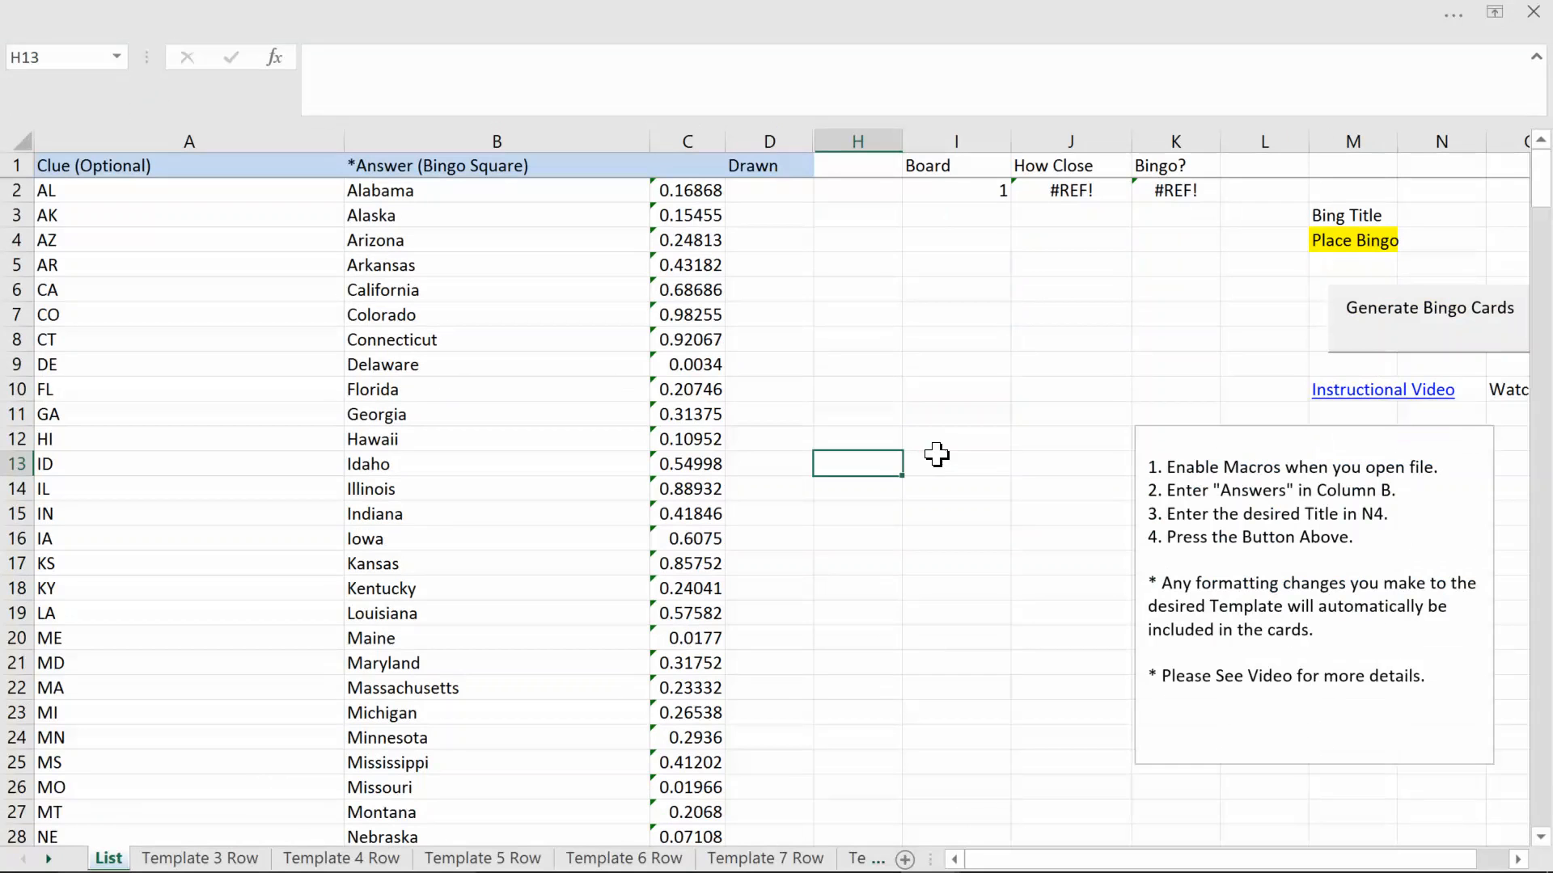
{"action": "mouse_move", "coordinate": [710, 679]}
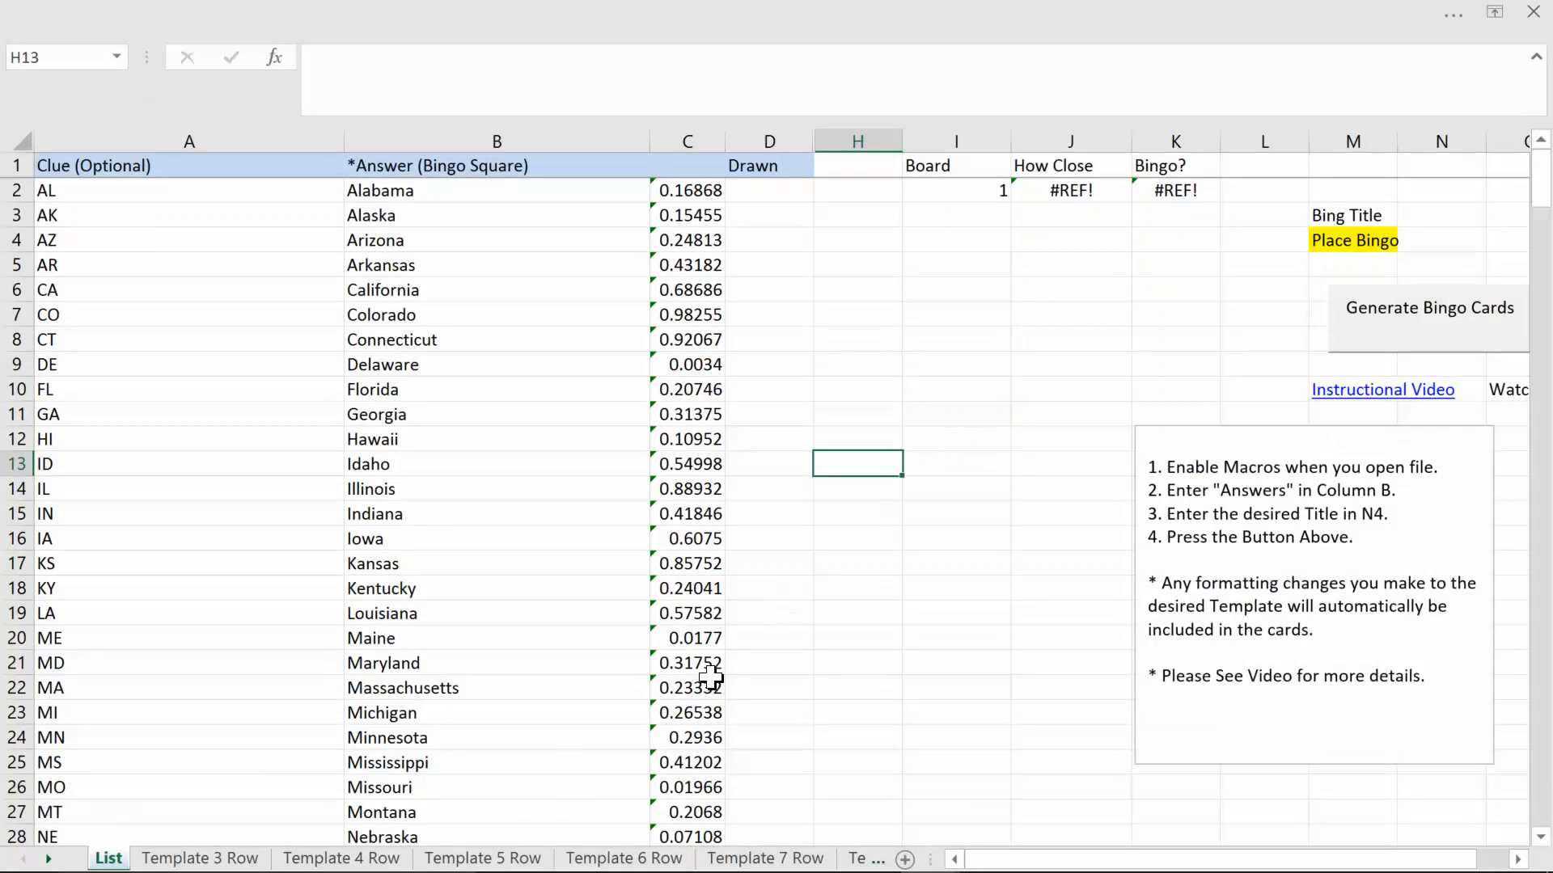
- On the Template 5 Row sheet, delete the cartoon pictures below the card
{"action": "left_click", "coordinate": [482, 857]}
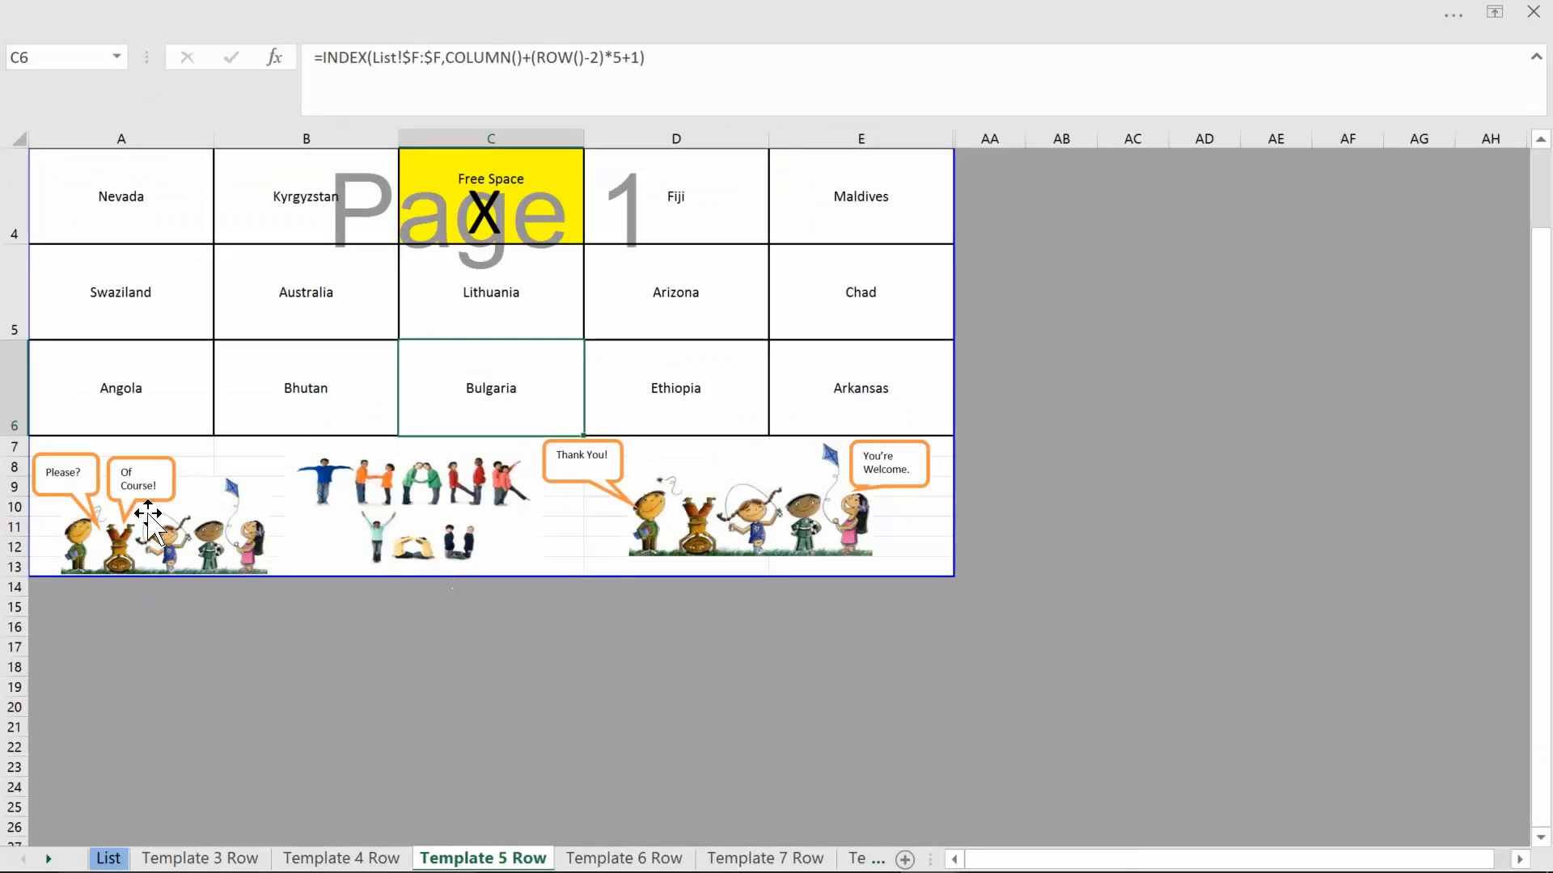
{"action": "mouse_move", "coordinate": [191, 532]}
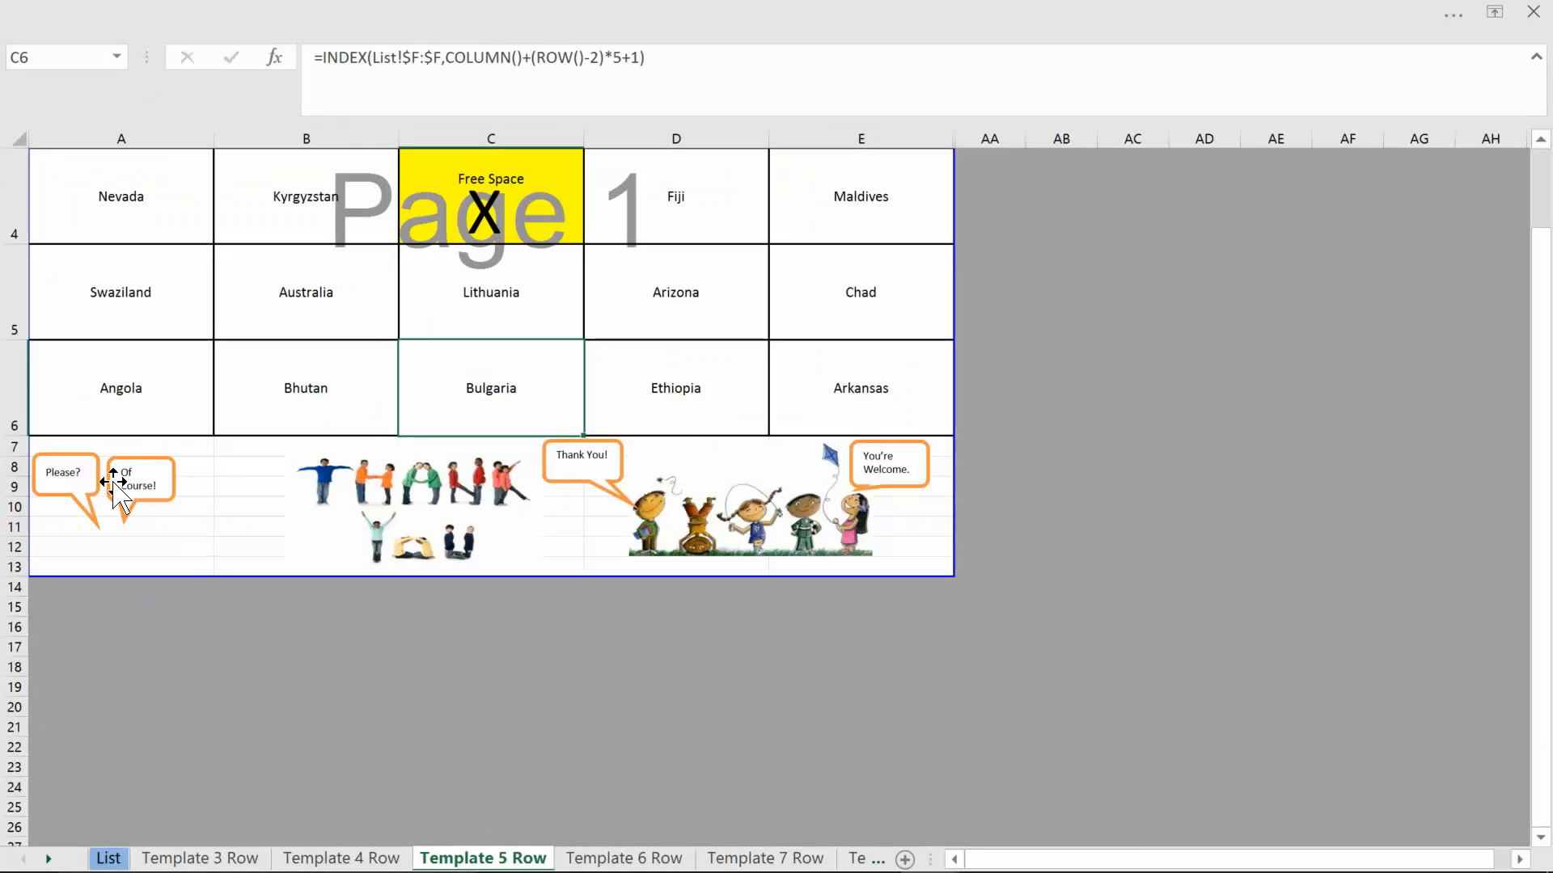
{"action": "left_click", "coordinate": [860, 506]}
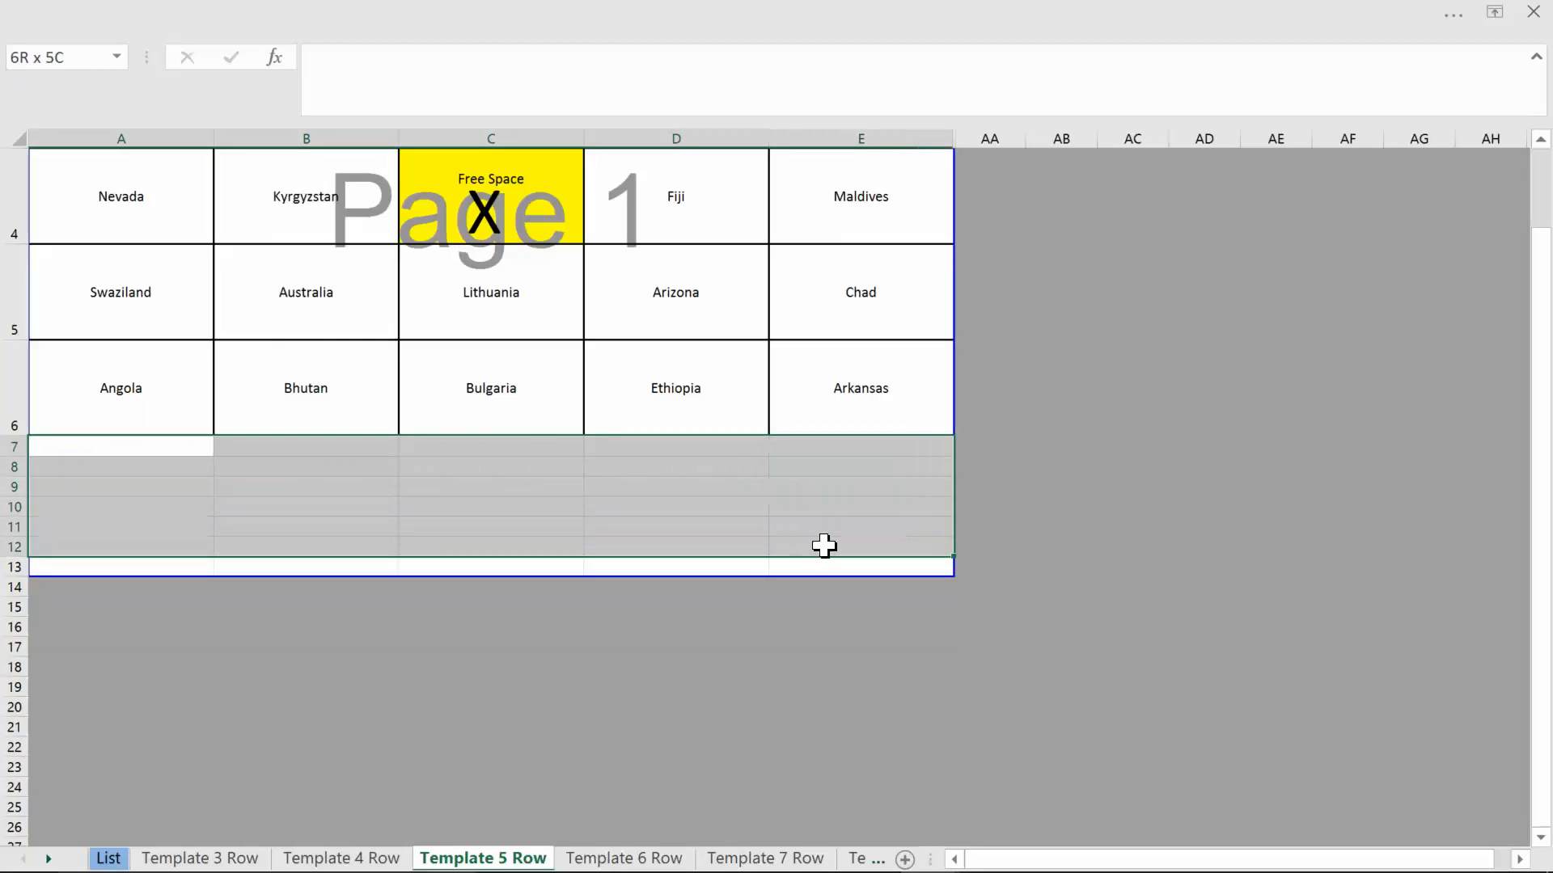
{"action": "scroll", "scroll_direction": "up", "scroll_amount": 3}
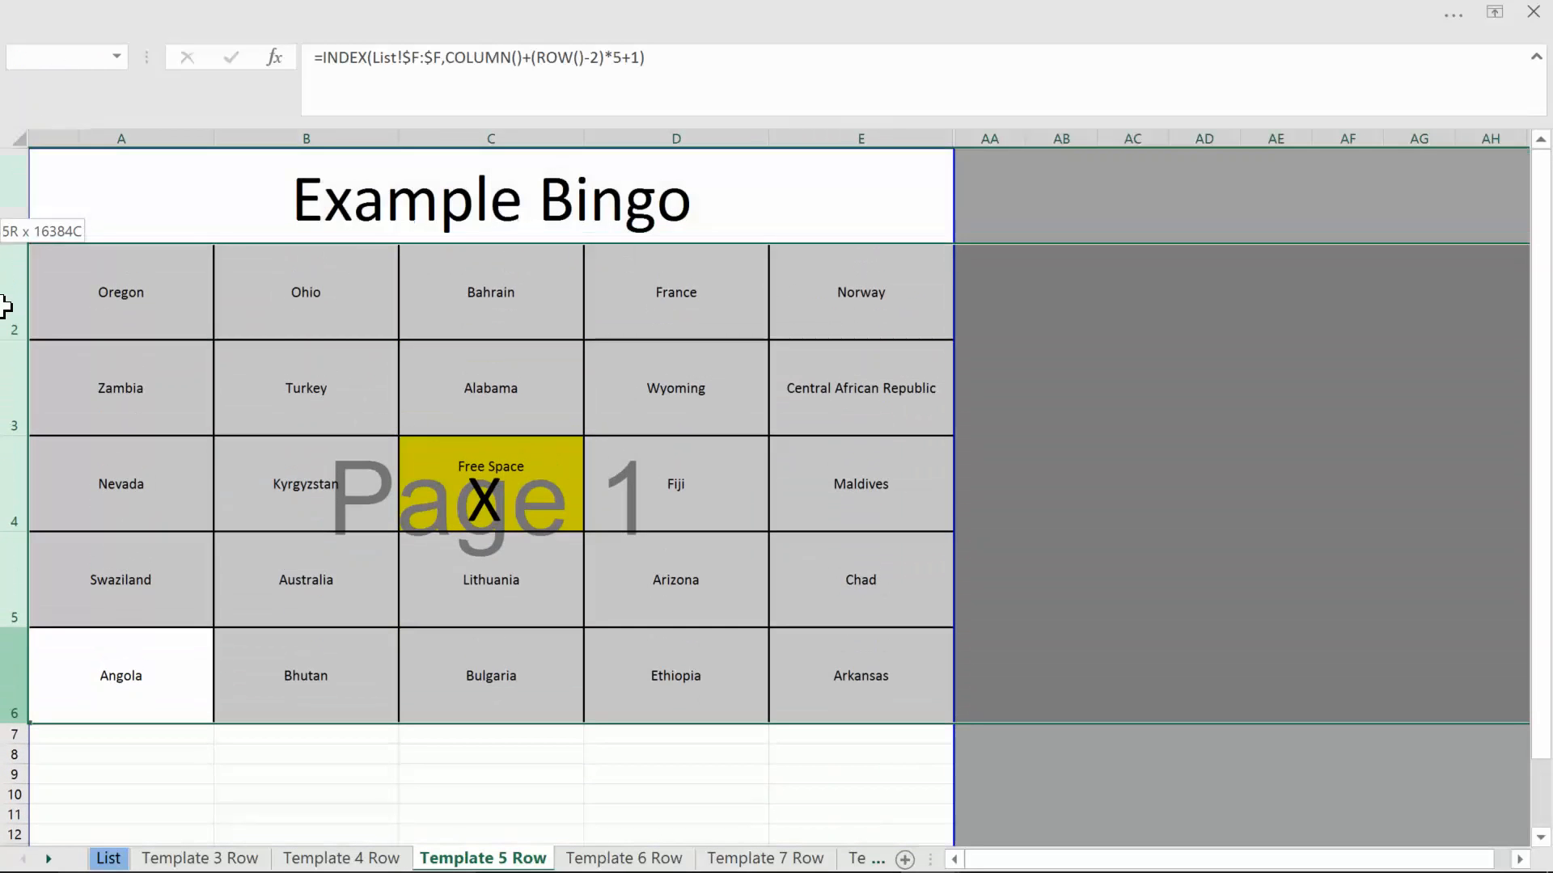
- Heighten grid rows 2–6, give title cell A1 a dark blue fill, and return to List
{"action": "left_click_drag", "start_coordinate": [15, 305], "coordinate": [15, 346]}
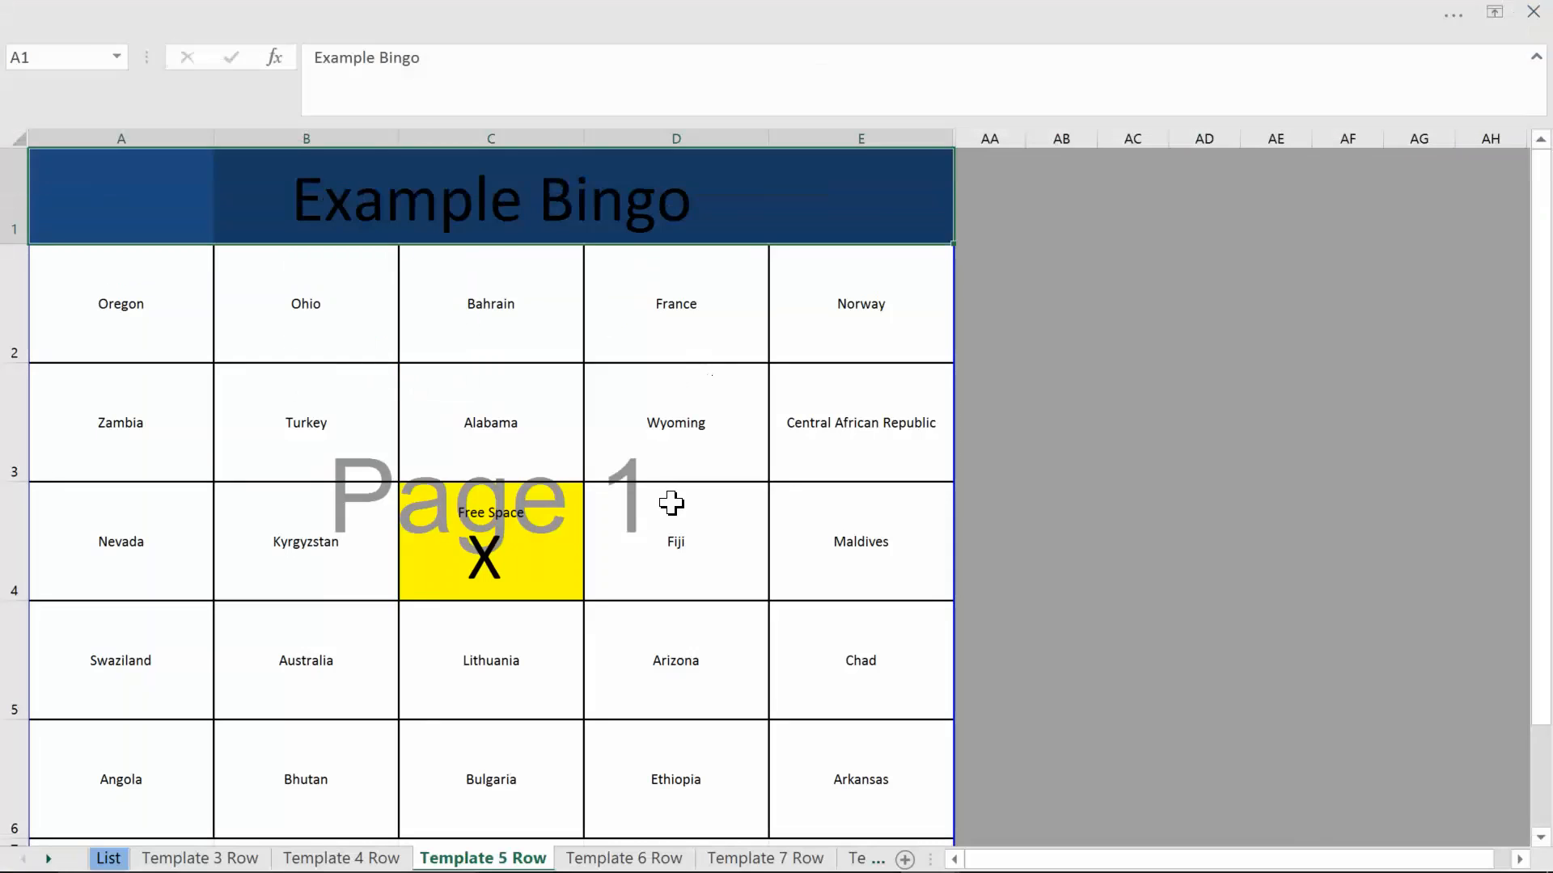
{"action": "left_click", "coordinate": [305, 423]}
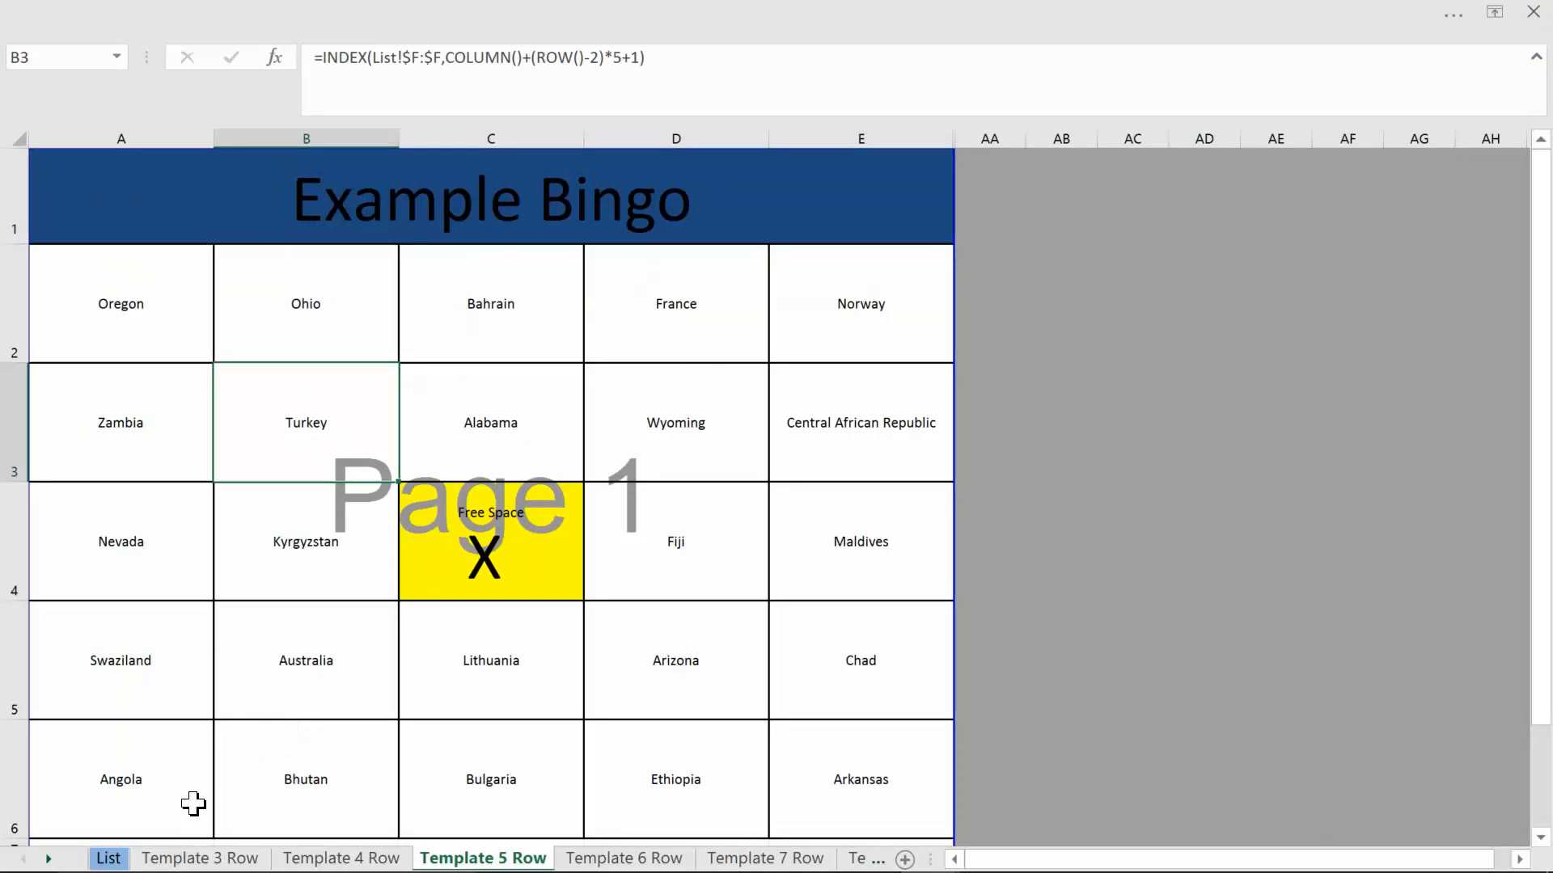
{"action": "left_click", "coordinate": [107, 857]}
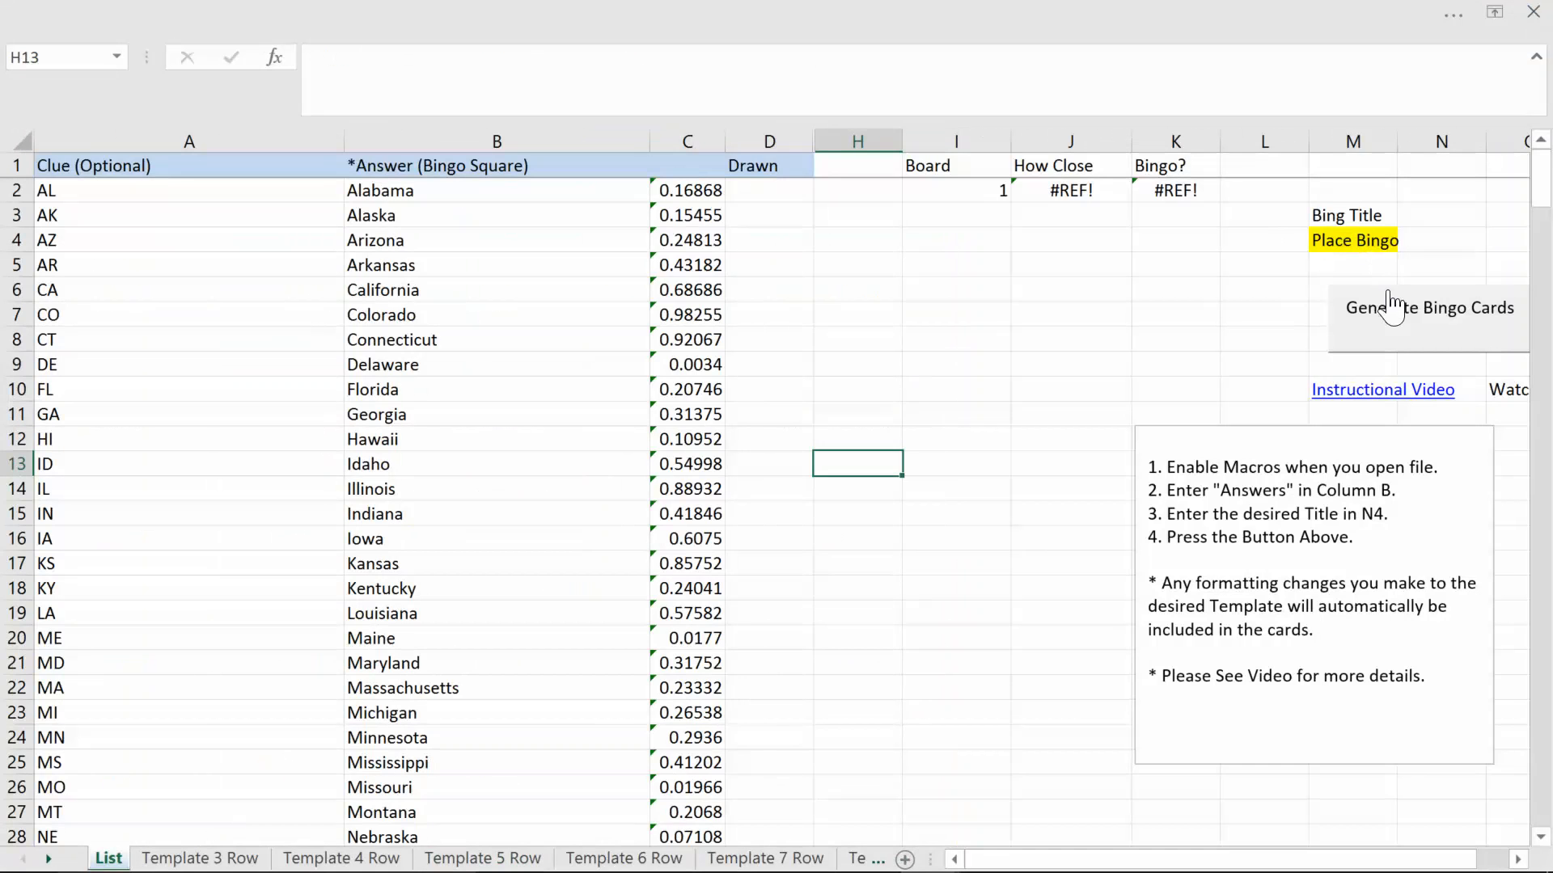
- Run Generate Bingo Cards, entering 5 in the rows prompt
{"action": "left_click", "coordinate": [1428, 307]}
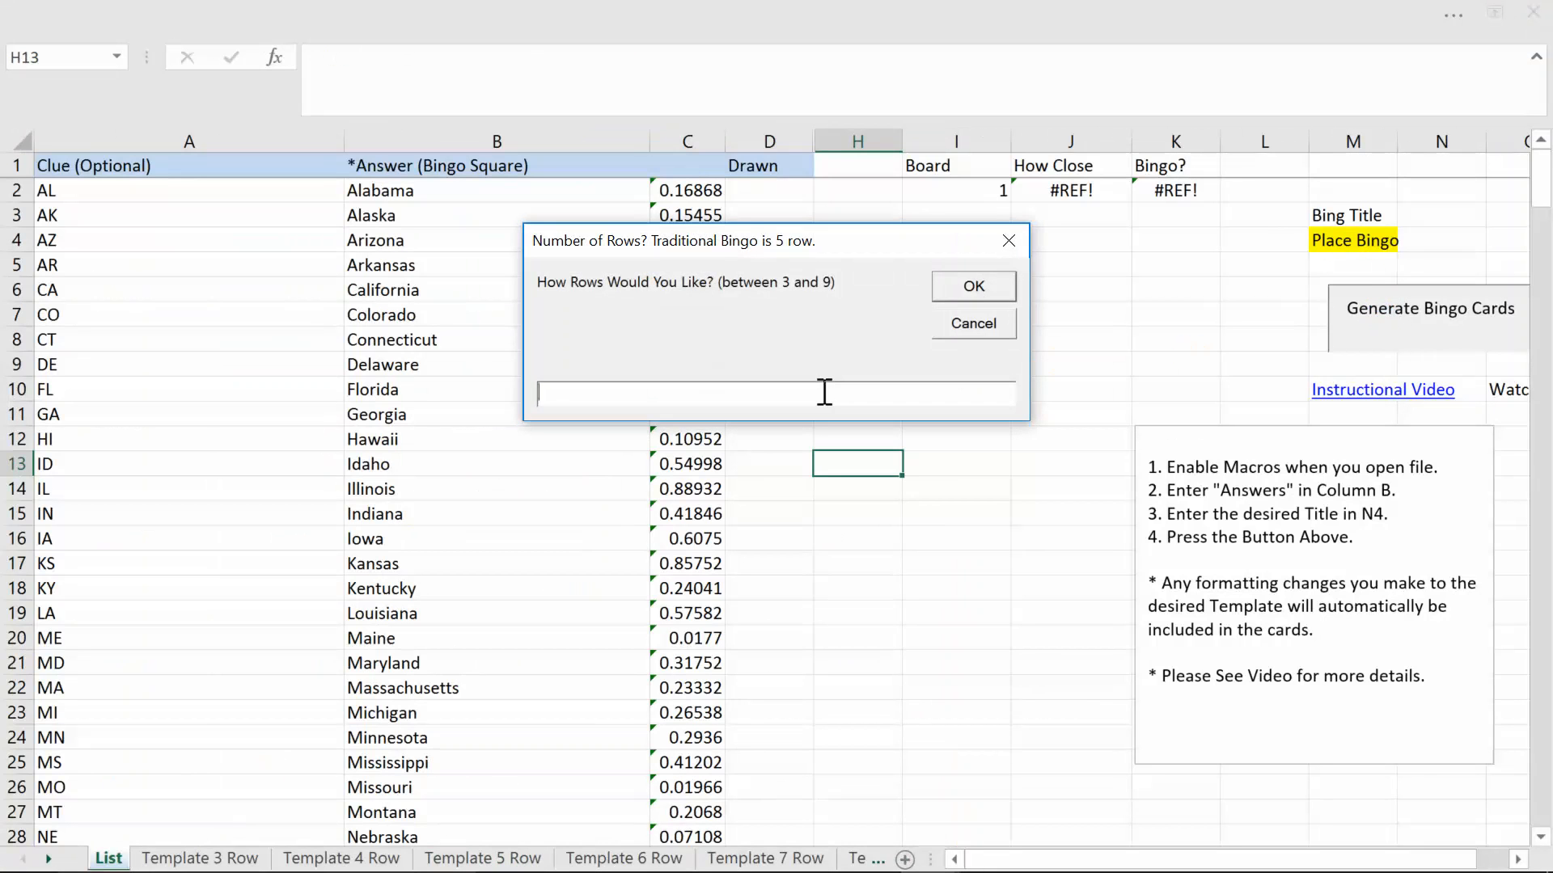
{"action": "left_click", "coordinate": [971, 286]}
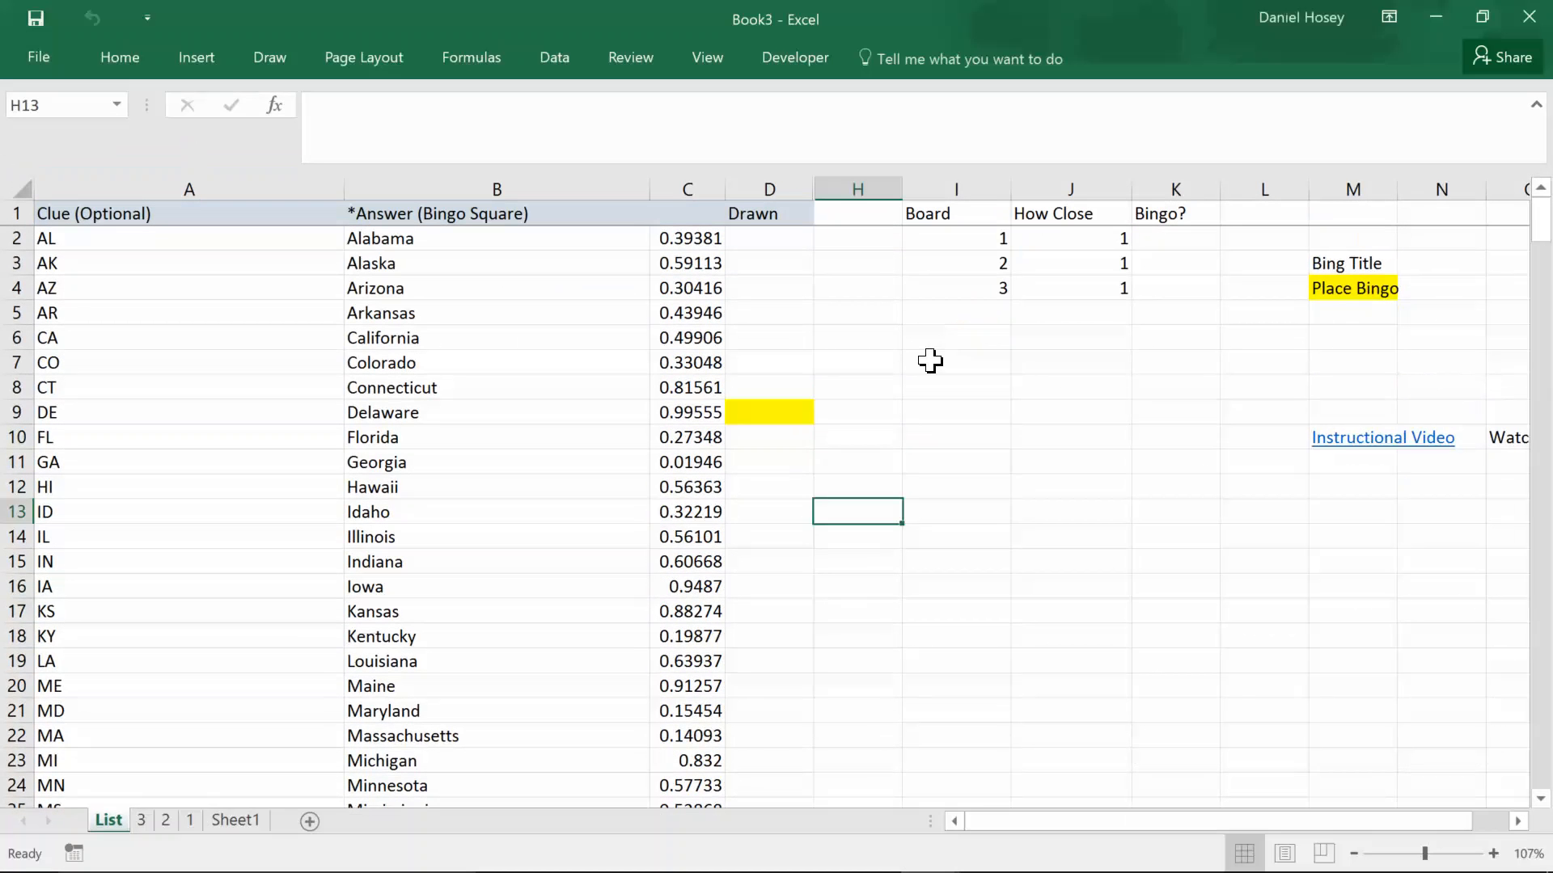
{"action": "left_click", "coordinate": [956, 412]}
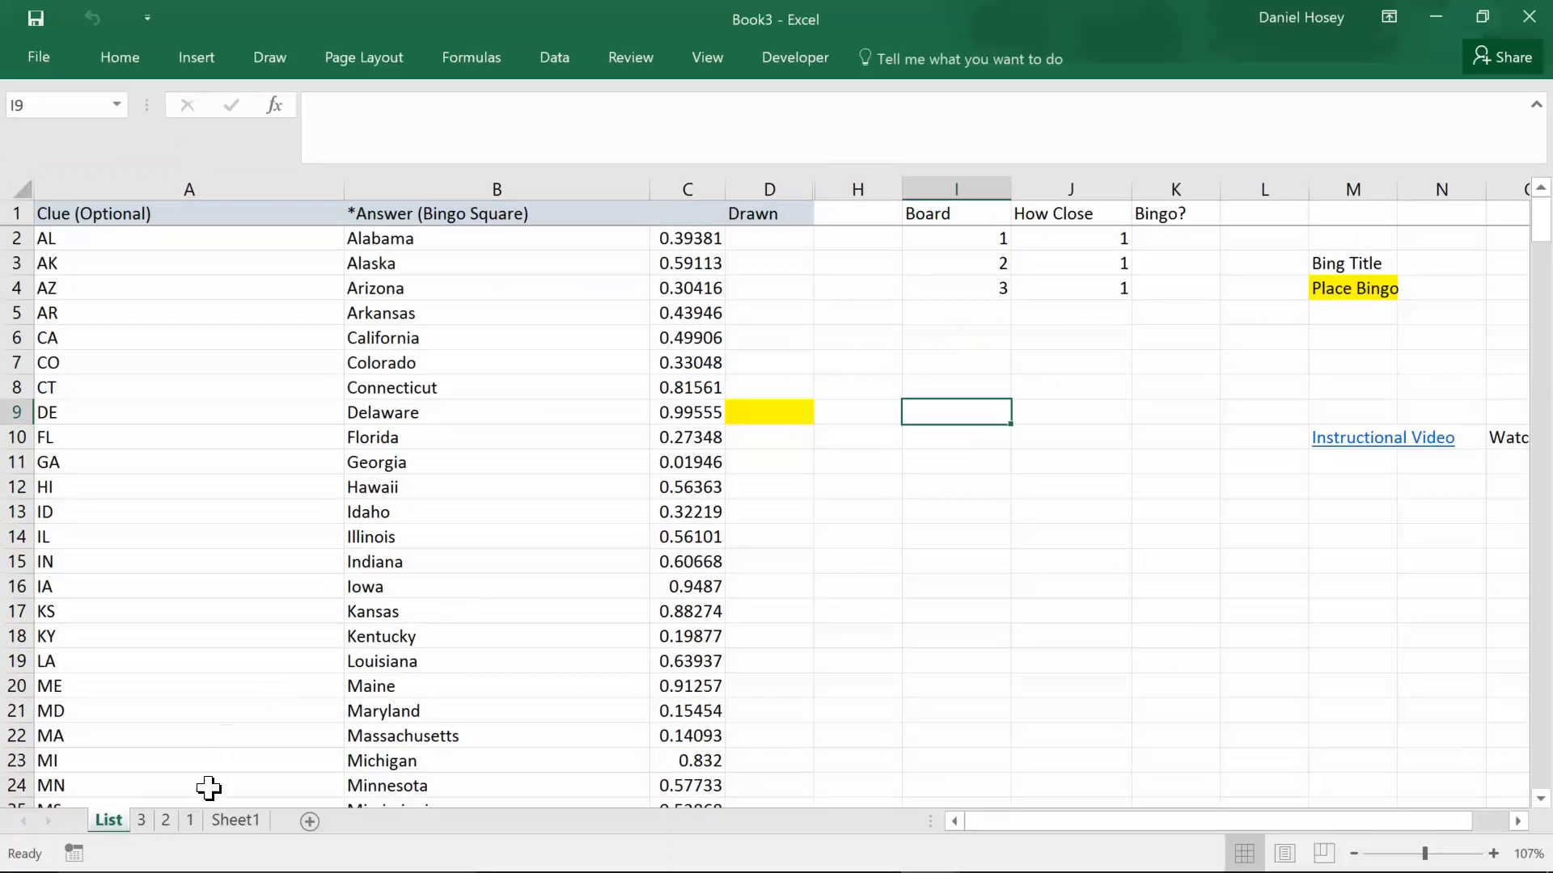
- Scroll through generated card sheet 1 to check the dark blue title banner
{"action": "left_click", "coordinate": [189, 820]}
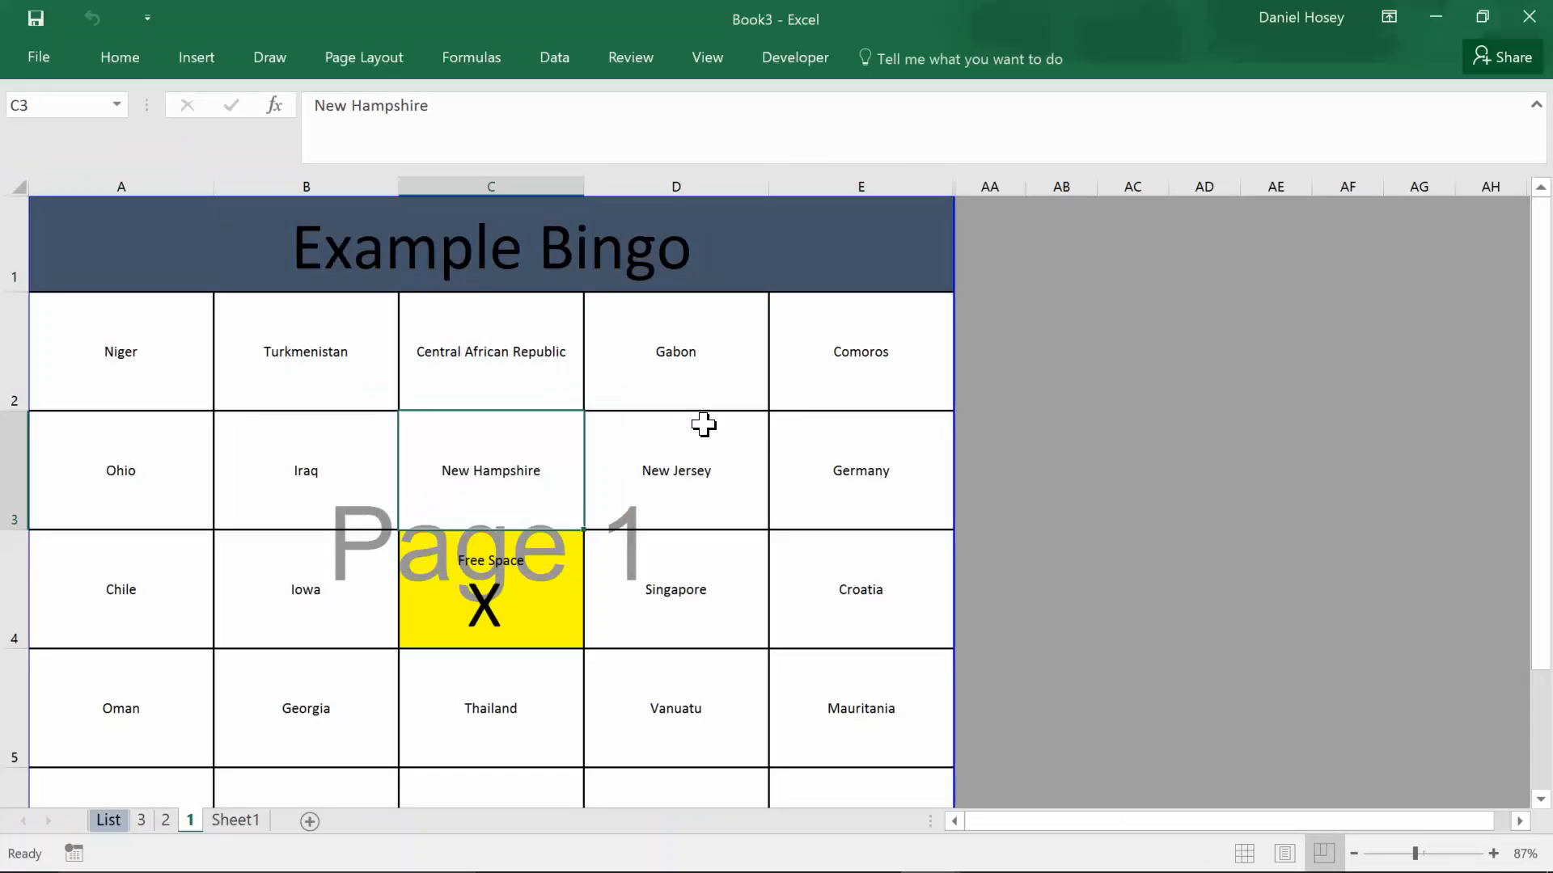
{"action": "scroll", "scroll_direction": "down", "scroll_amount": 3}
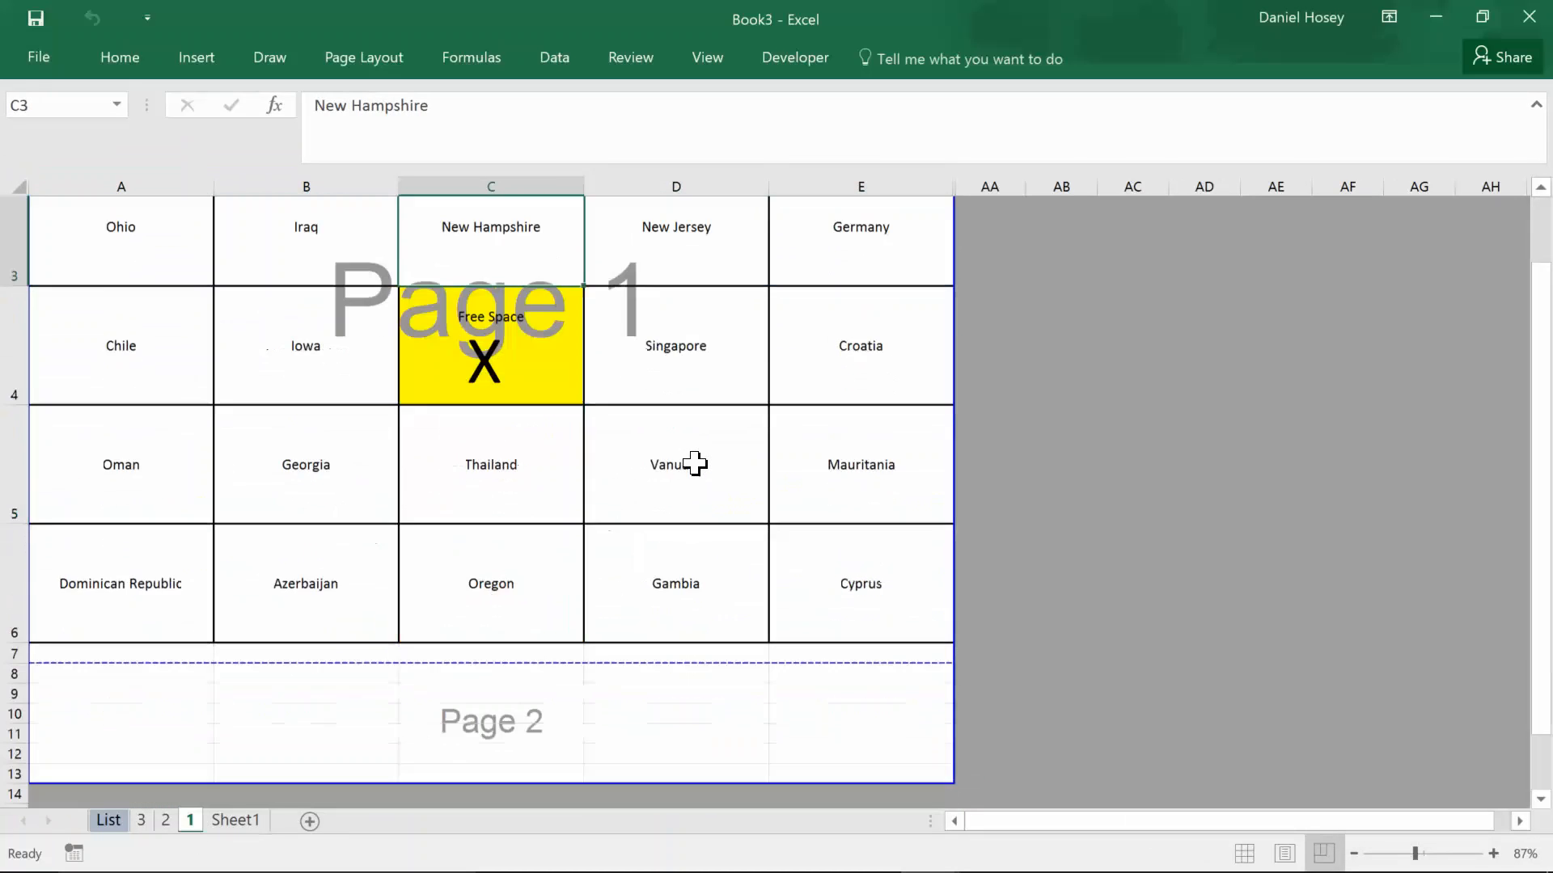
{"action": "scroll", "scroll_direction": "down", "scroll_amount": 3}
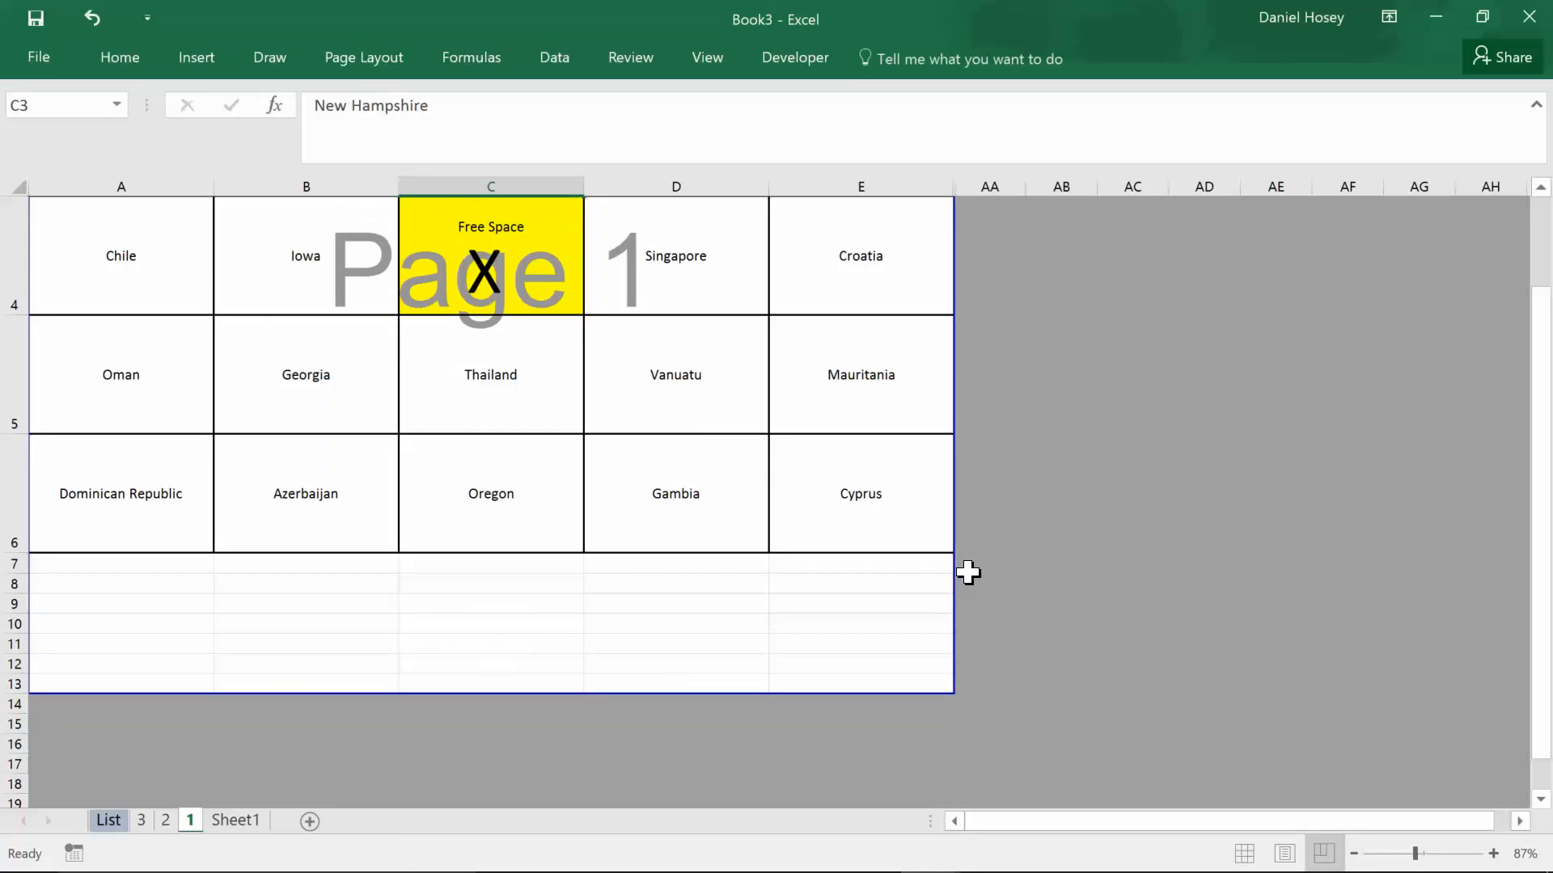
{"action": "scroll", "scroll_direction": "up", "scroll_amount": 3}
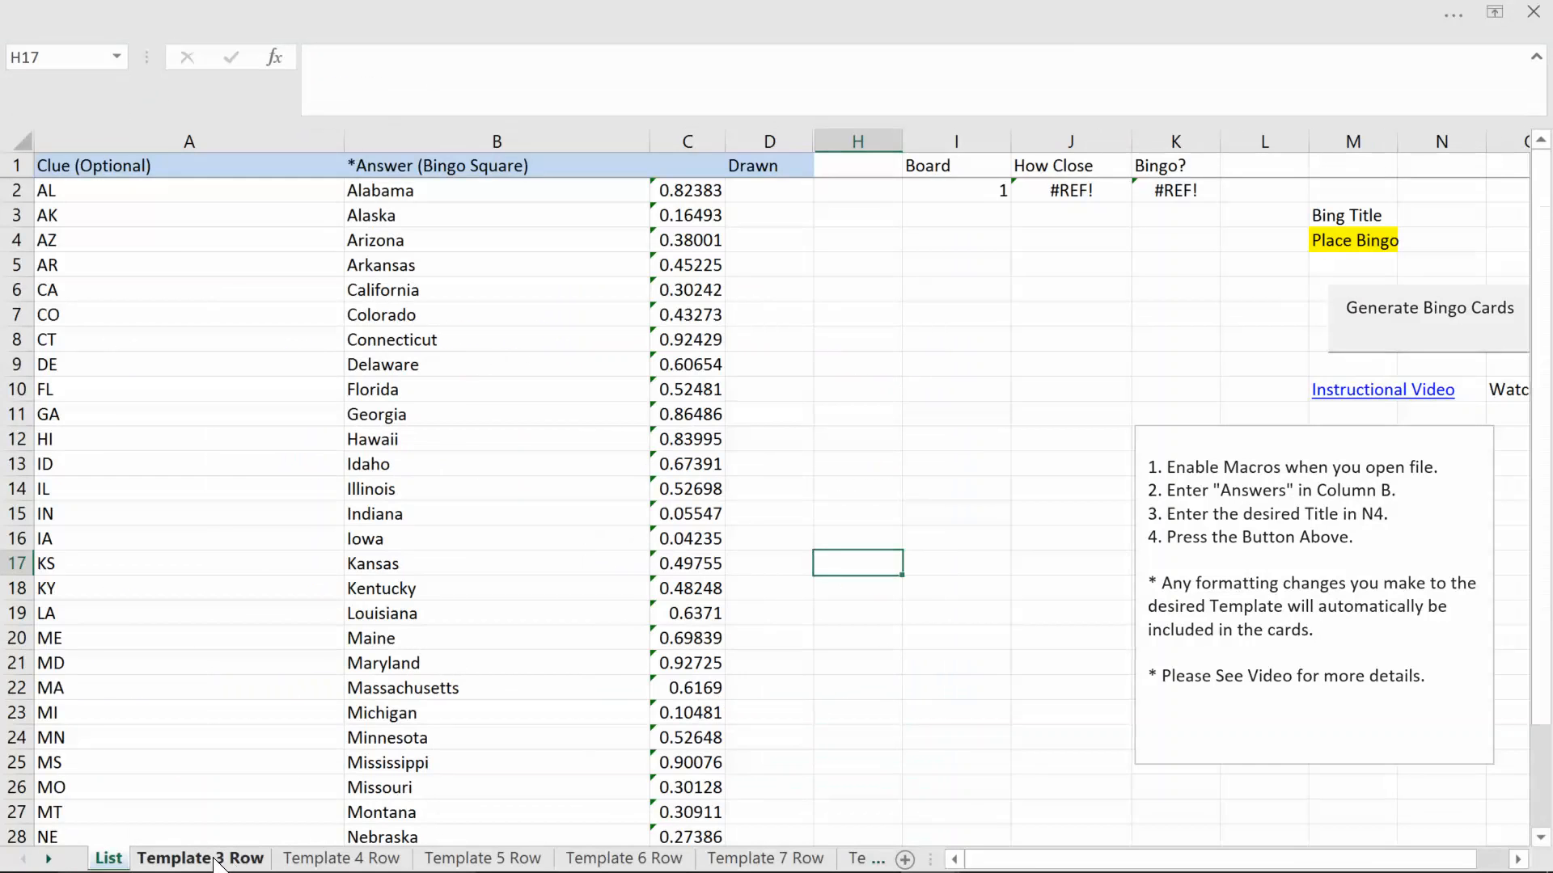
{"action": "left_click", "coordinate": [484, 857]}
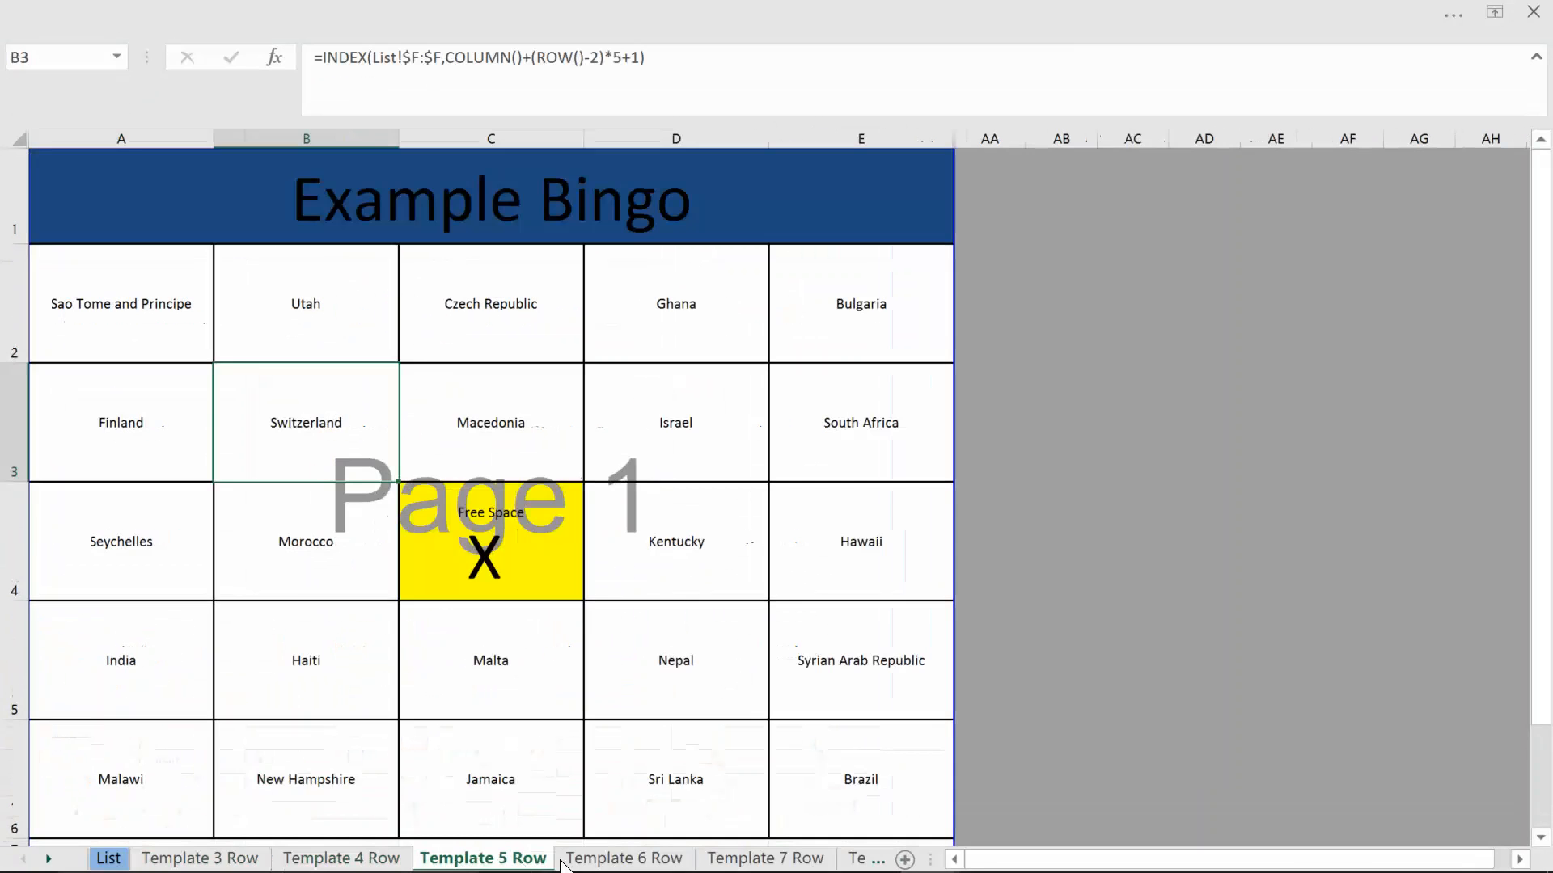
{"action": "left_click", "coordinate": [764, 857]}
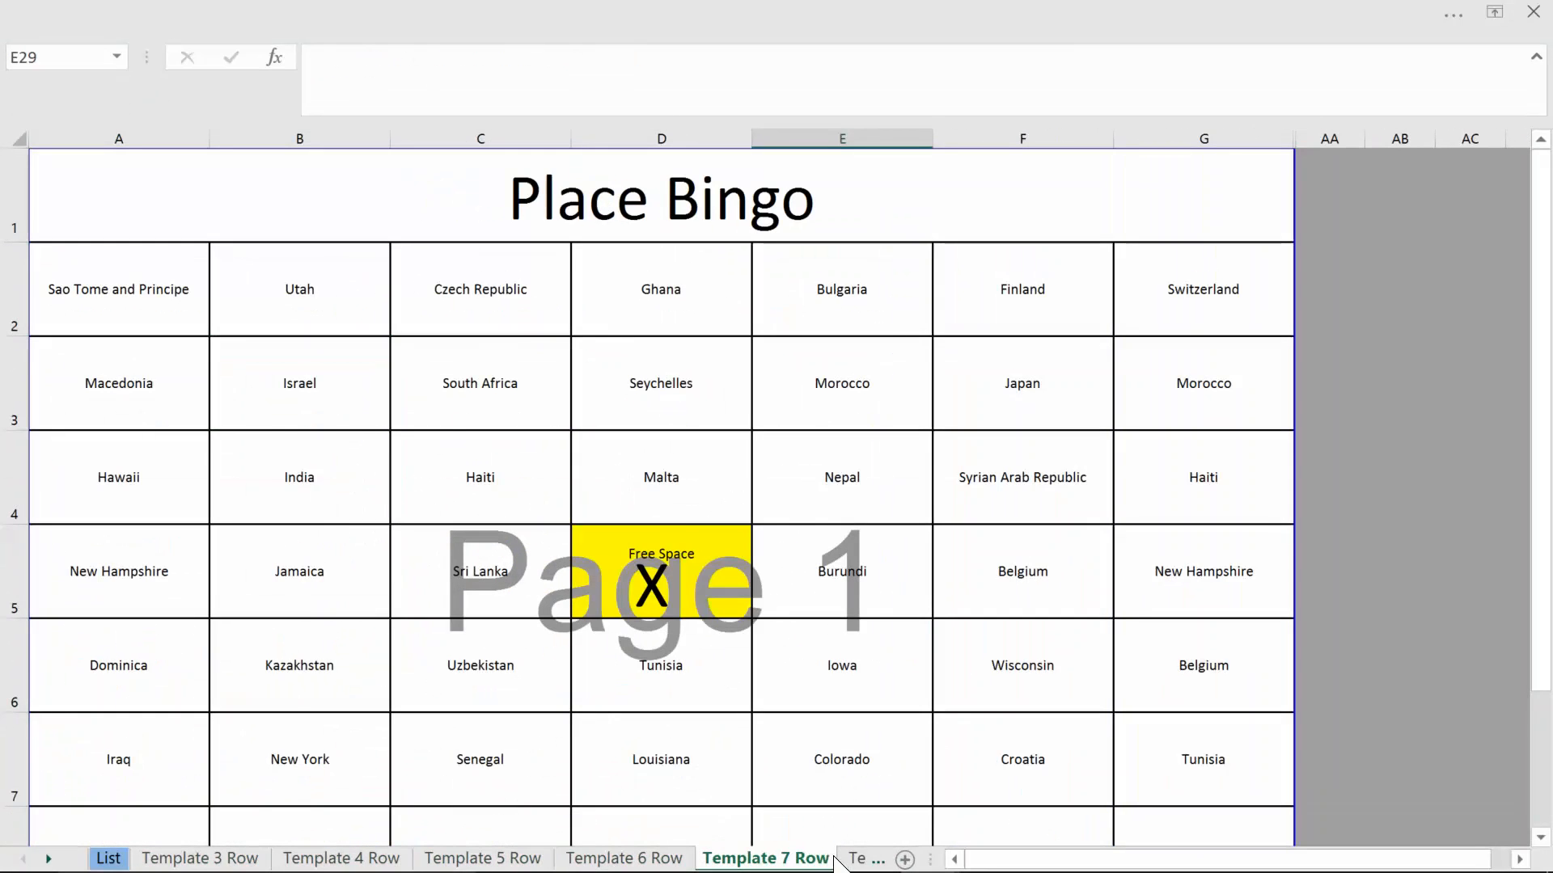
{"action": "left_click", "coordinate": [723, 857]}
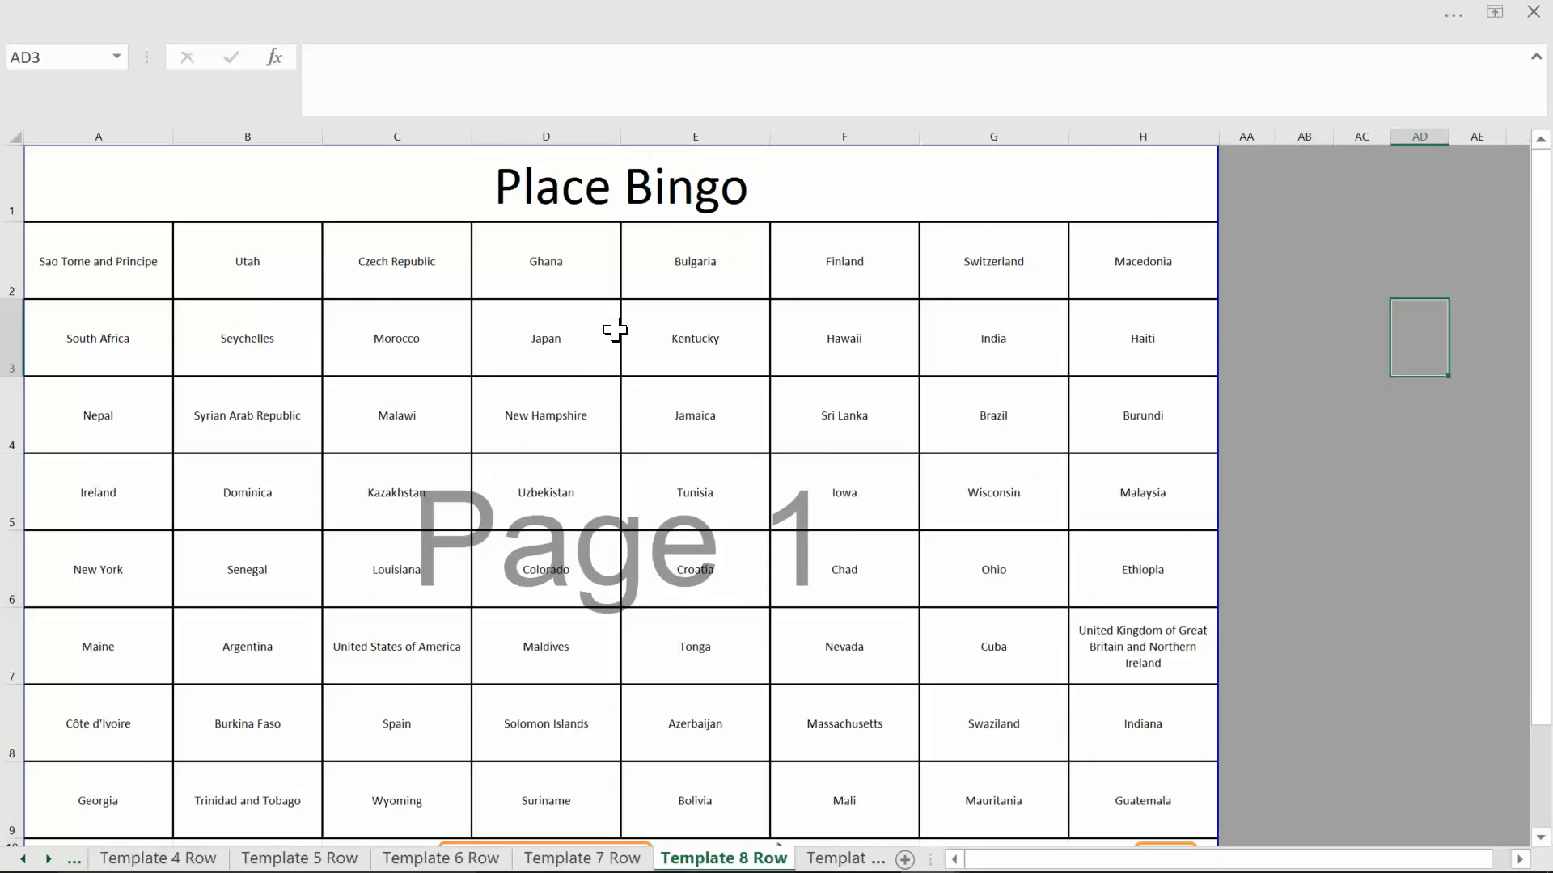
{"action": "scroll", "scroll_direction": "down", "scroll_amount": 3}
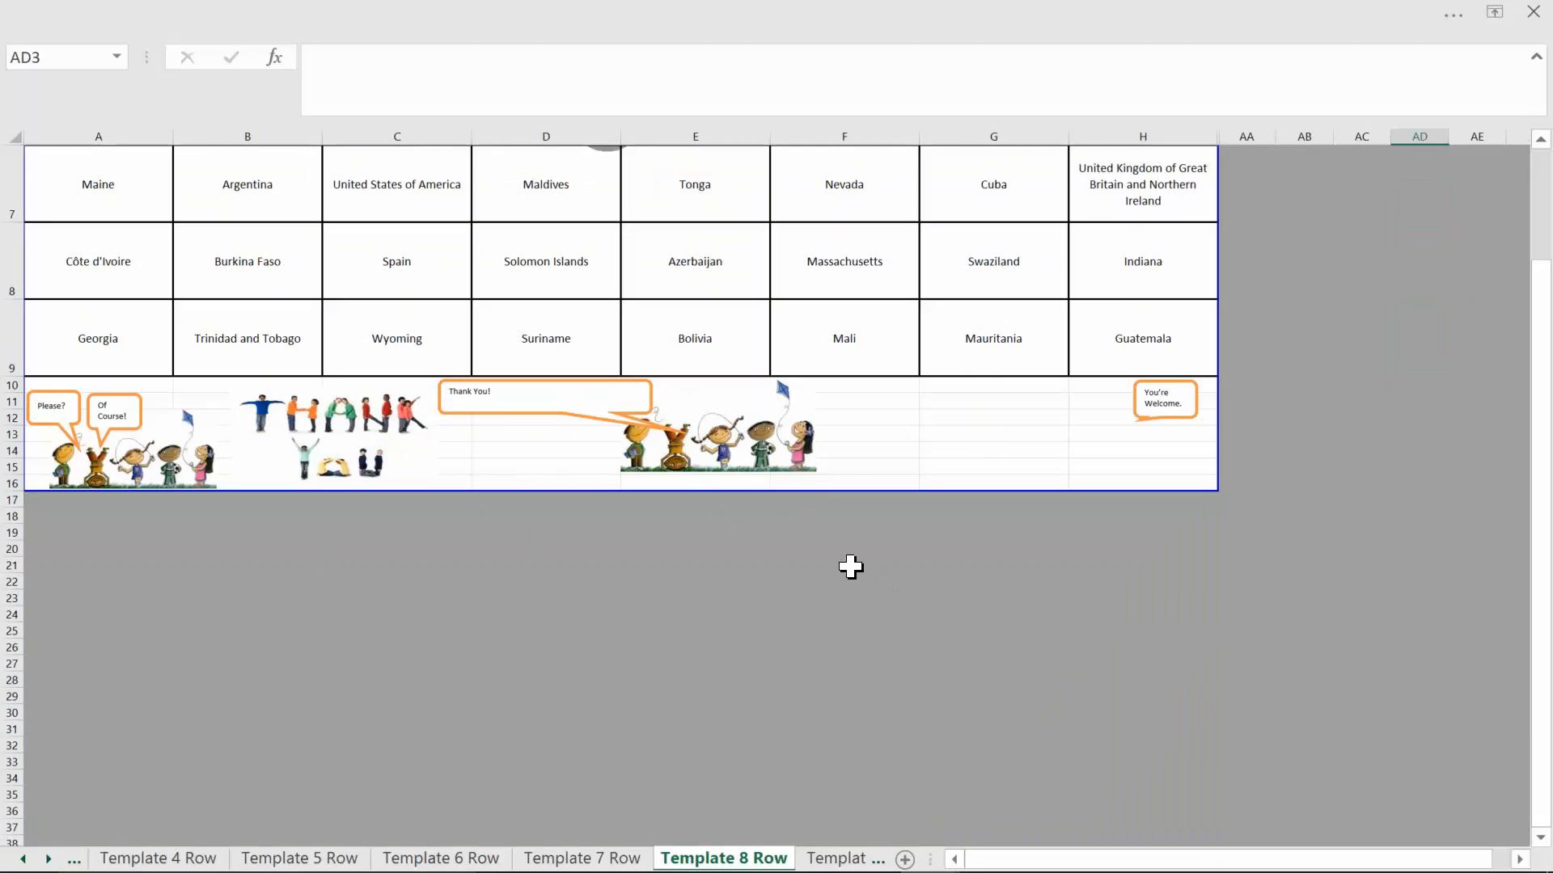
{"action": "scroll", "scroll_direction": "up", "scroll_amount": 3}
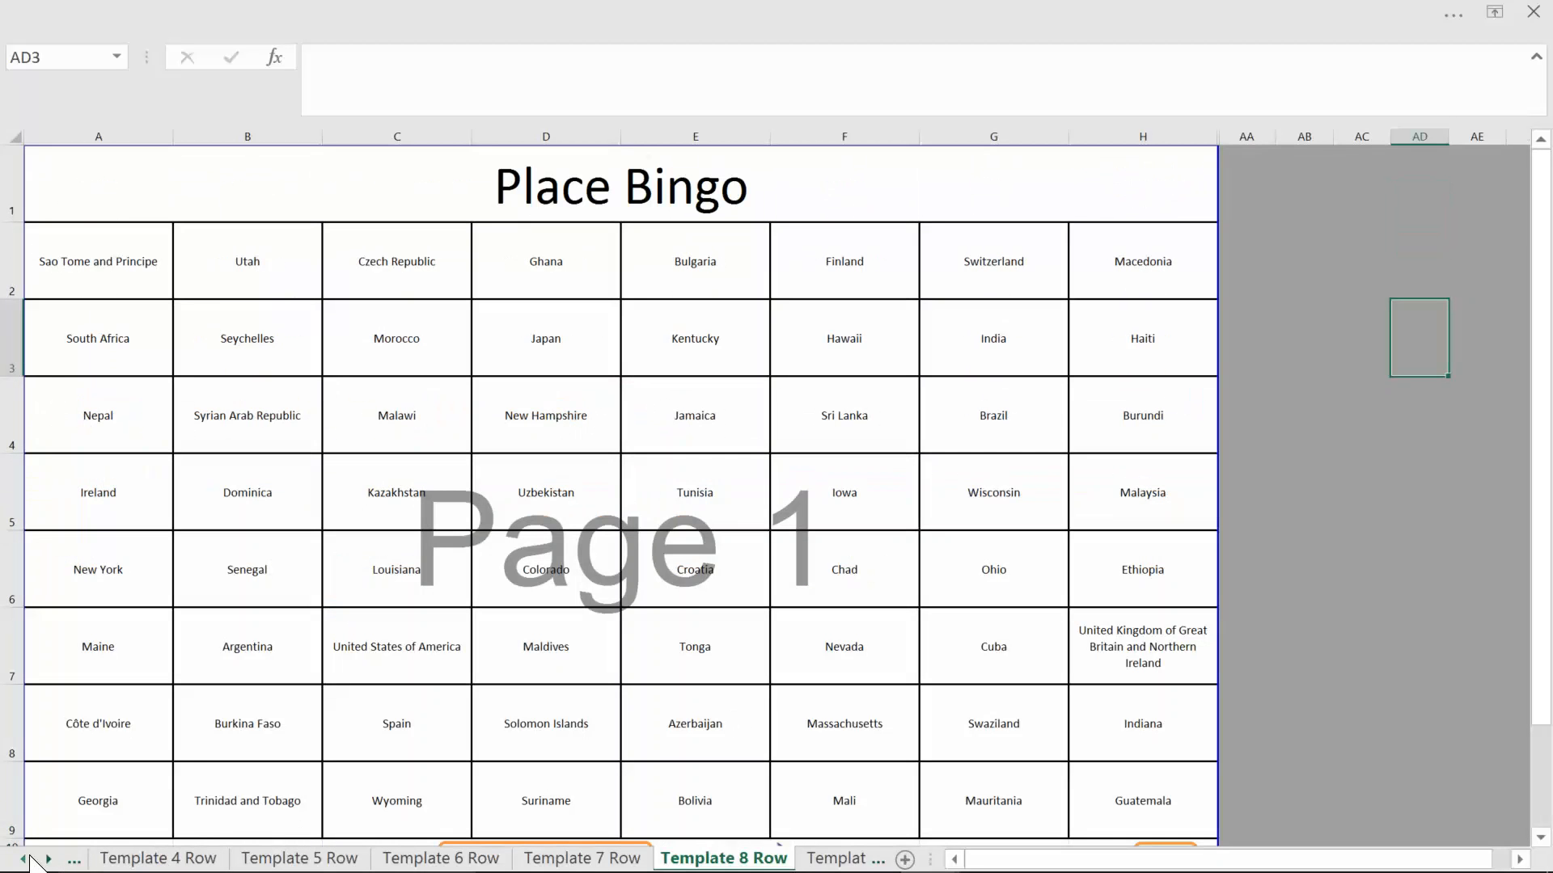
{"action": "left_click", "coordinate": [108, 857]}
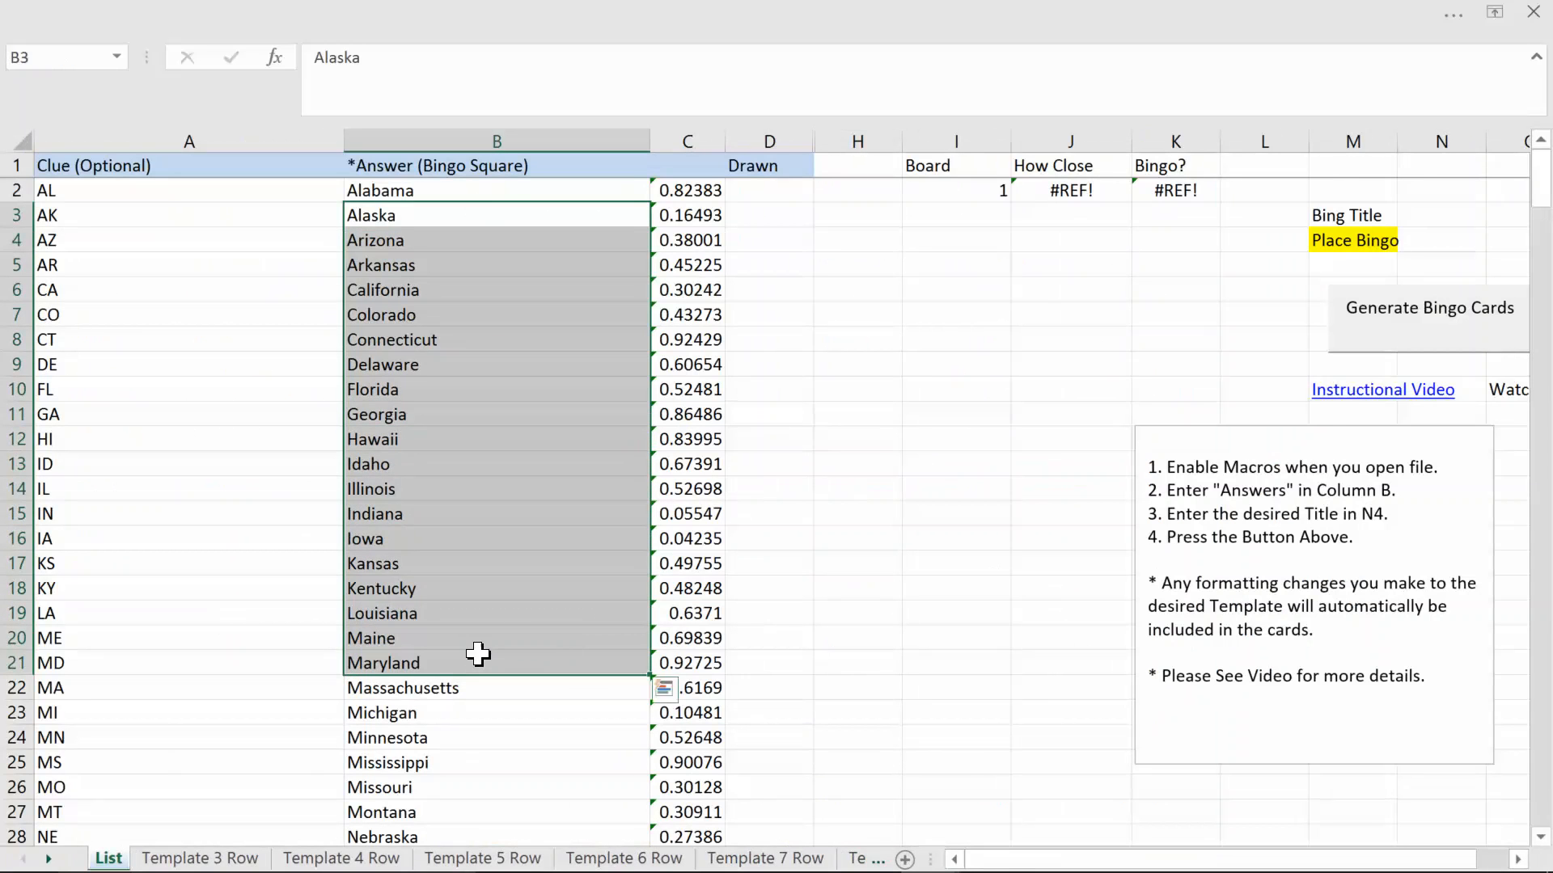
{"action": "mouse_move", "coordinate": [1078, 512]}
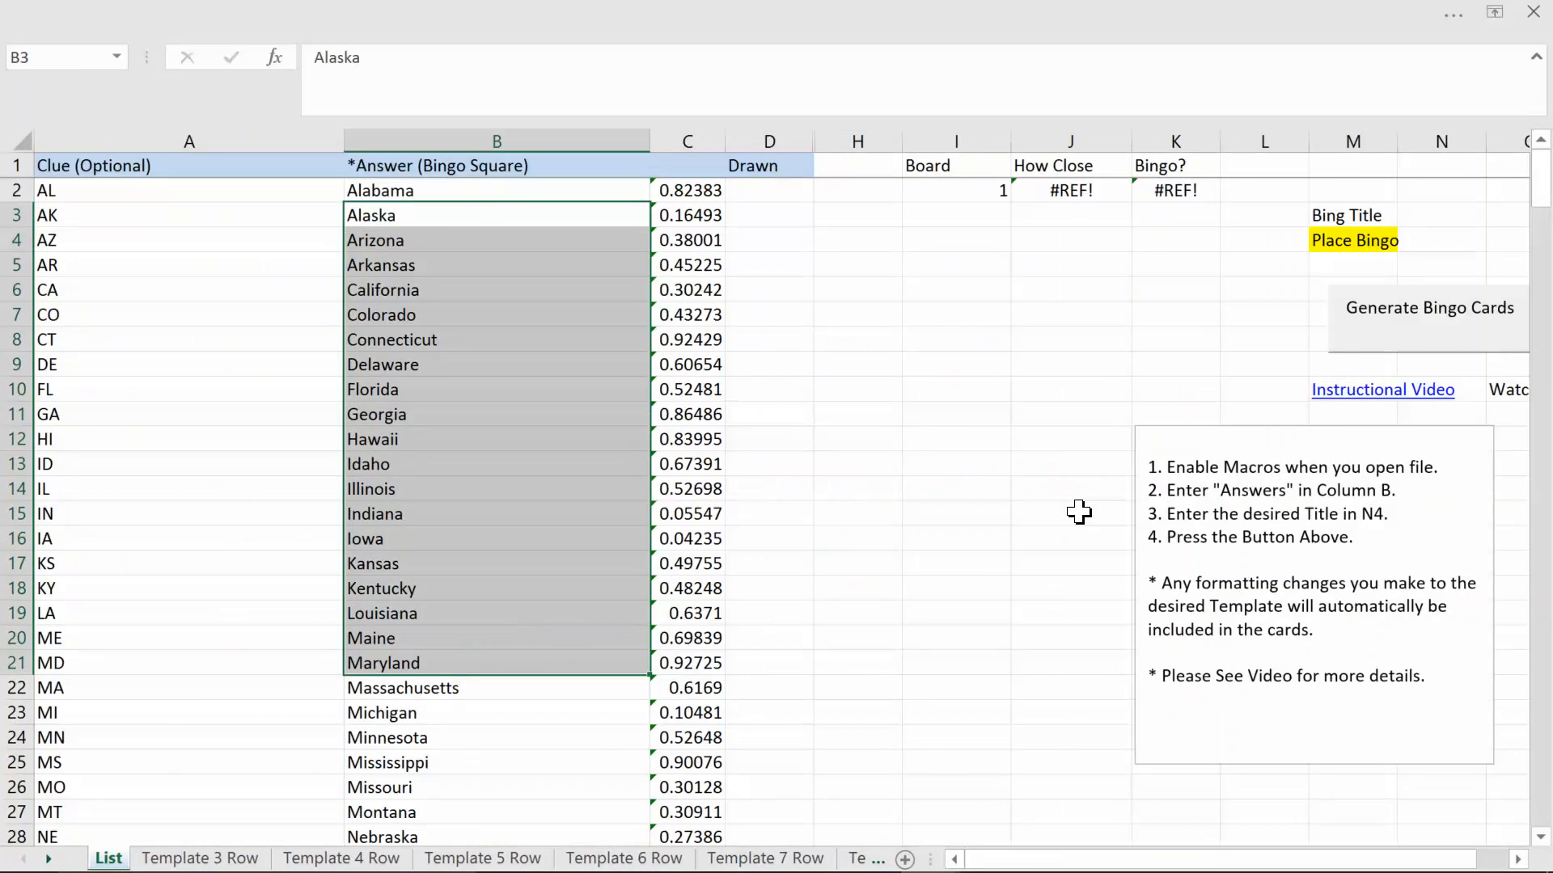